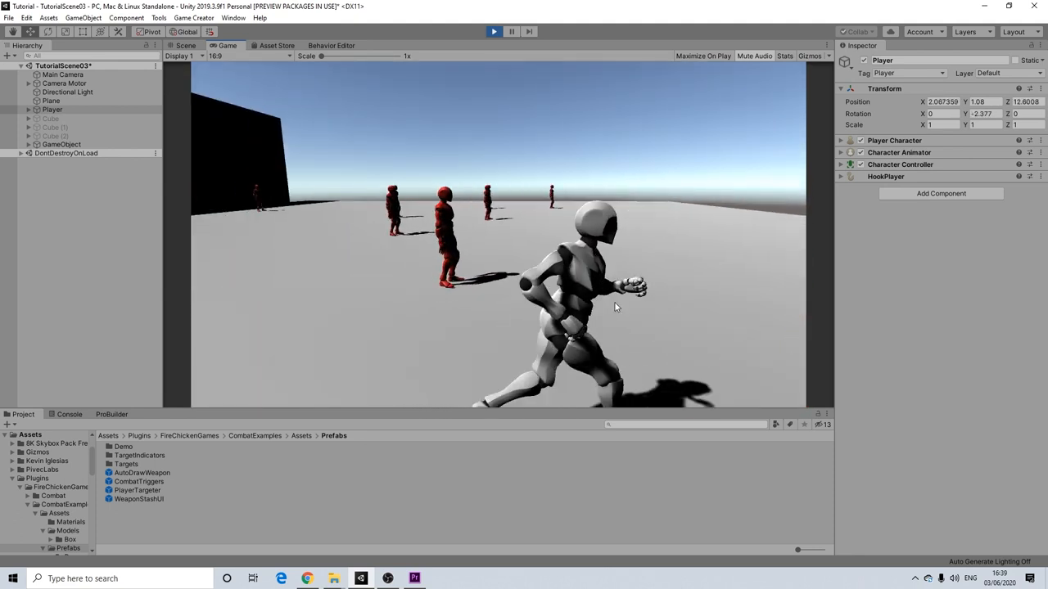
# - Exit Play mode and go back to editing the scene
pyautogui.click(493, 31)
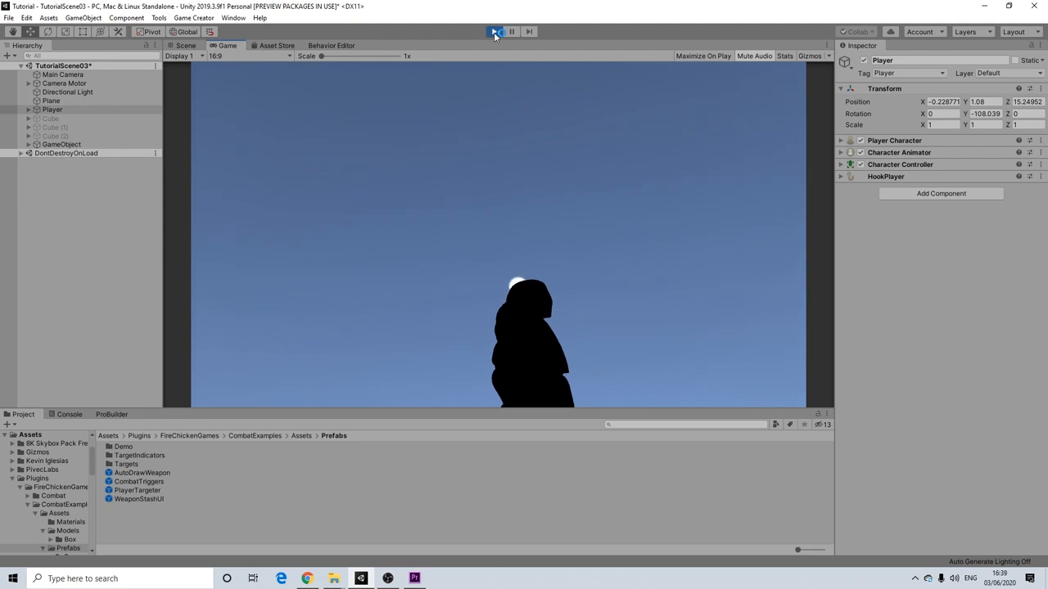
pyautogui.click(494, 31)
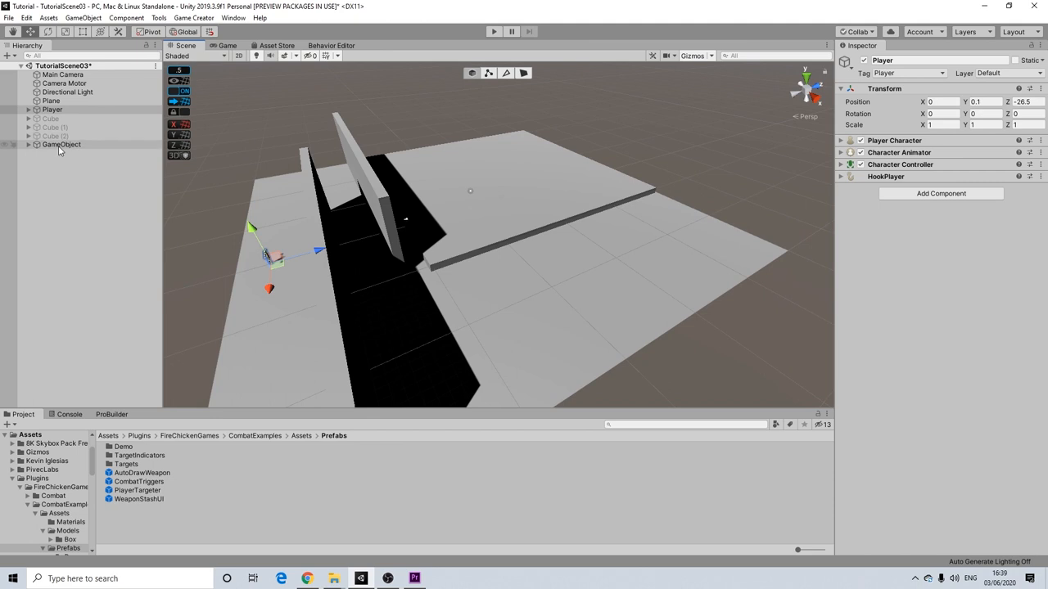
# - Expand the GameObject group and inspect the Spawner's settings: 30 destructible characters with respawning
pyautogui.click(62, 144)
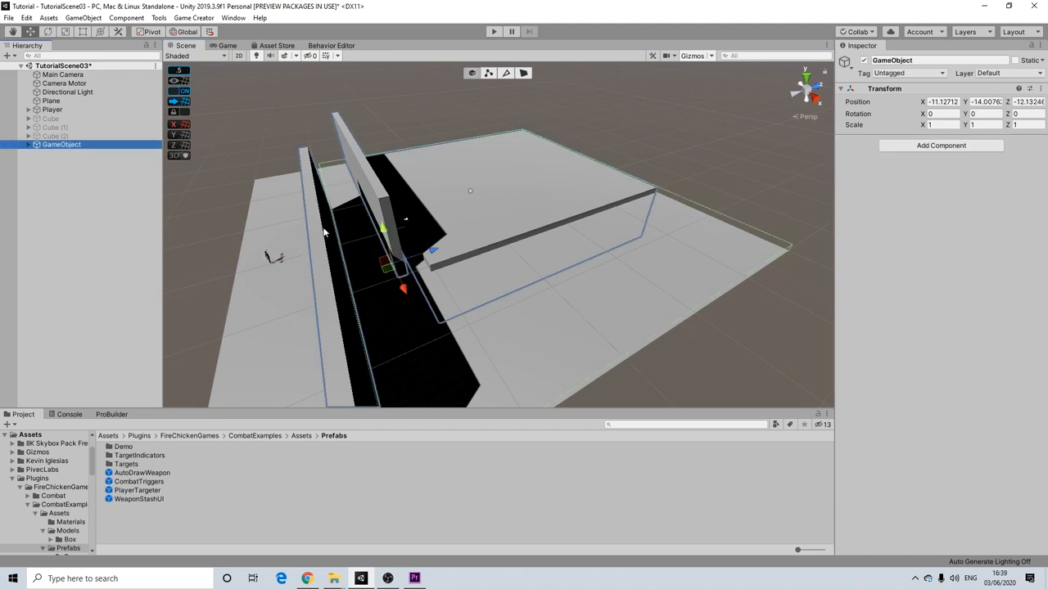
pyautogui.moveTo(315, 188)
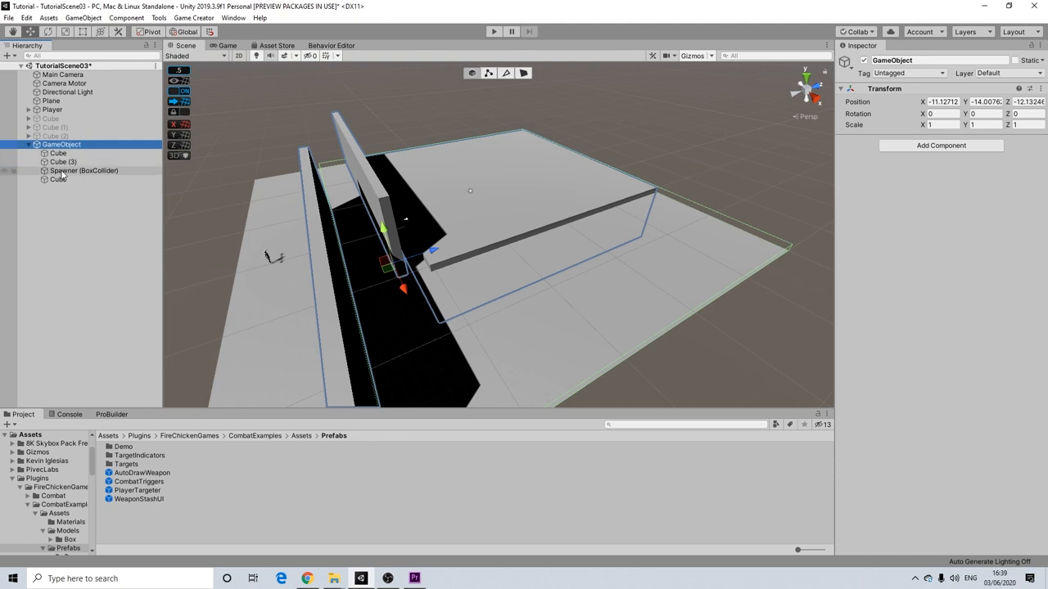
pyautogui.click(84, 170)
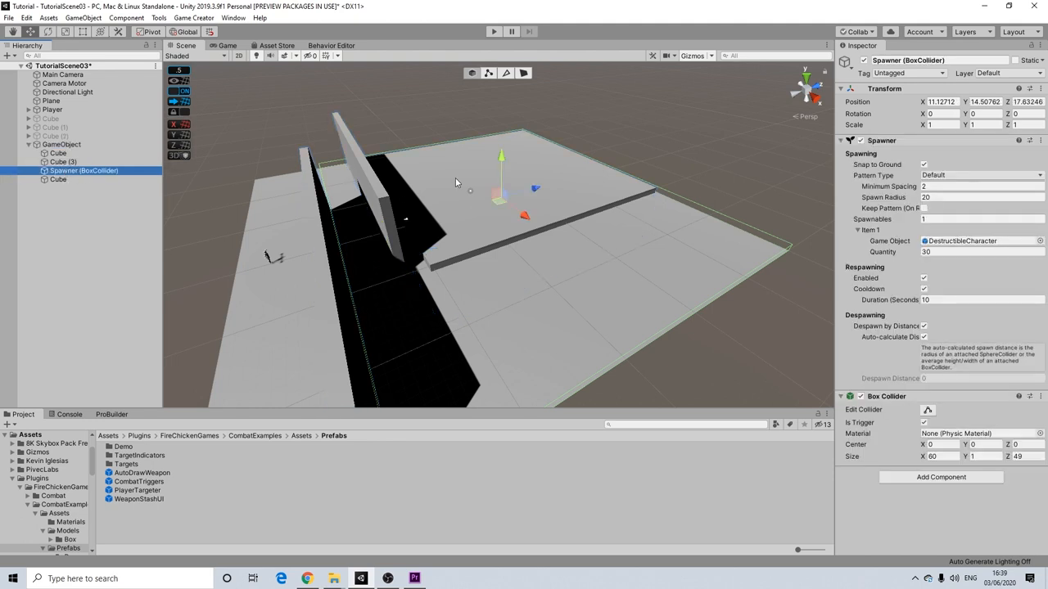
pyautogui.moveTo(532, 194)
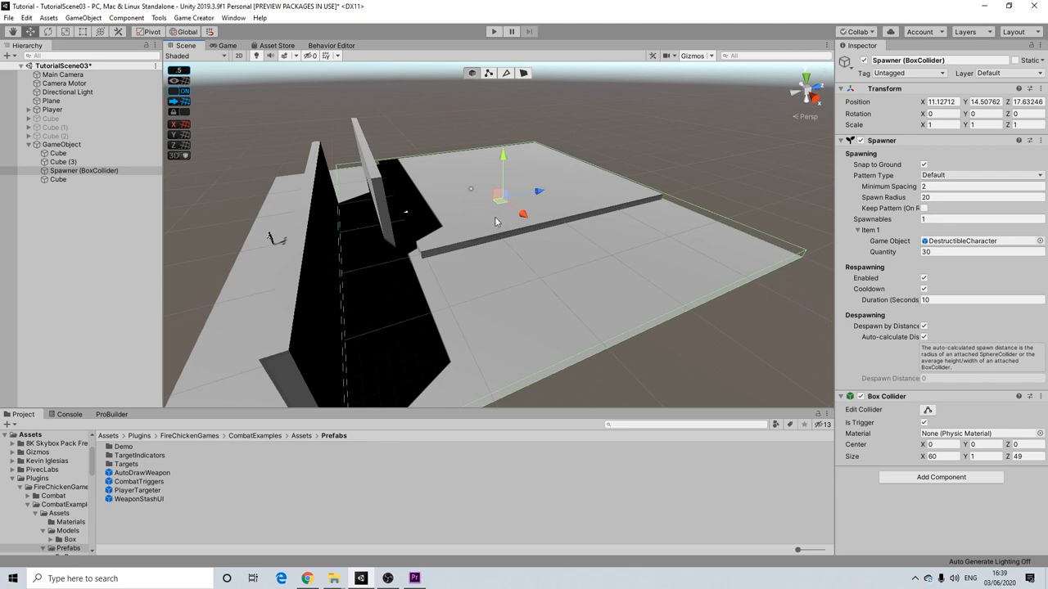
pyautogui.moveTo(442, 183)
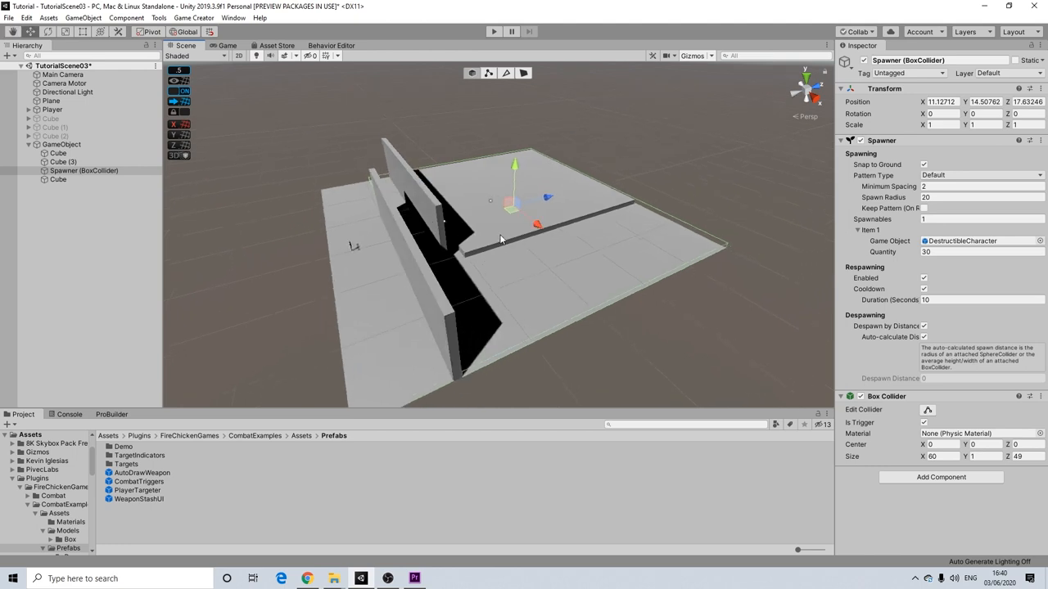
pyautogui.moveTo(486, 226)
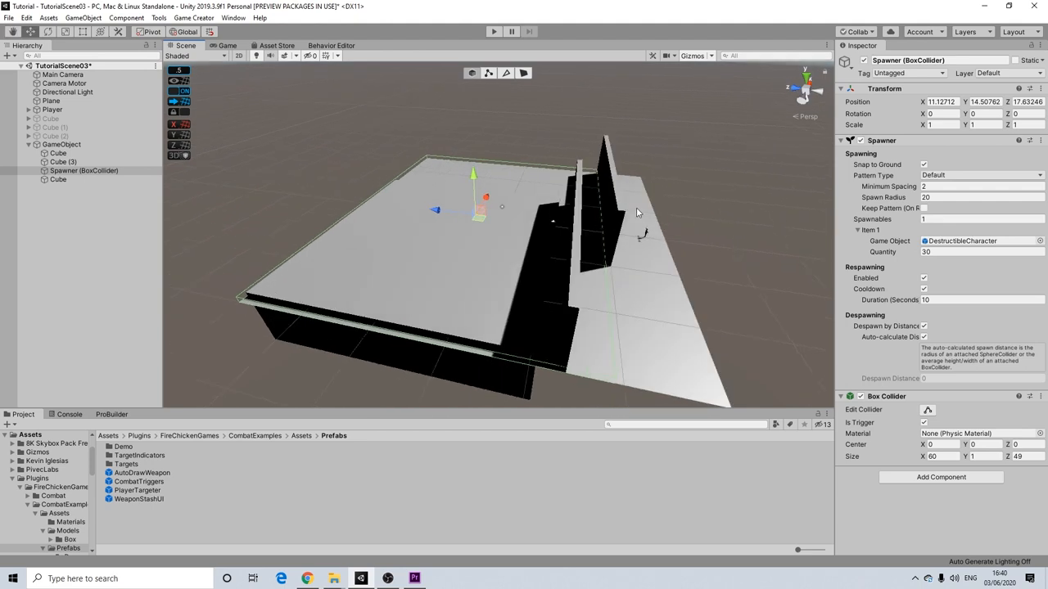
pyautogui.moveTo(505, 186)
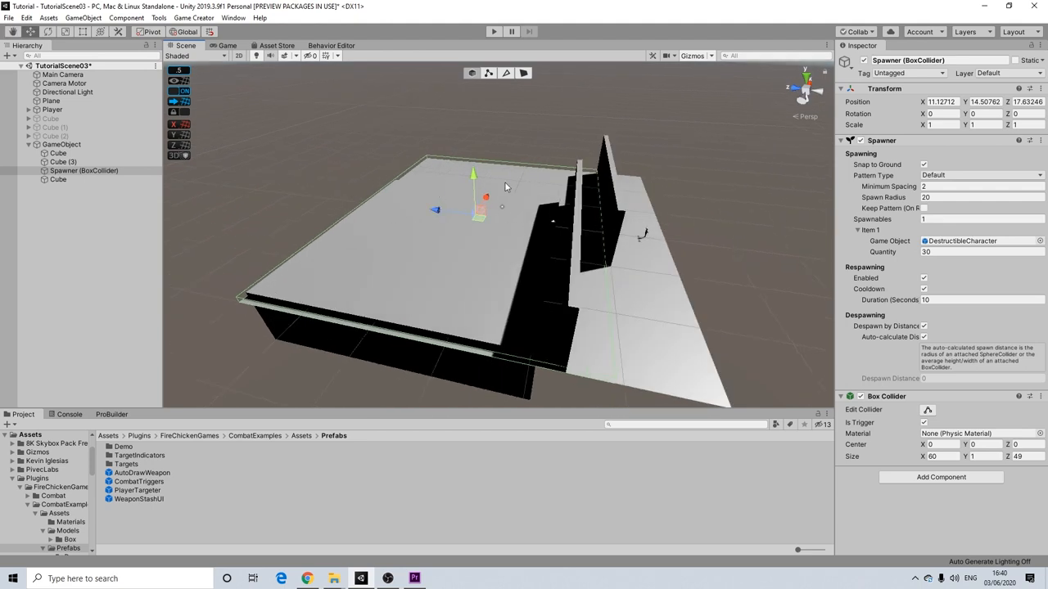
pyautogui.moveTo(541, 213)
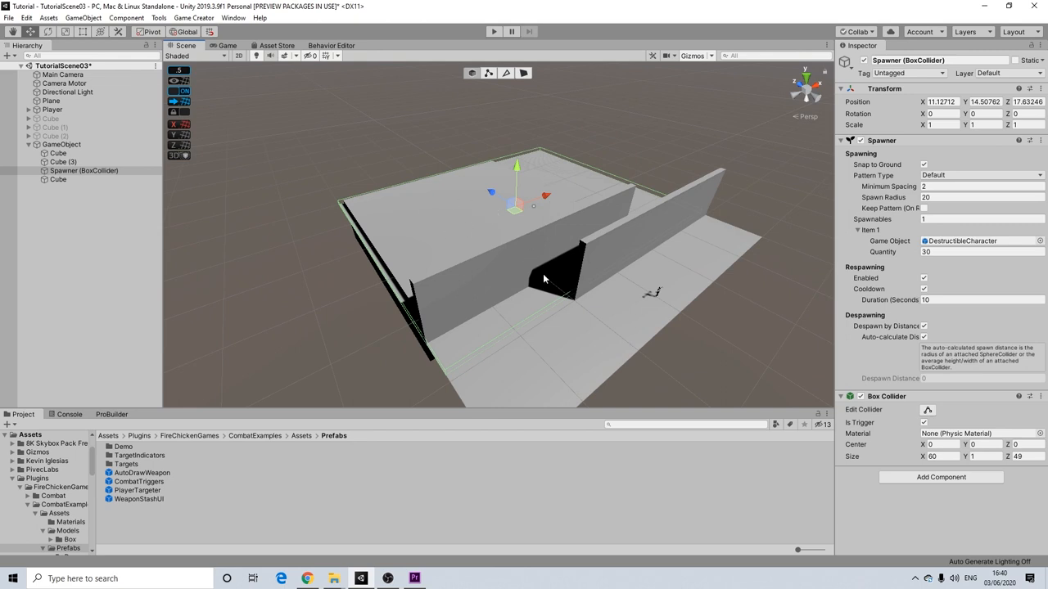
pyautogui.moveTo(507, 241)
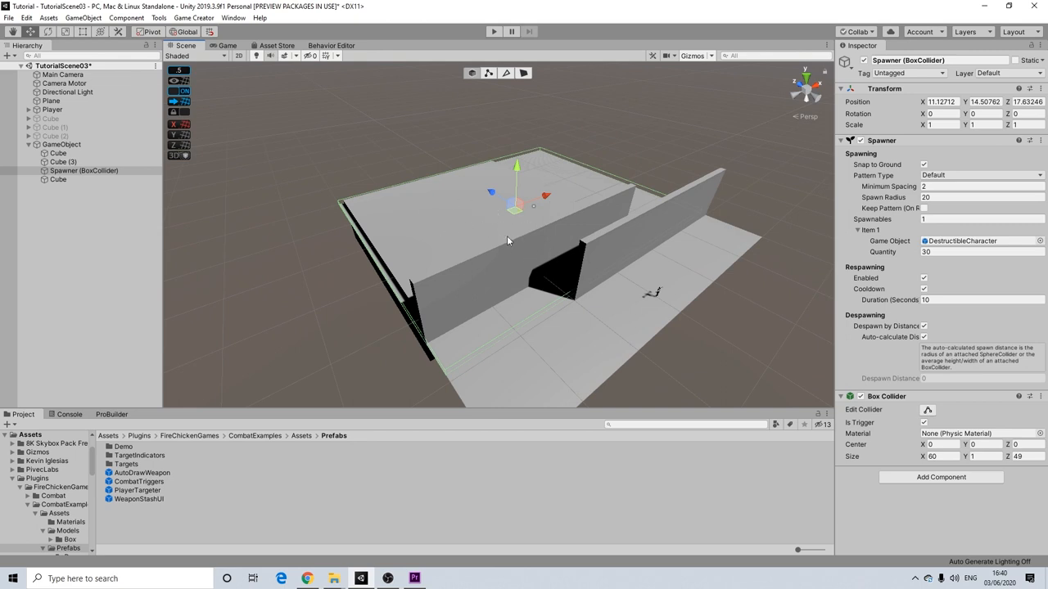
pyautogui.moveTo(518, 246)
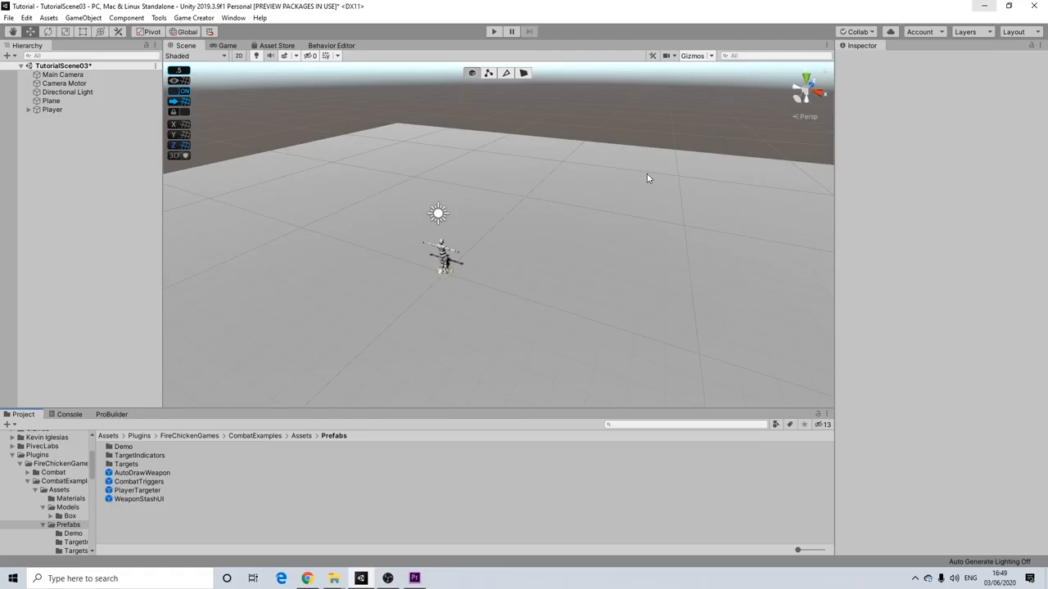
pyautogui.moveTo(555, 190)
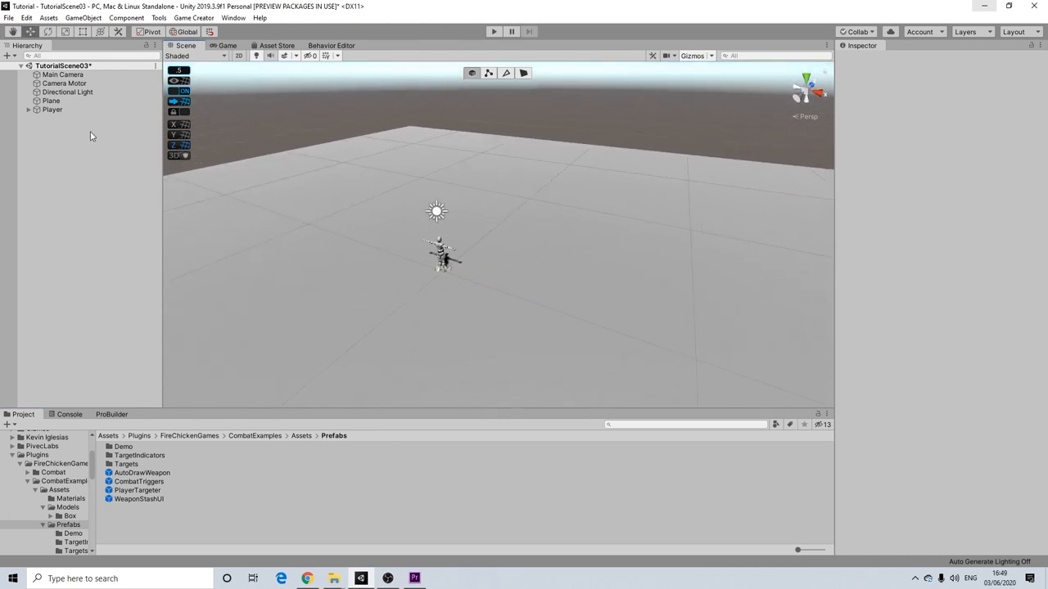
# - Select the Player object and bring up the ProBuilder tools panel
pyautogui.click(52, 108)
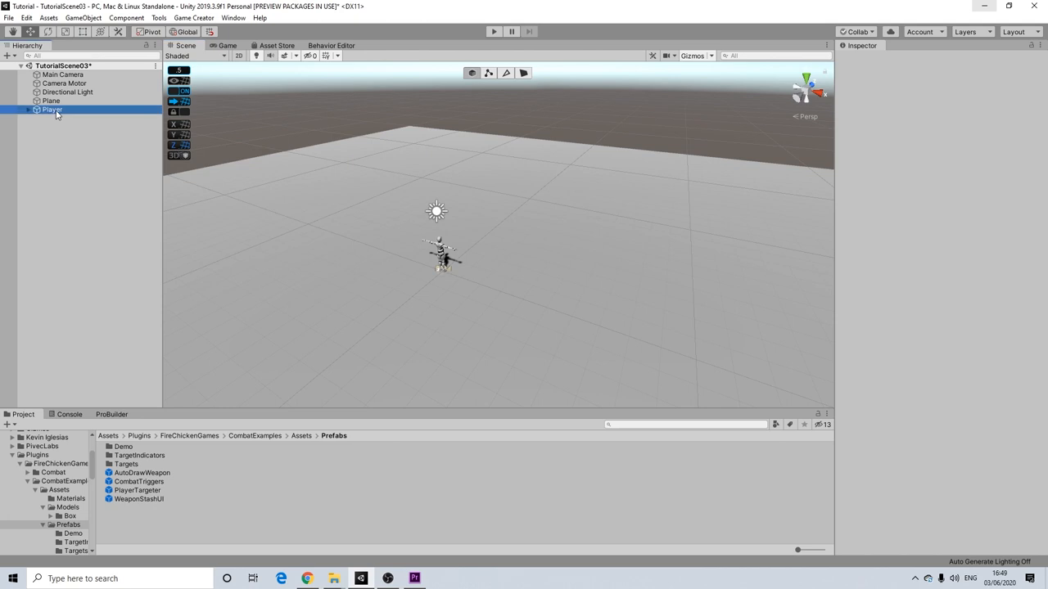
pyautogui.click(51, 109)
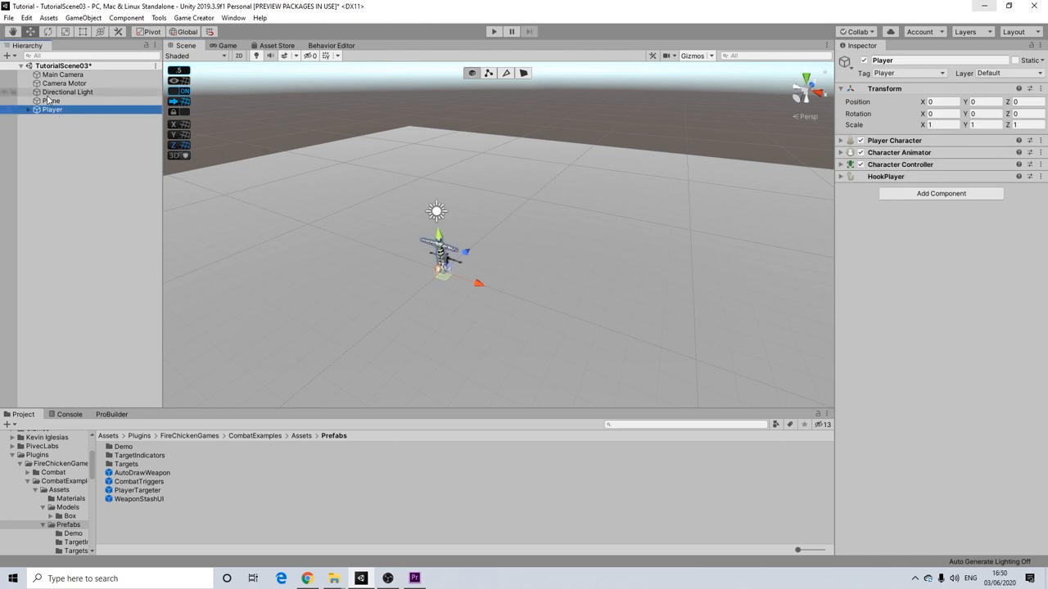
pyautogui.click(51, 101)
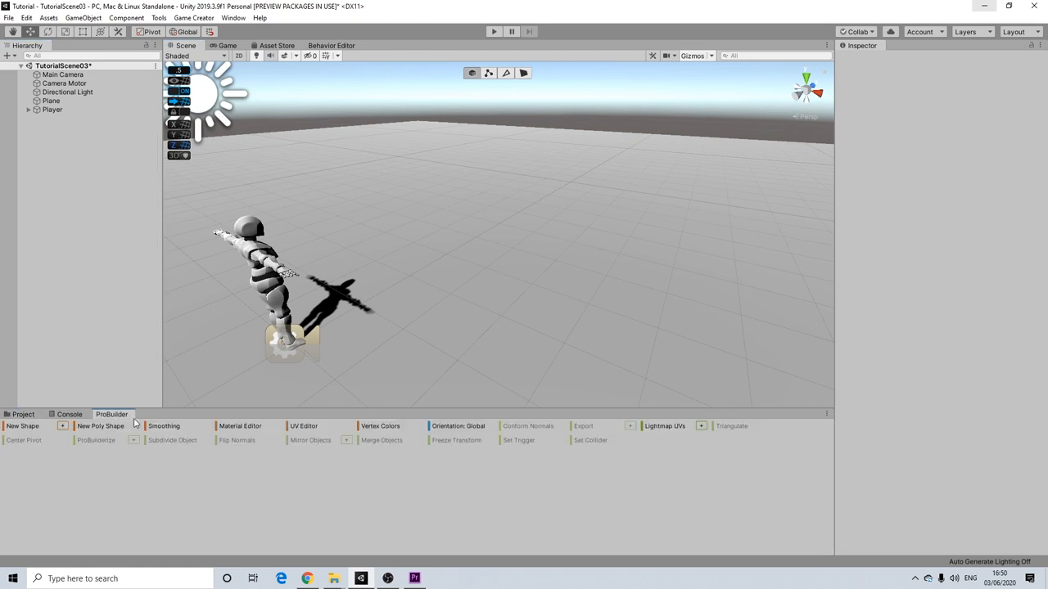
# - Build a 4×0.1×4 ProBuilder cube platform positioned near the player
pyautogui.click(23, 426)
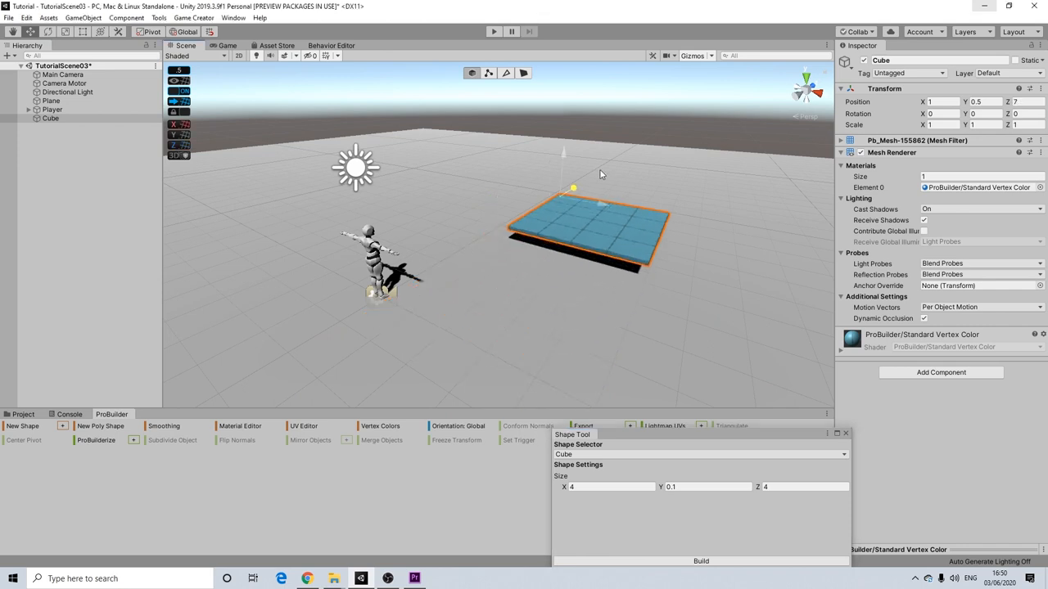
pyautogui.moveTo(573, 188); pyautogui.dragTo(491, 205)
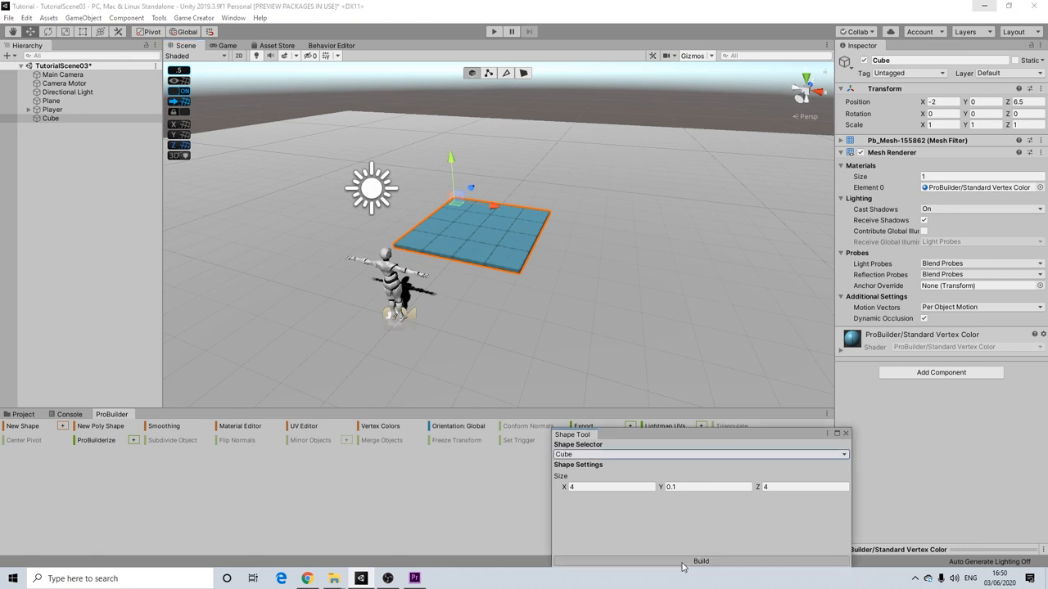
pyautogui.click(700, 561)
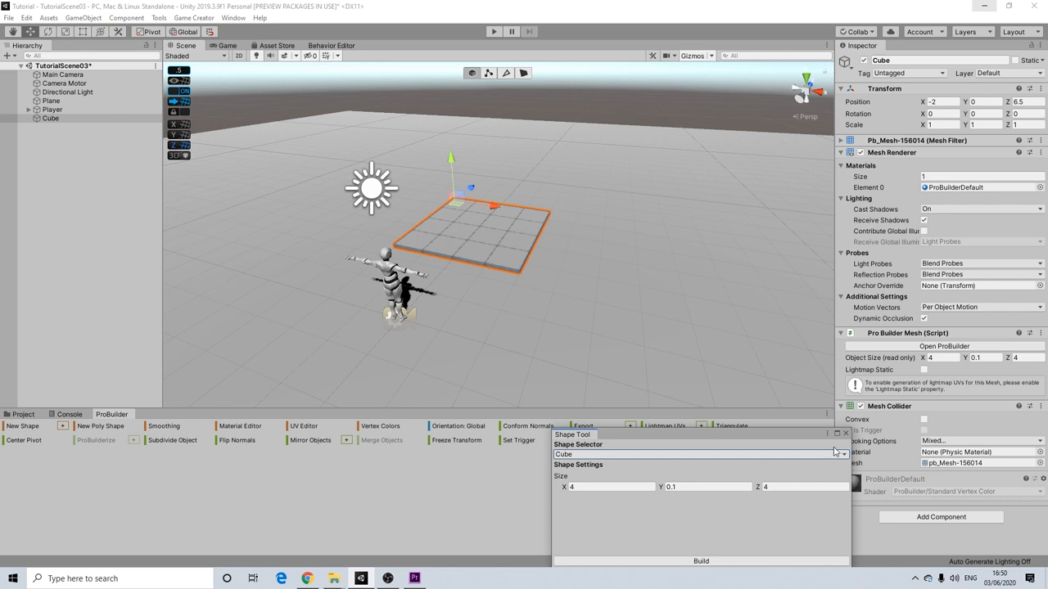
pyautogui.click(846, 433)
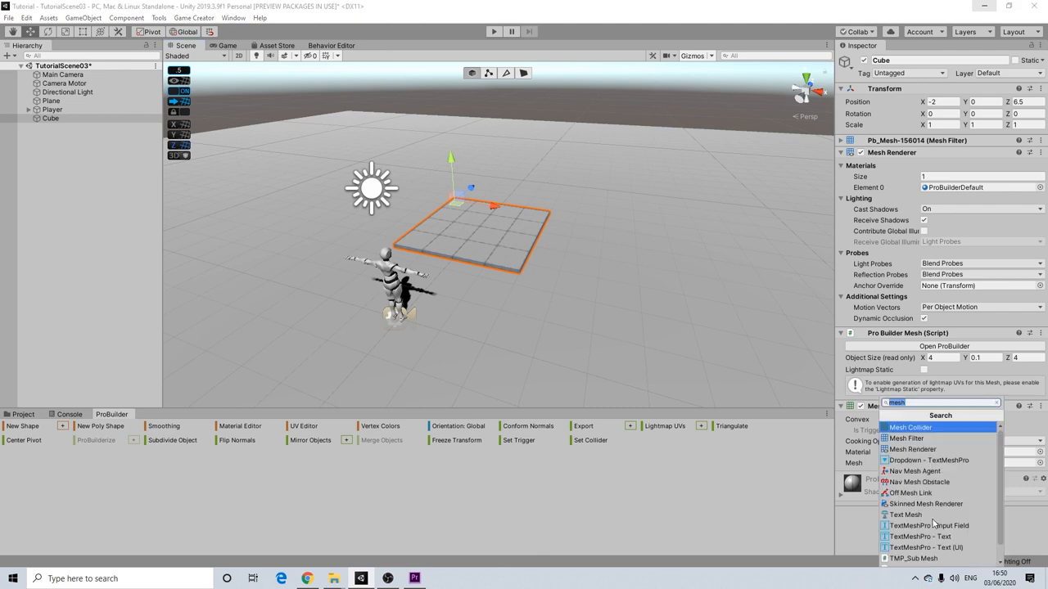
# - Add a Box Collider set as trigger to the platform and apply the Red material
pyautogui.write('box')
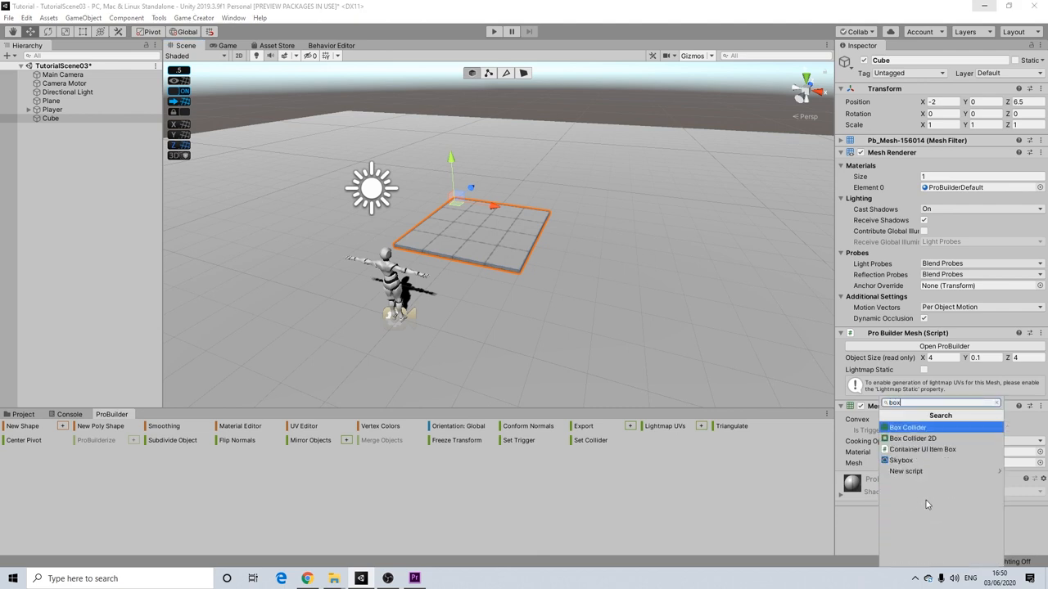
pyautogui.click(906, 427)
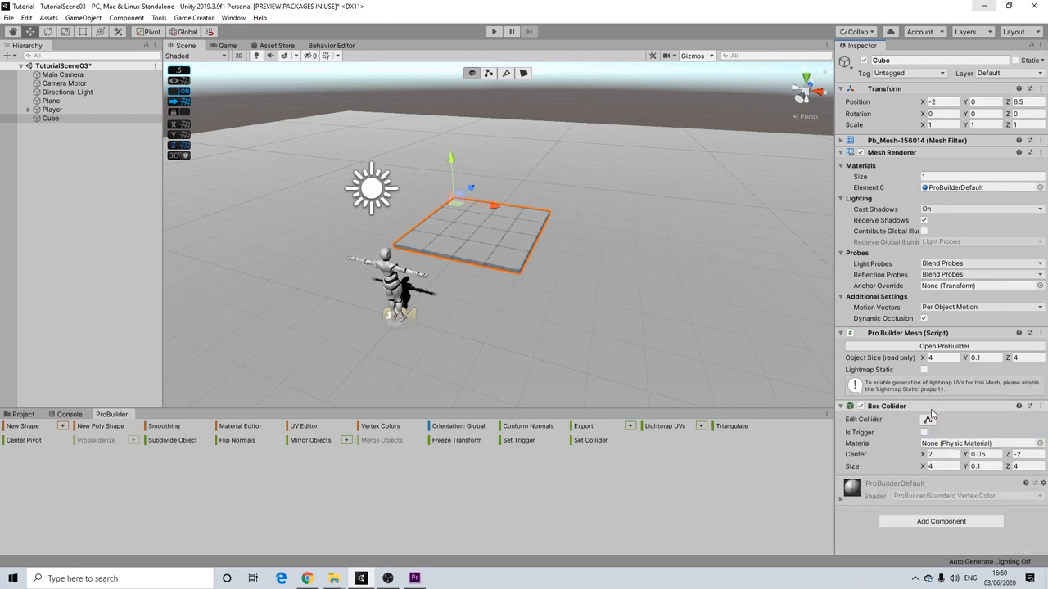
pyautogui.click(924, 432)
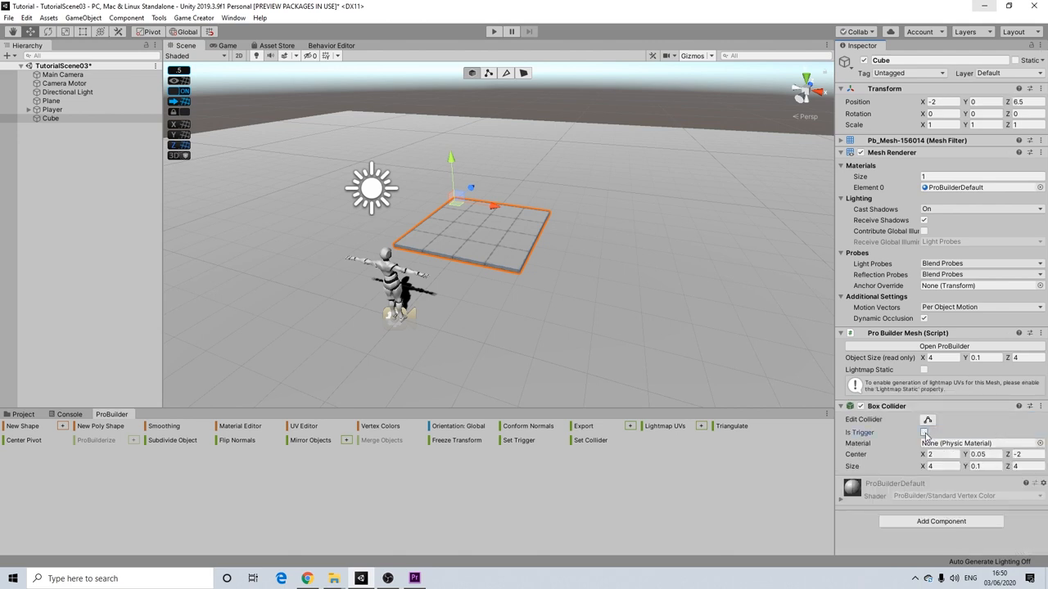
pyautogui.click(924, 432)
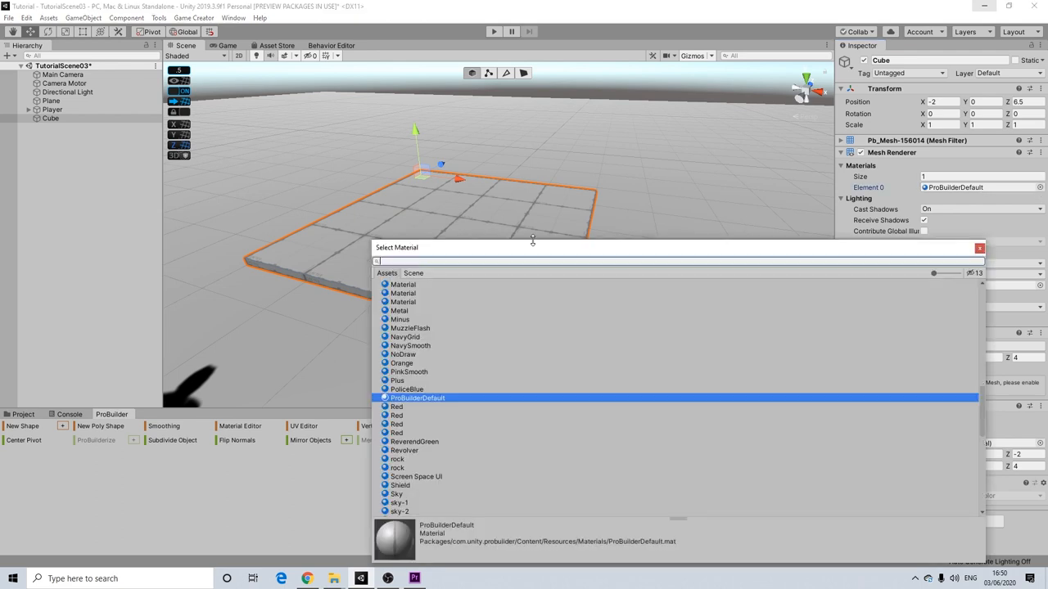
pyautogui.click(397, 406)
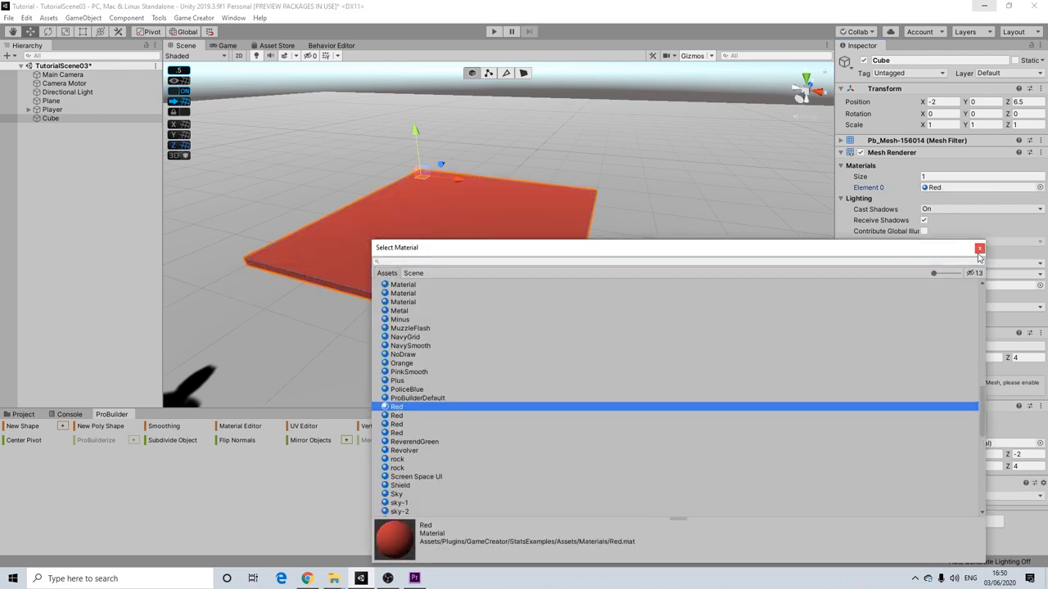
pyautogui.click(979, 248)
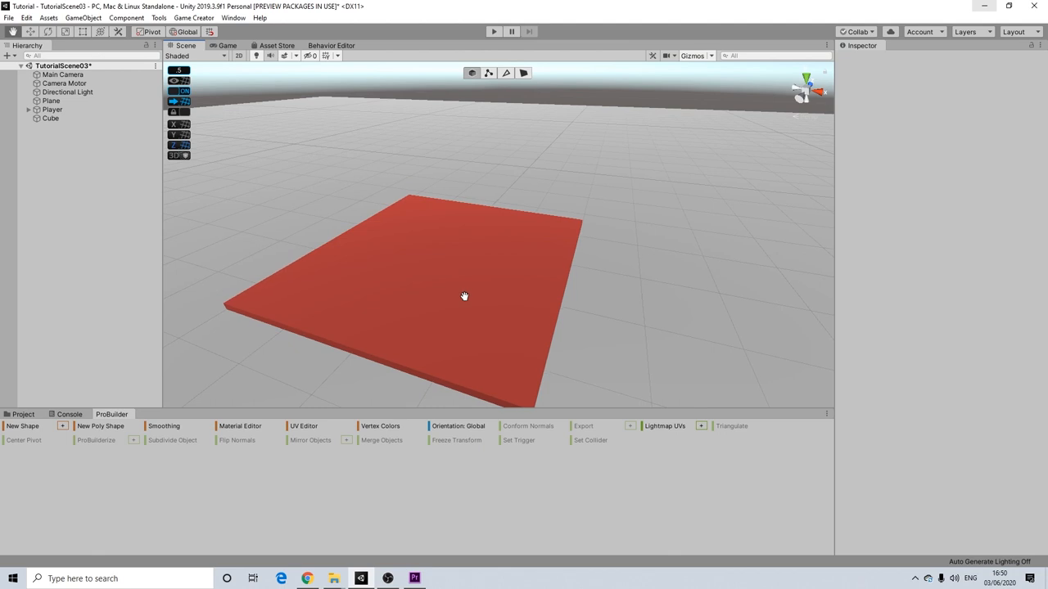
# - Make the Spawner a child of the red Cube platform and select it
pyautogui.rightClick(50, 118)
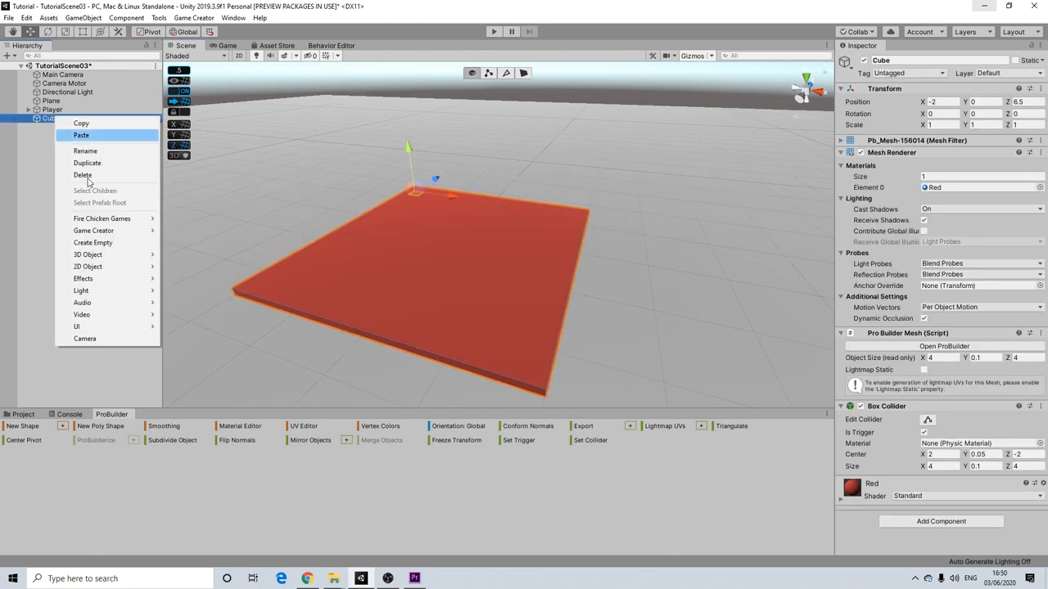
pyautogui.moveTo(101, 217)
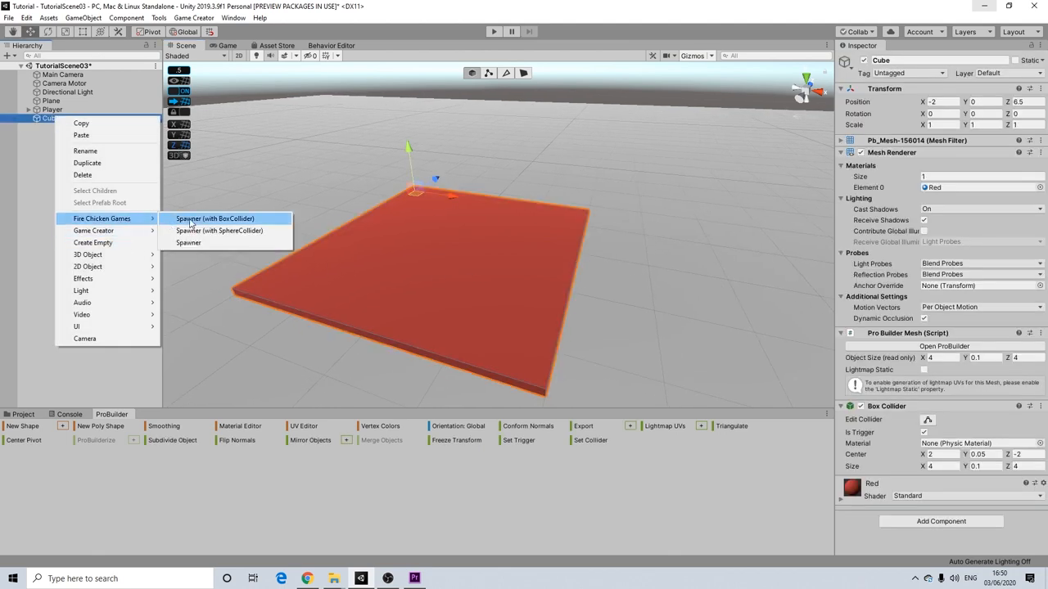
pyautogui.click(215, 218)
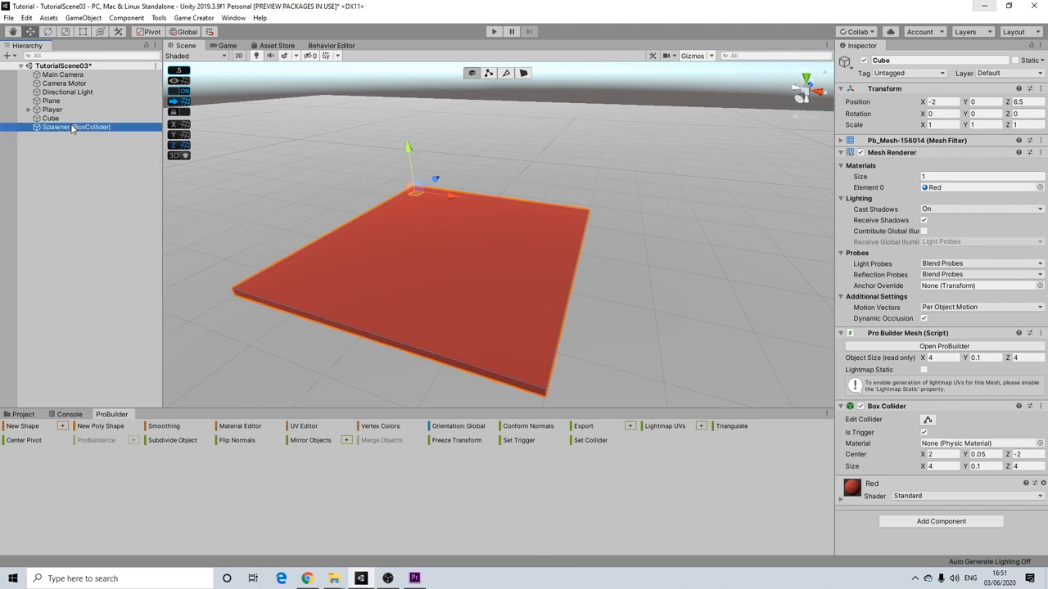
pyautogui.click(82, 127)
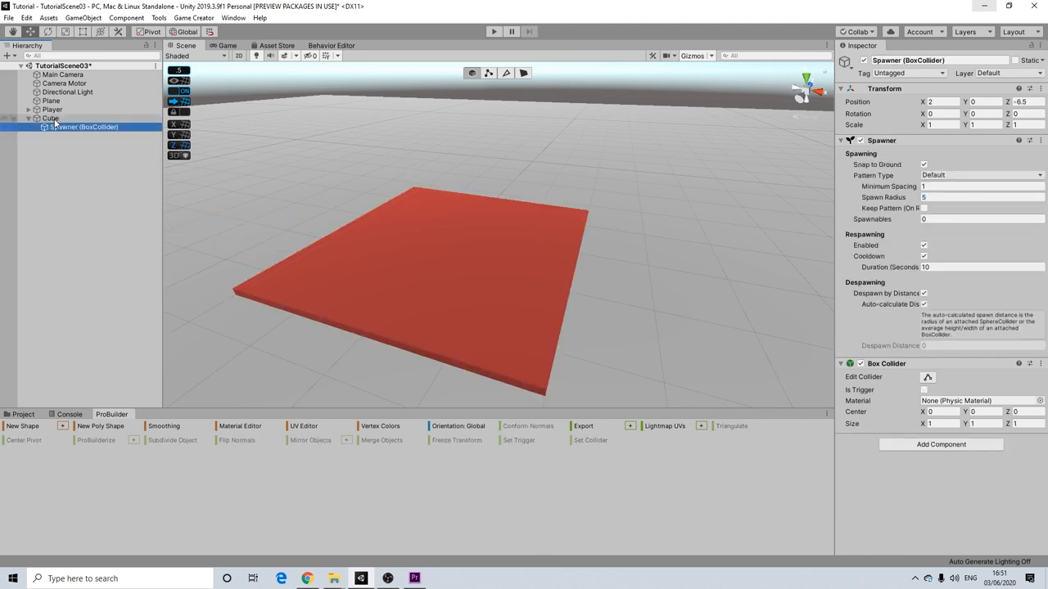
pyautogui.click(50, 117)
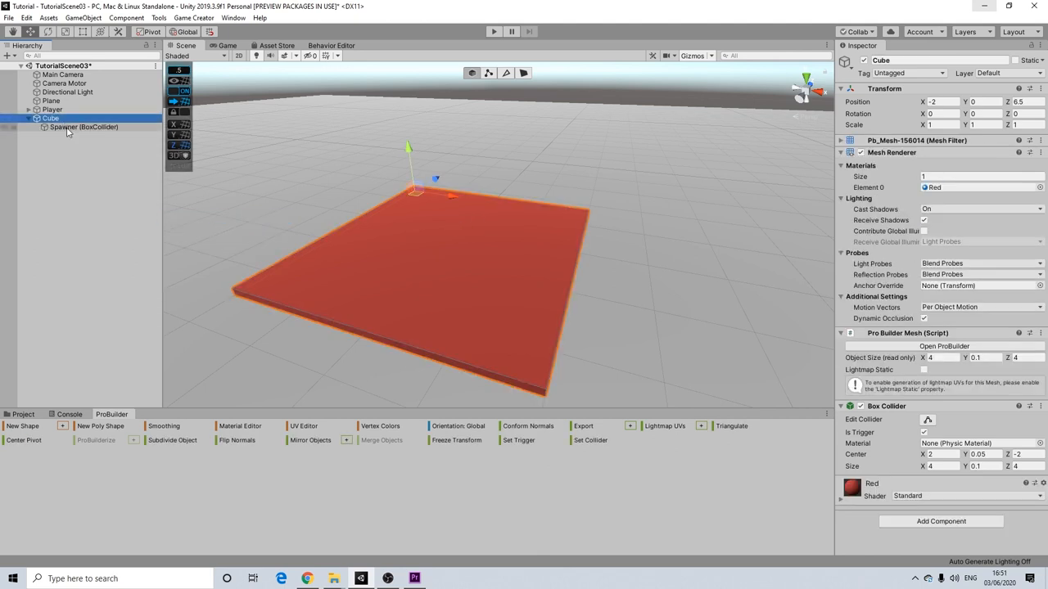
pyautogui.click(83, 127)
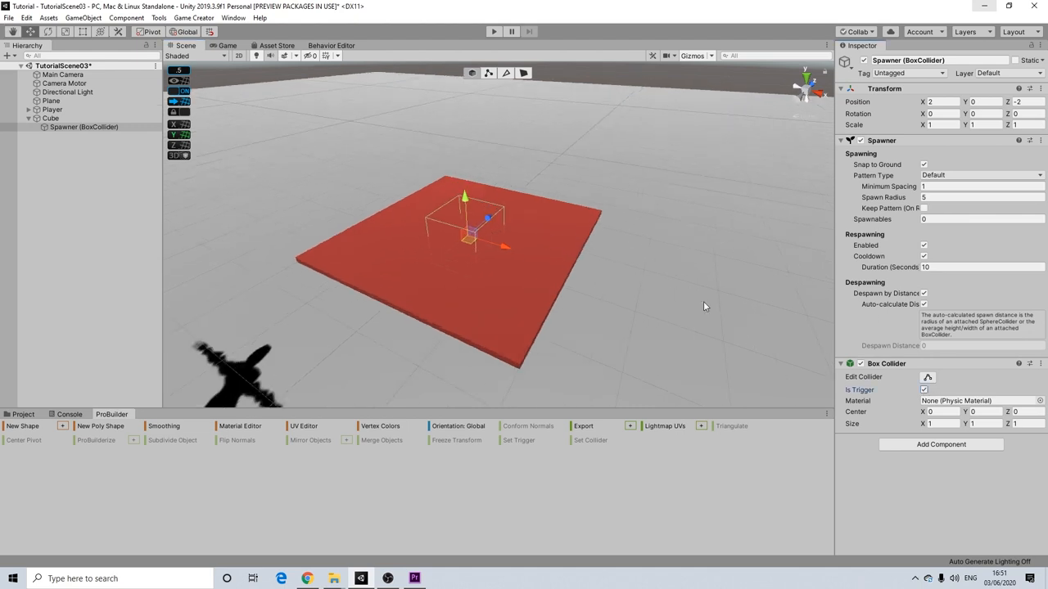
pyautogui.moveTo(919, 371)
pyautogui.write('4')
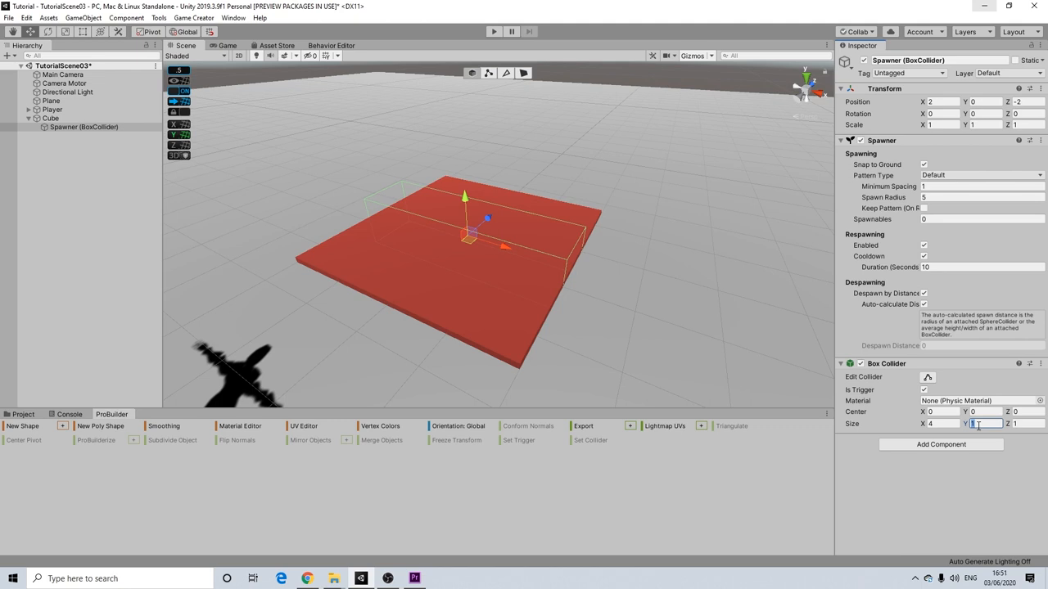
# - Set the Spawner's collider size to 4×1×4 and raise it above the platform
pyautogui.click(1028, 423)
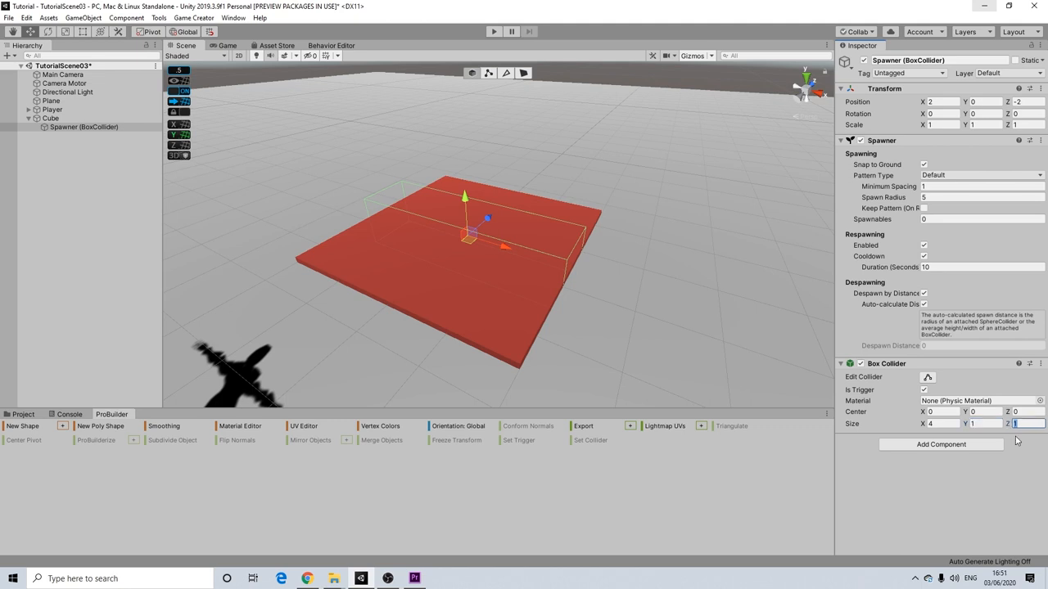
pyautogui.write('4')
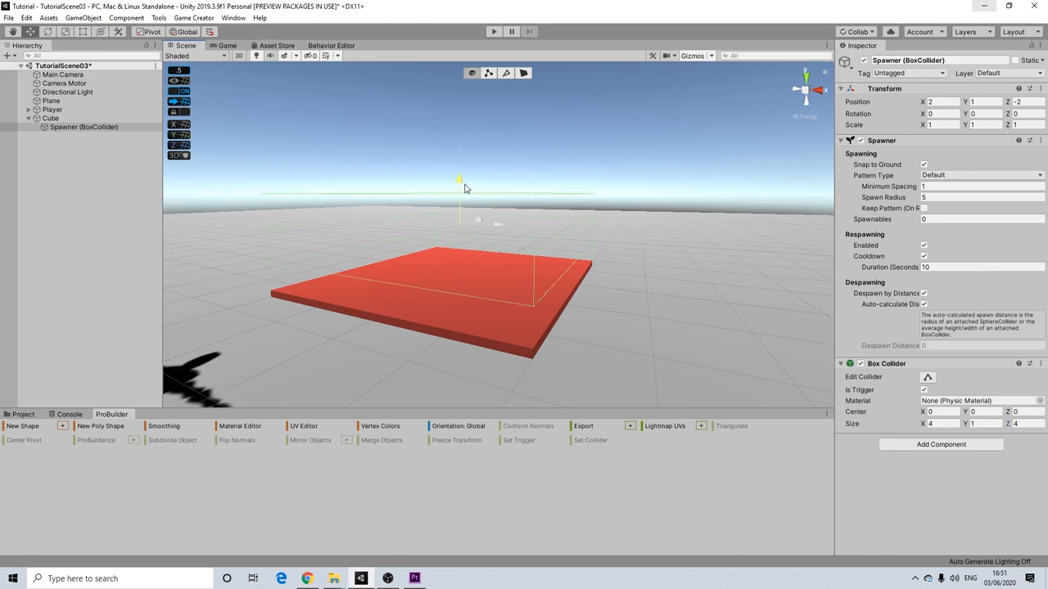
pyautogui.moveTo(461, 178); pyautogui.dragTo(461, 204)
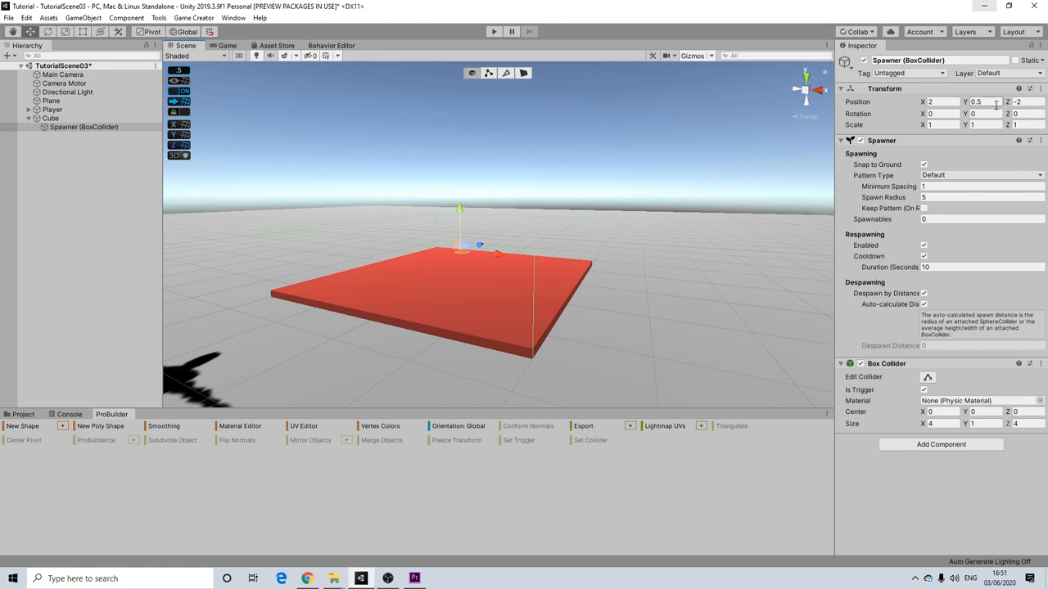
# - Set the Spawner's Position Y to 0.6, just above the platform
pyautogui.click(980, 101)
pyautogui.write('0.6')
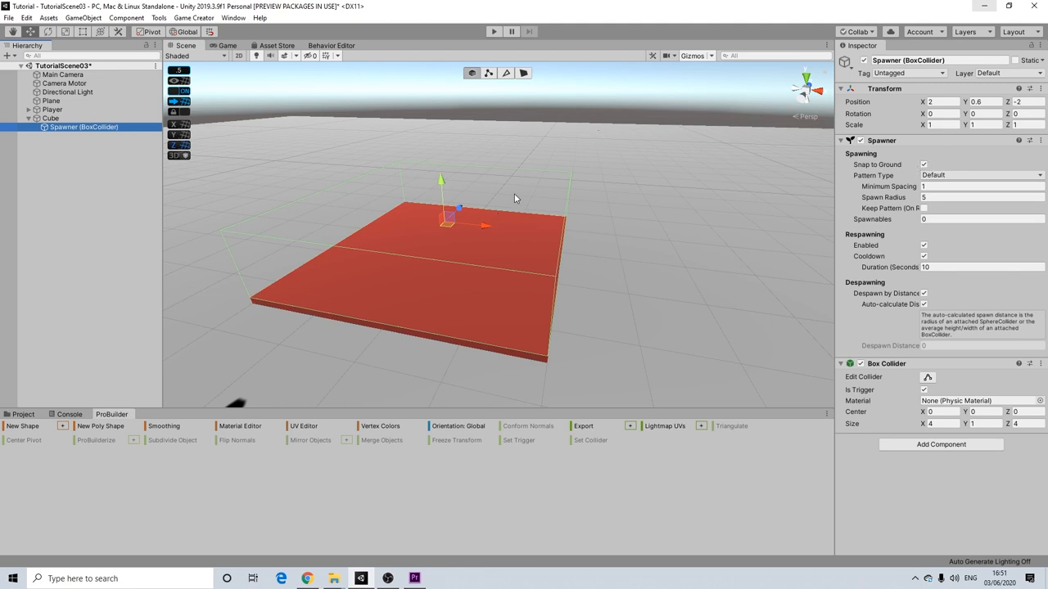
pyautogui.moveTo(489, 176)
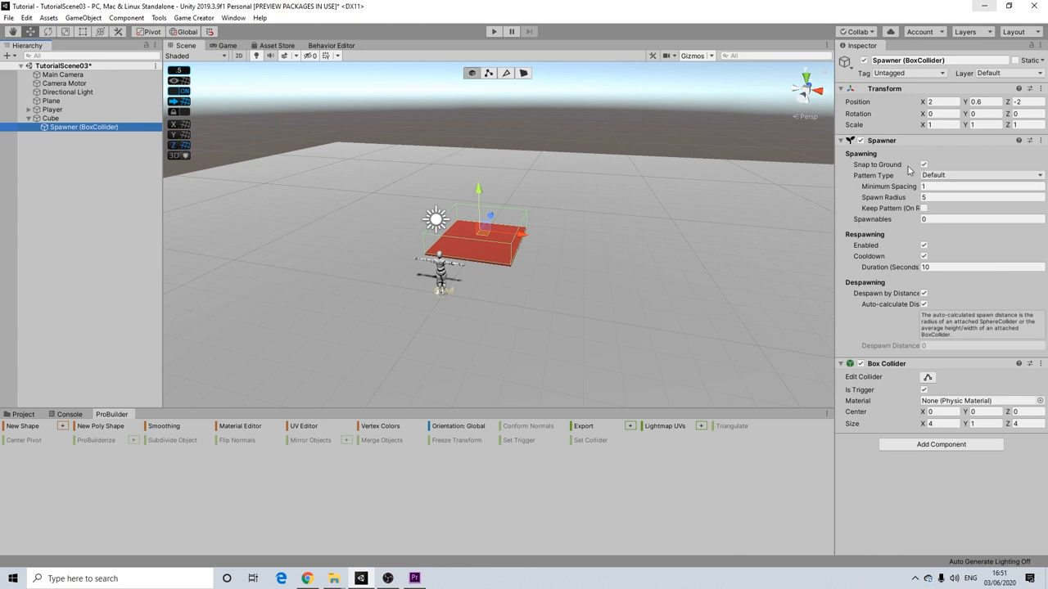
pyautogui.click(924, 165)
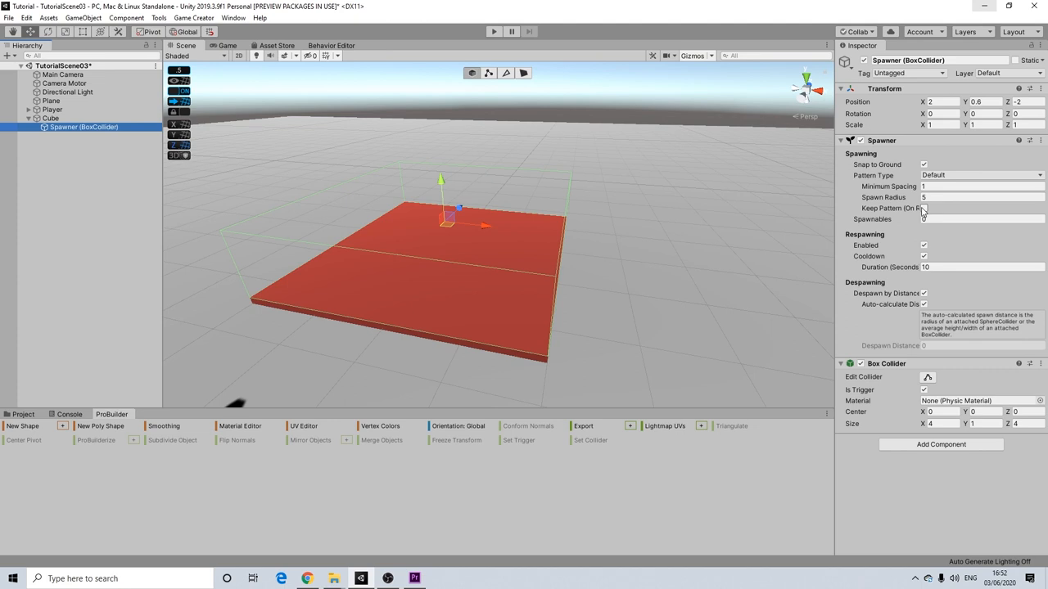
pyautogui.click(983, 218)
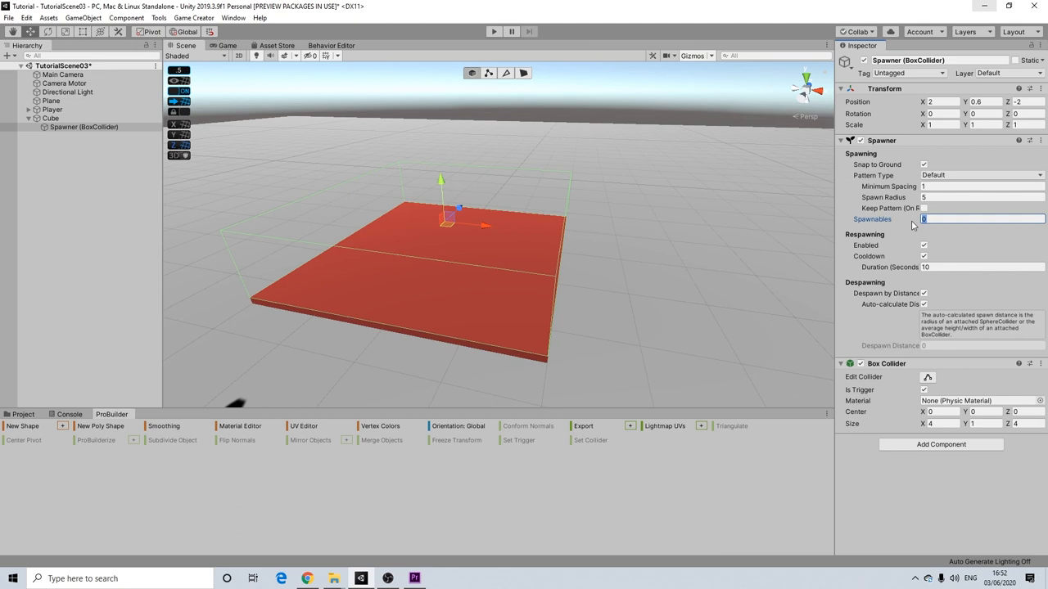
# - Add one spawnable item, the SpawnableCube prefab from Demo prefabs, with quantity 4
pyautogui.write('1')
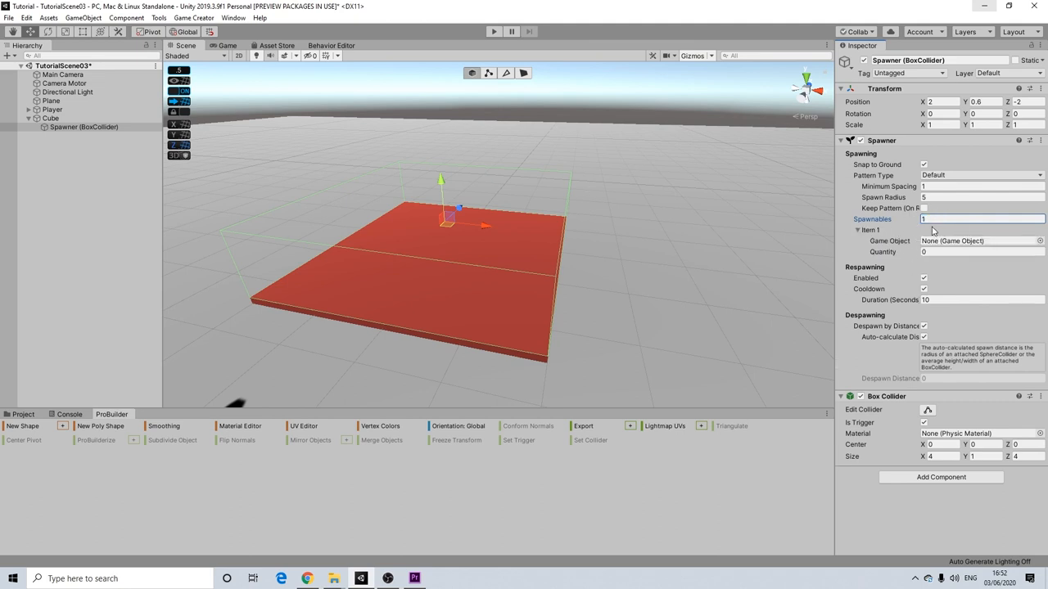
pyautogui.write('50')
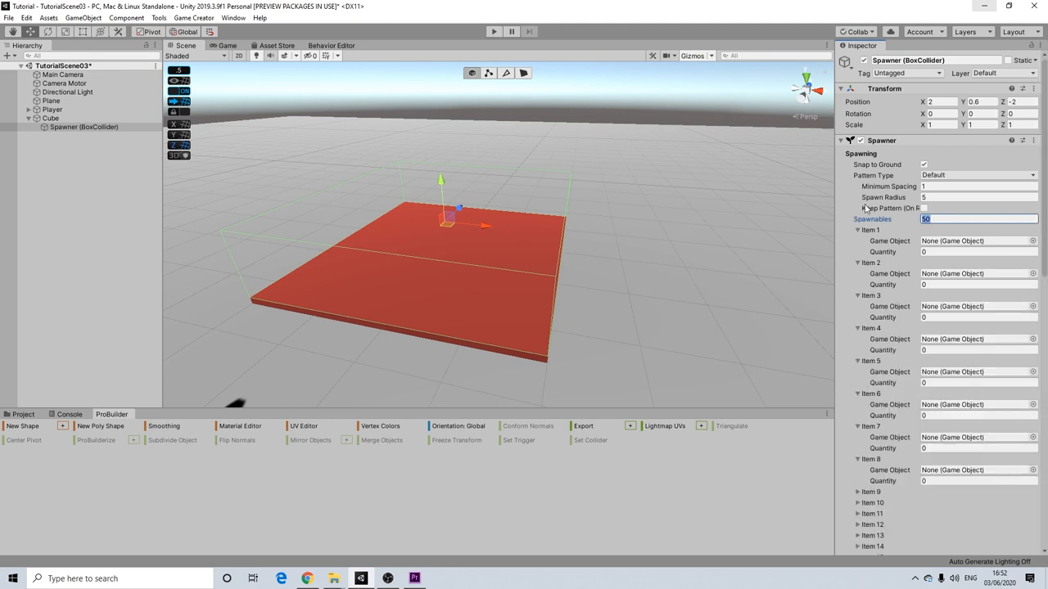
pyautogui.write('1')
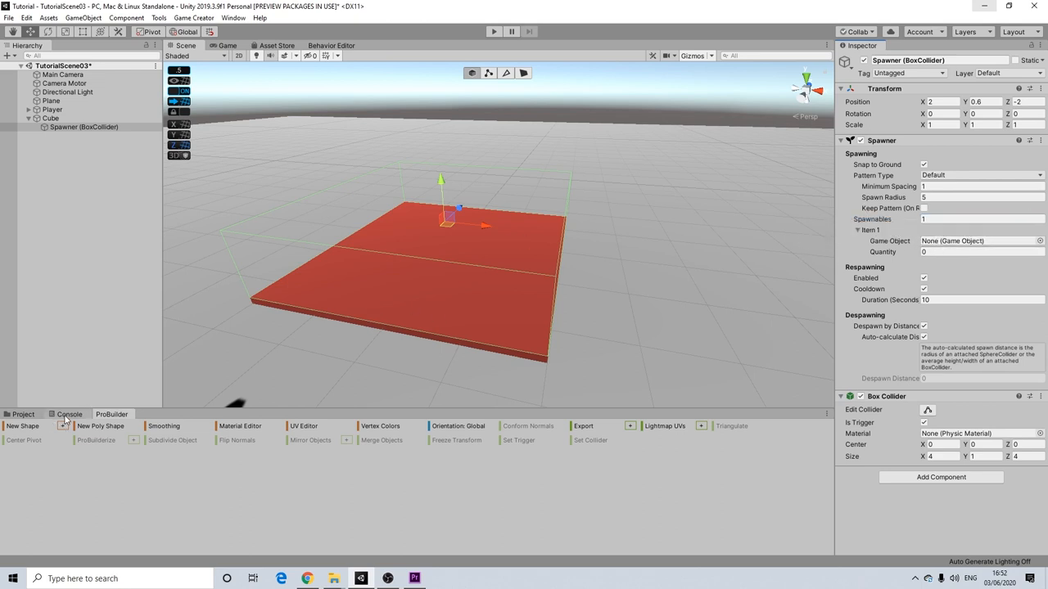
pyautogui.click(22, 415)
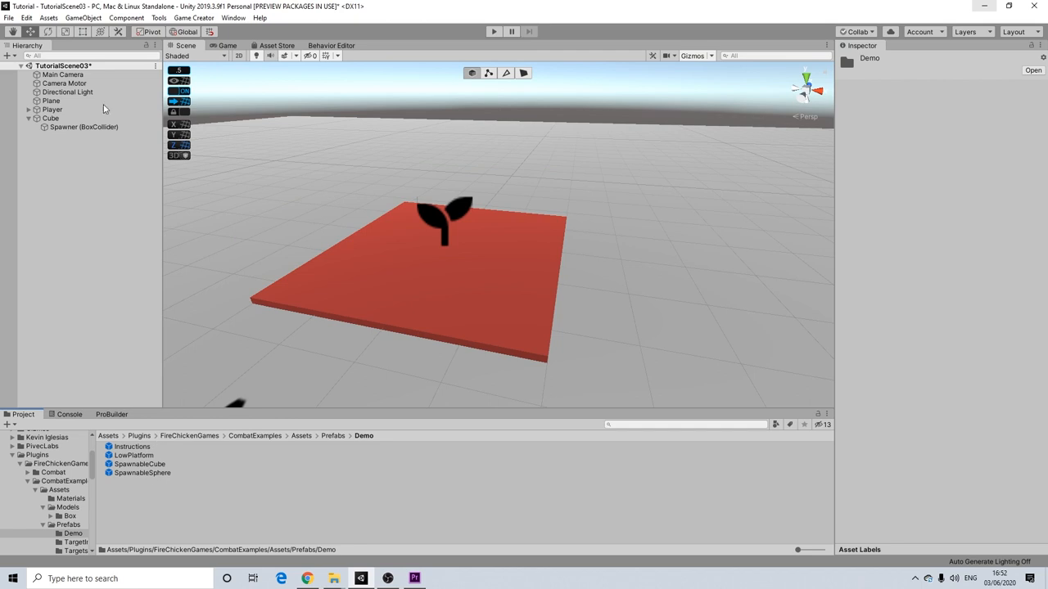
pyautogui.click(82, 126)
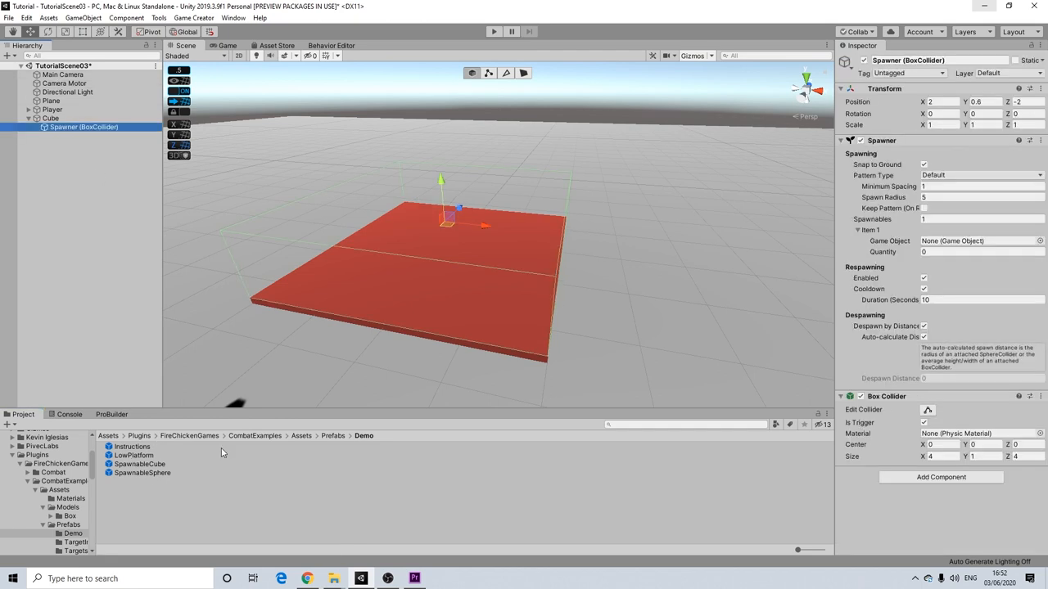
pyautogui.moveTo(348, 440)
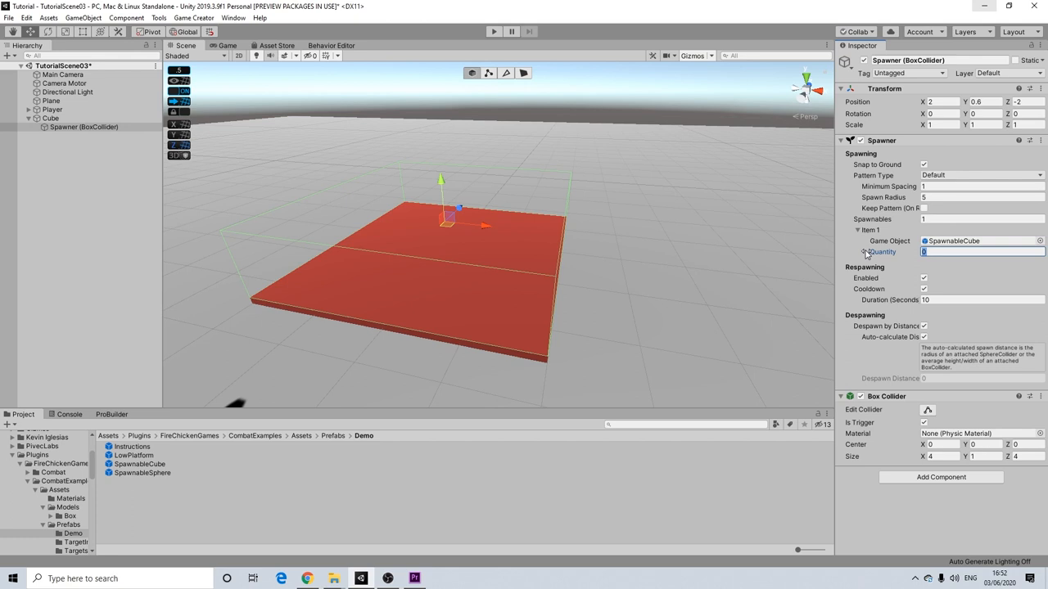
pyautogui.write('4')
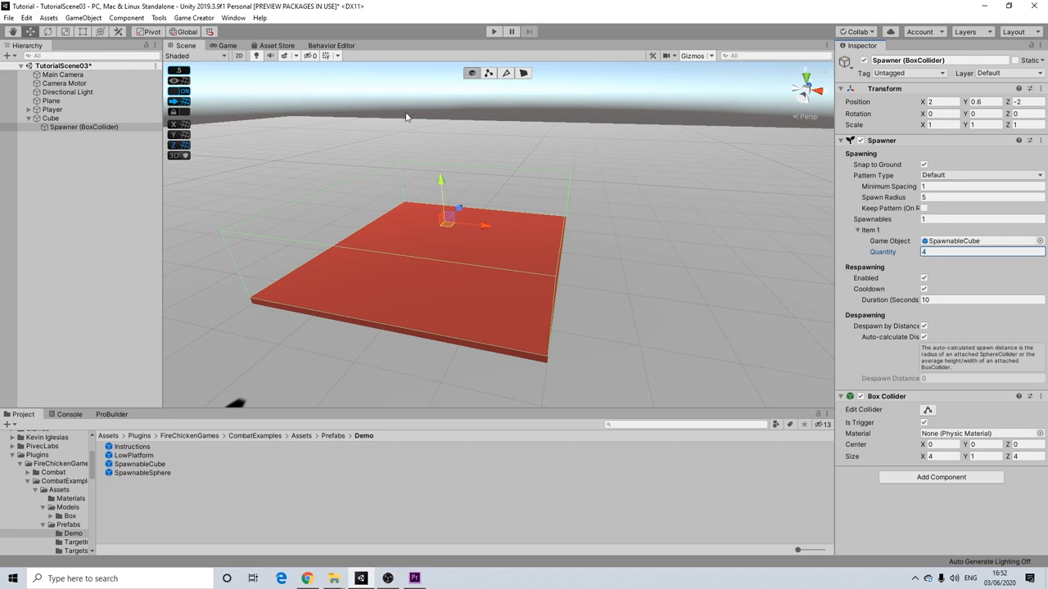
pyautogui.moveTo(493, 31)
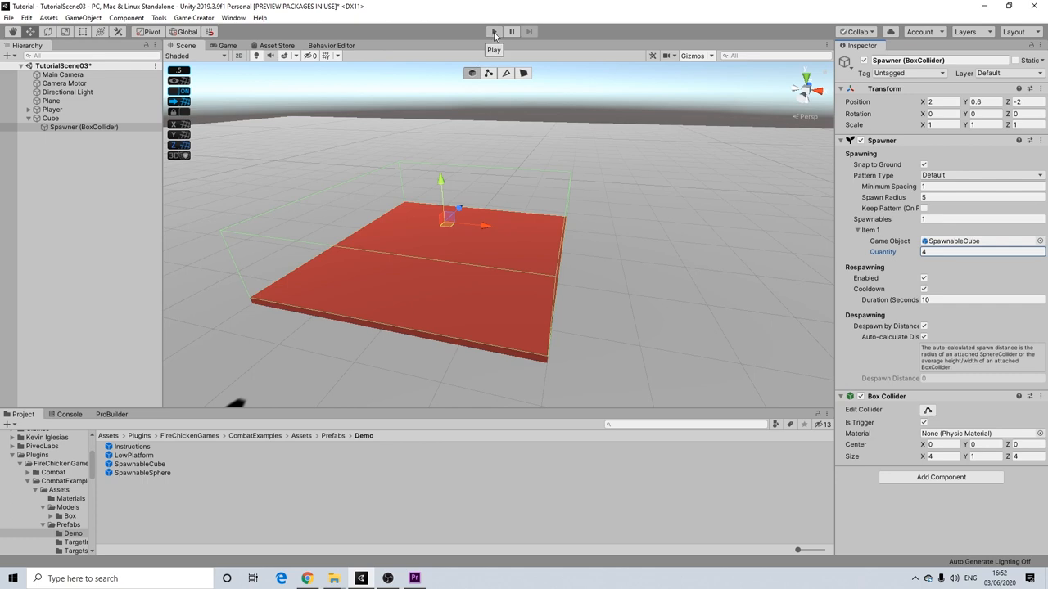
pyautogui.click(494, 31)
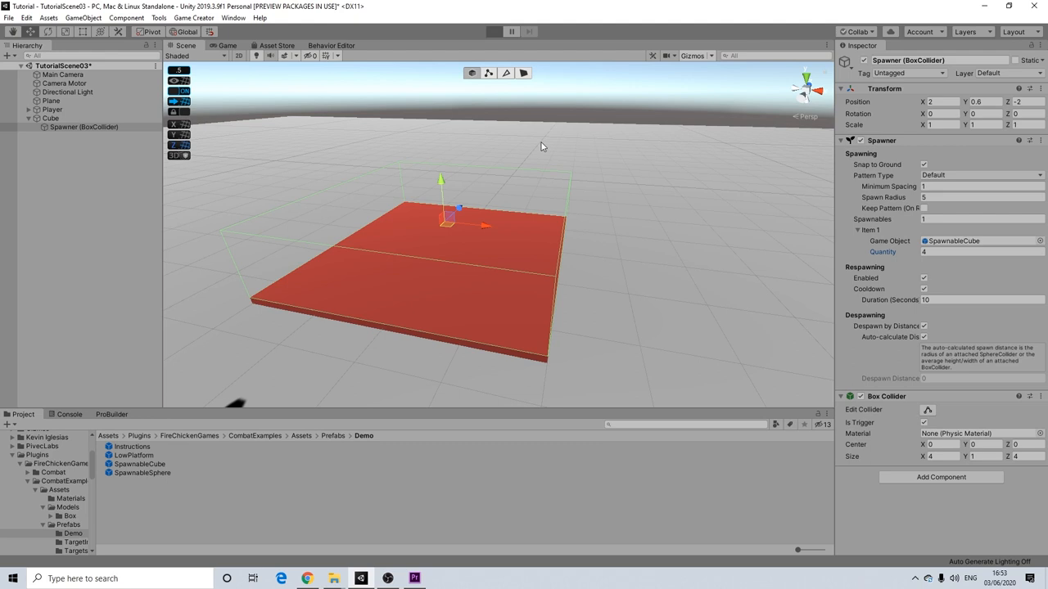
pyautogui.click(493, 31)
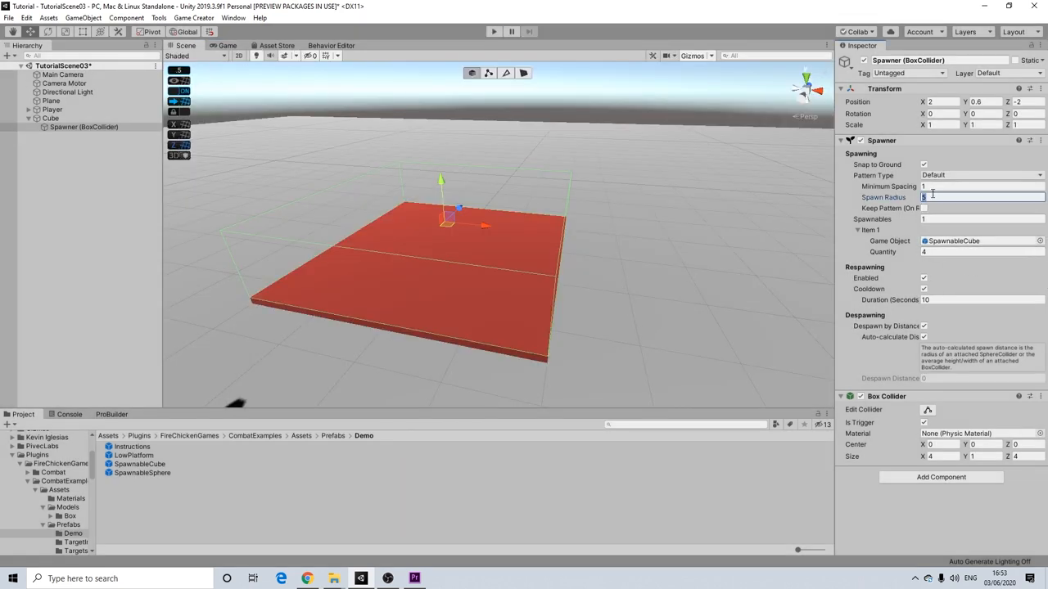
# - Switch the Spawner to a Spiral pattern with quantity 8, then play-test
pyautogui.click(980, 186)
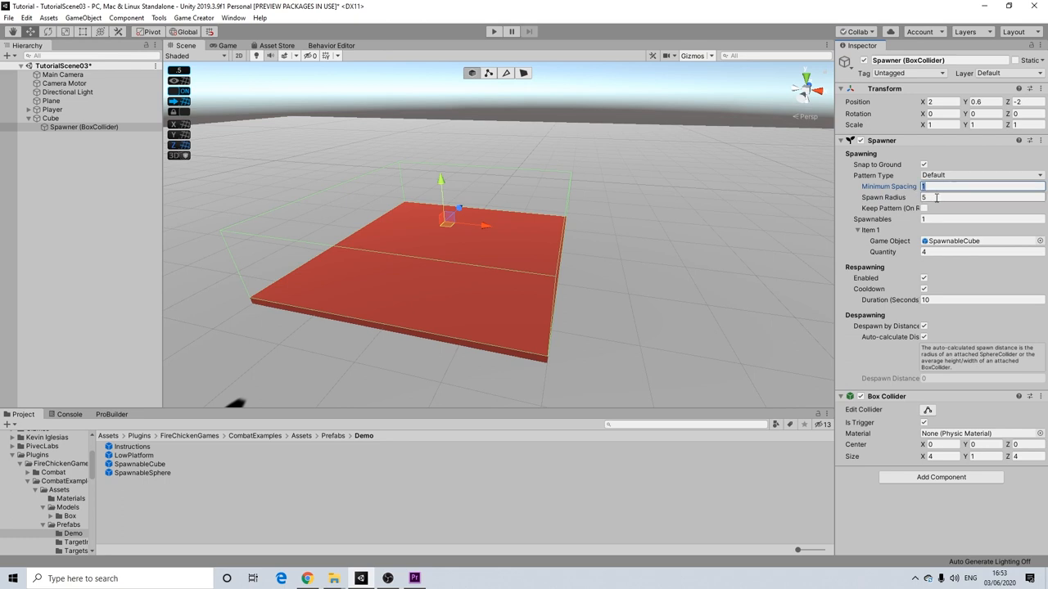
pyautogui.click(982, 197)
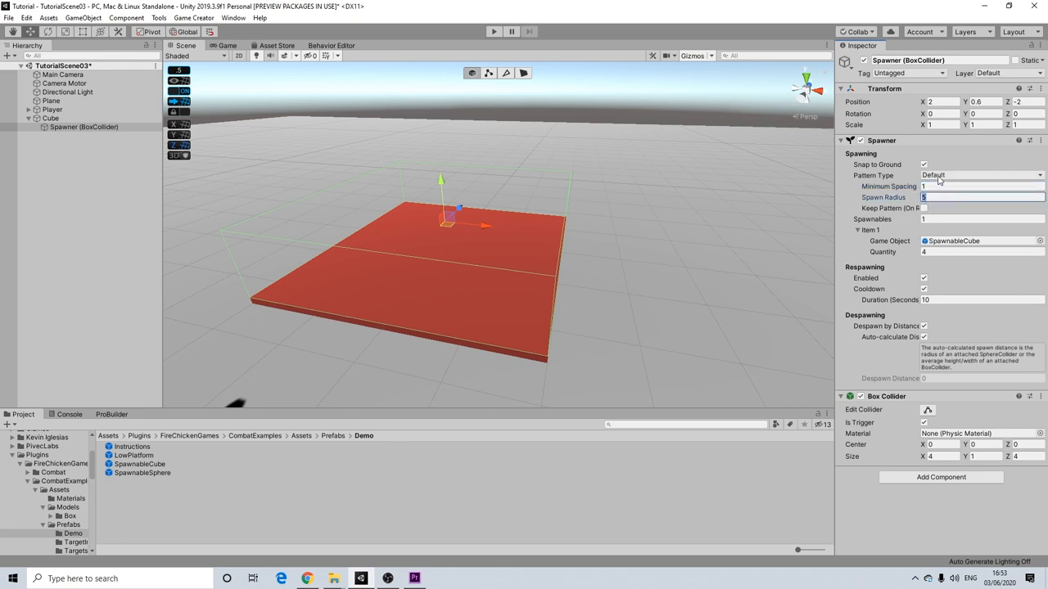
pyautogui.click(980, 175)
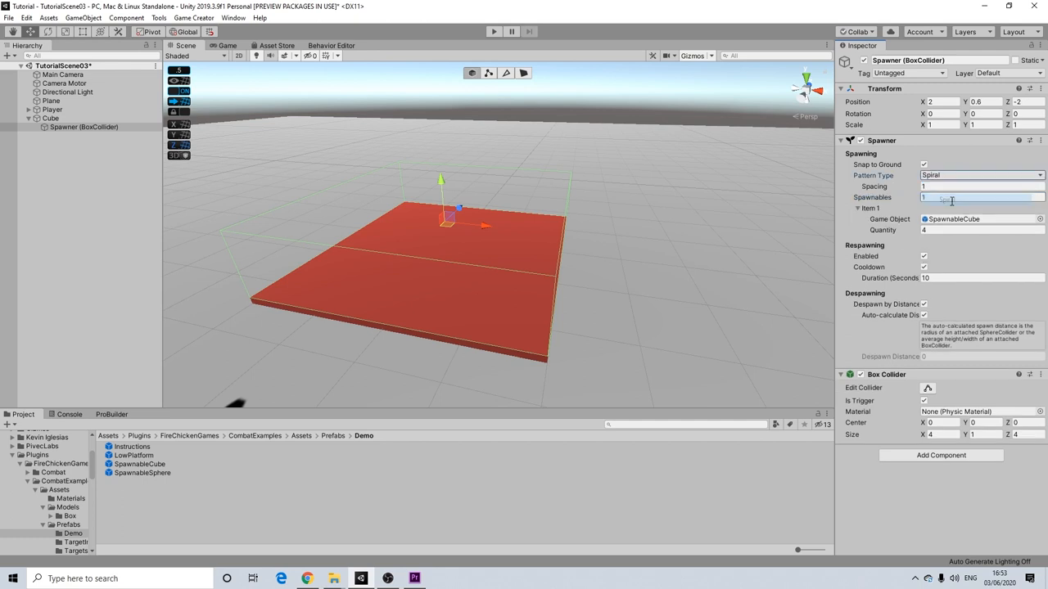
pyautogui.click(981, 230)
pyautogui.write('8')
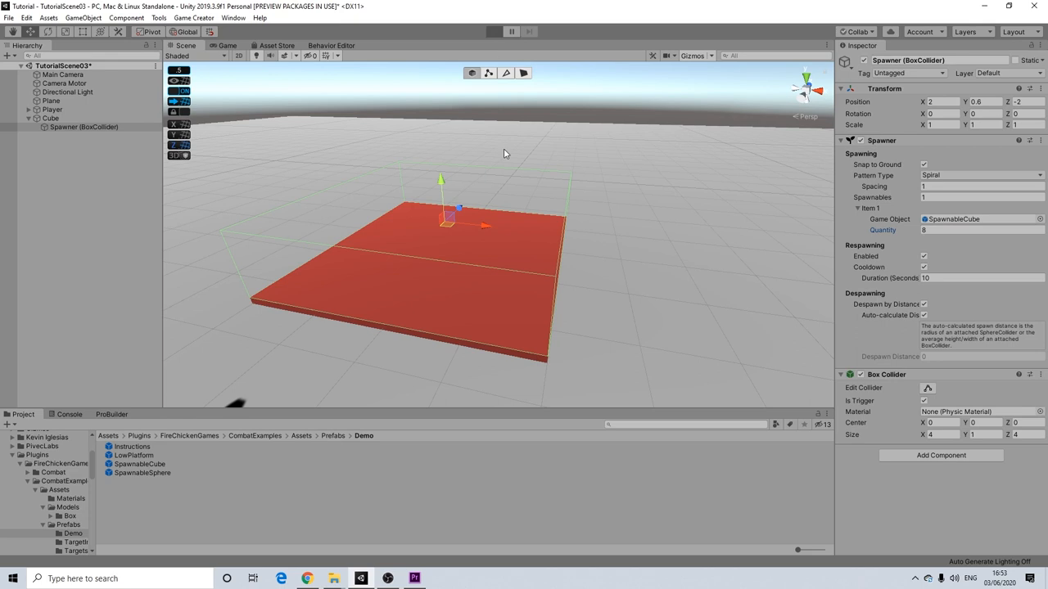
pyautogui.click(494, 31)
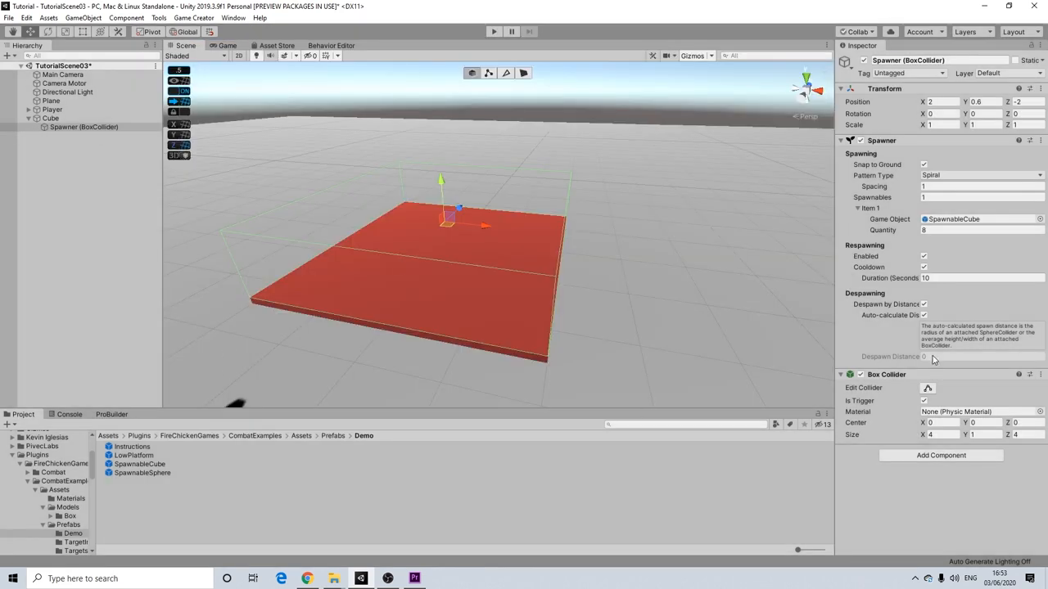
pyautogui.click(1040, 218)
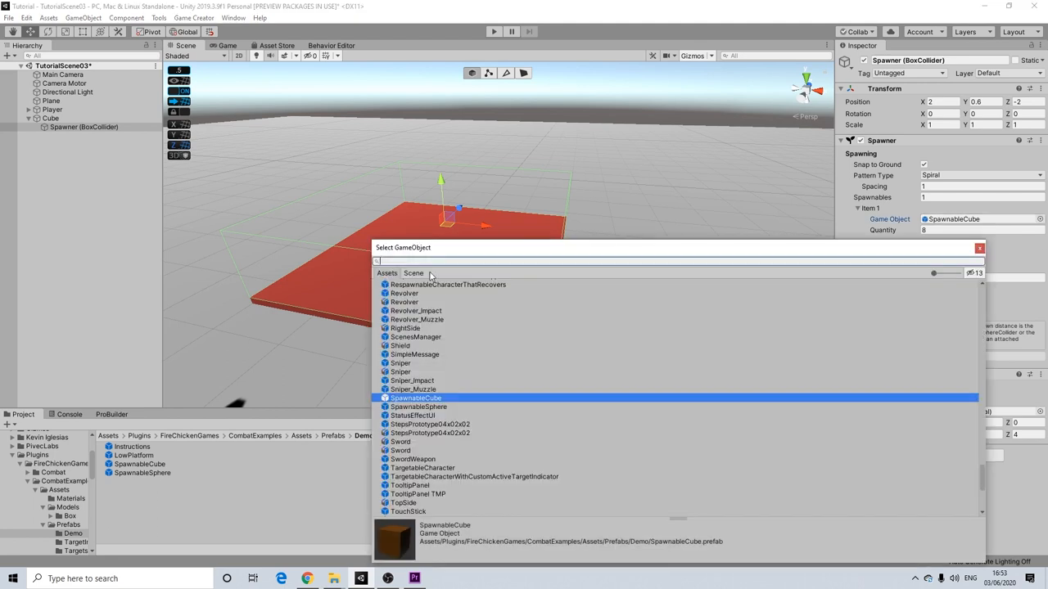
pyautogui.write('potion')
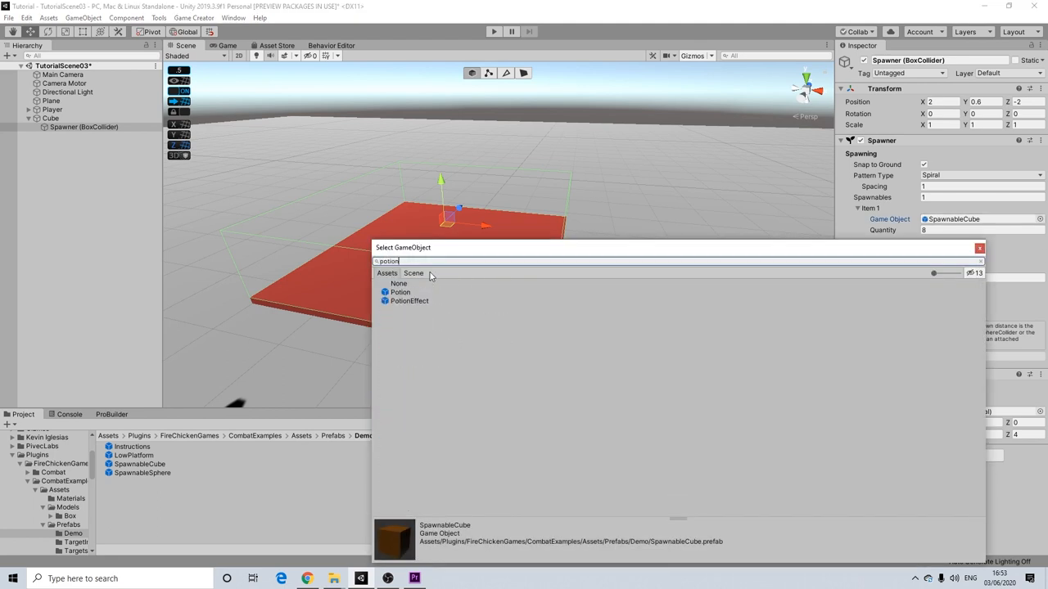
pyautogui.click(400, 292)
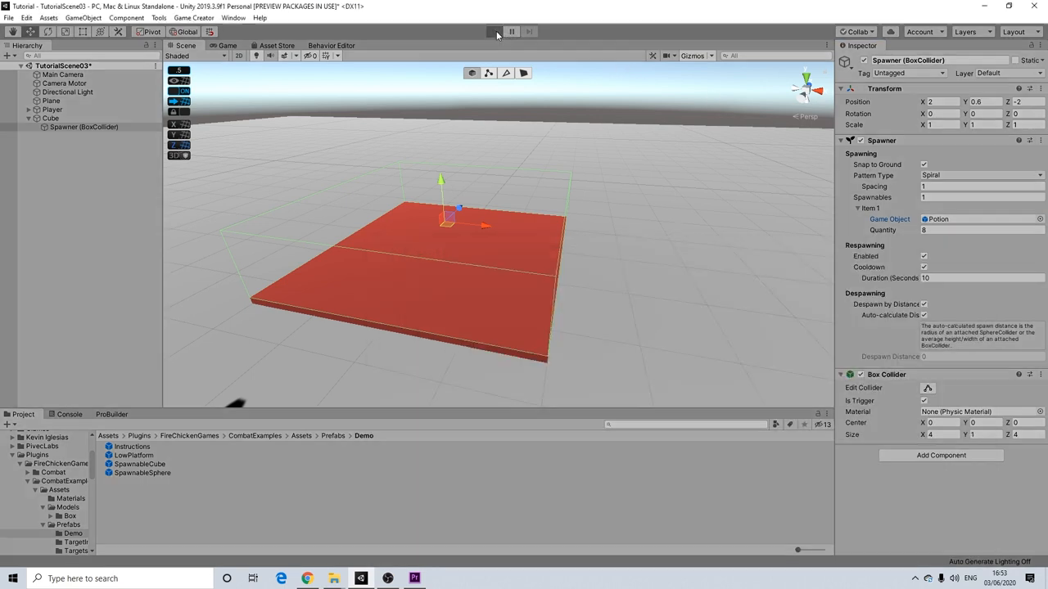
pyautogui.click(494, 31)
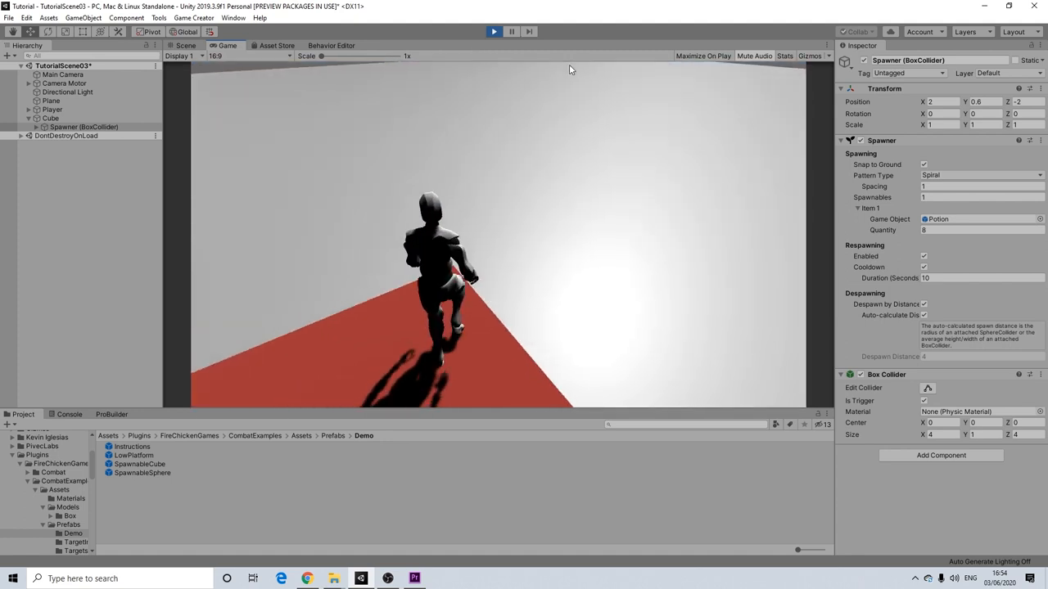
pyautogui.click(494, 32)
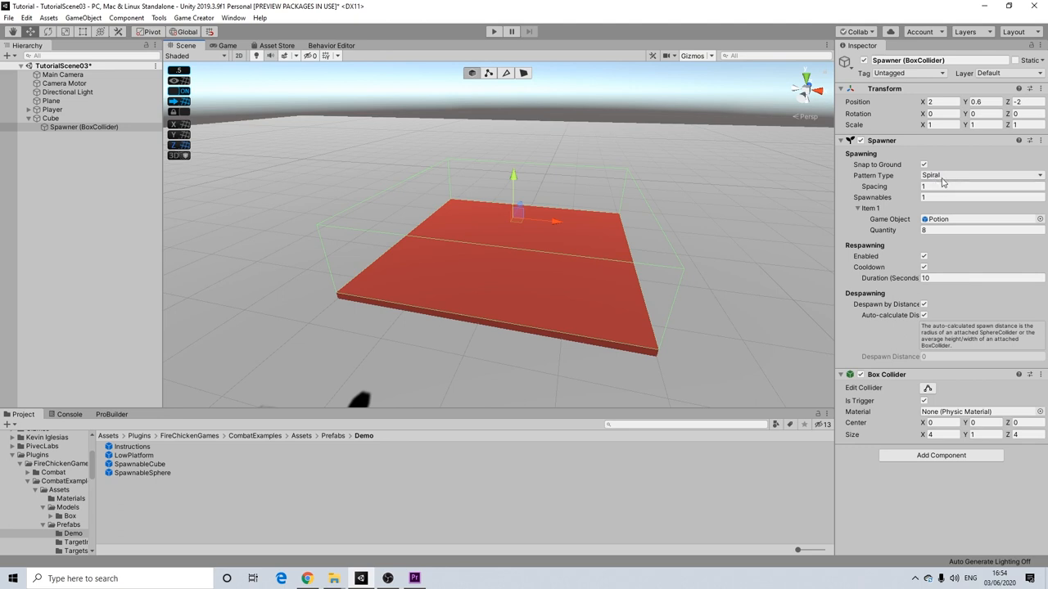
# - Switch the Spawner's Pattern Type to Random With Overlap, then to At Spawner Origin
pyautogui.click(979, 175)
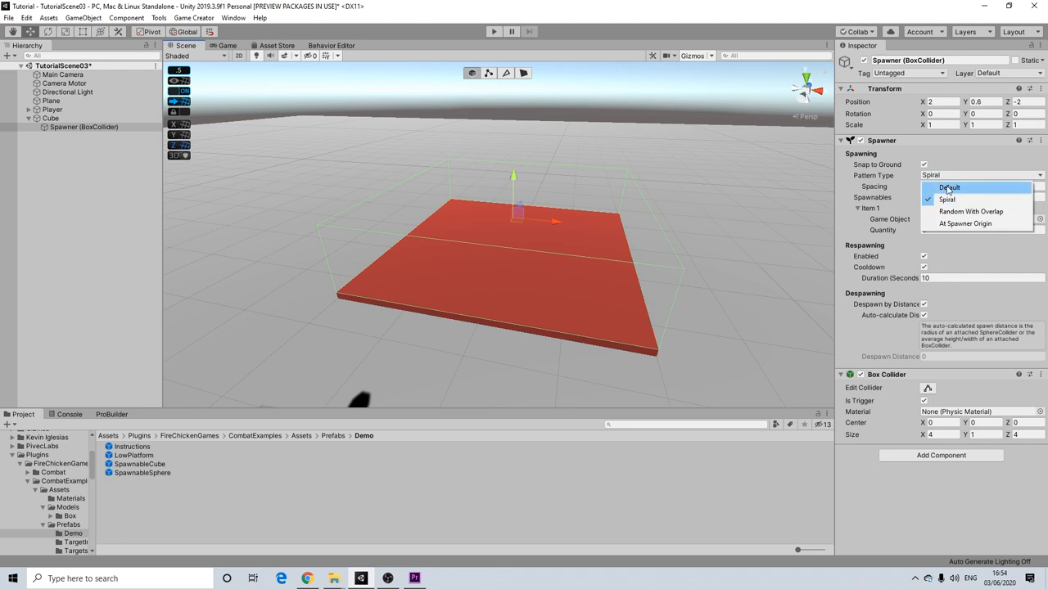
pyautogui.click(971, 211)
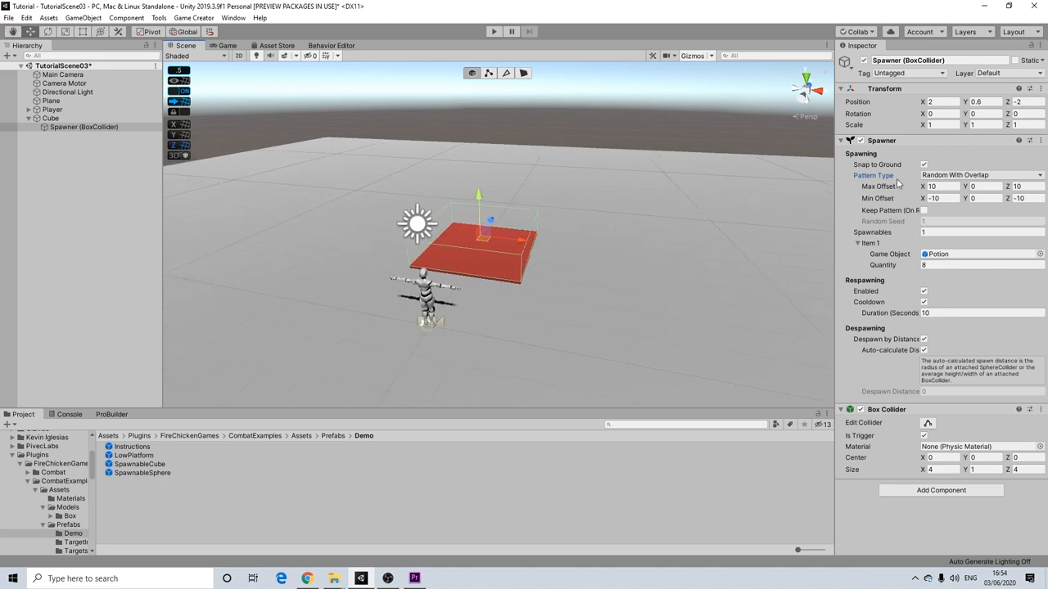
pyautogui.click(980, 174)
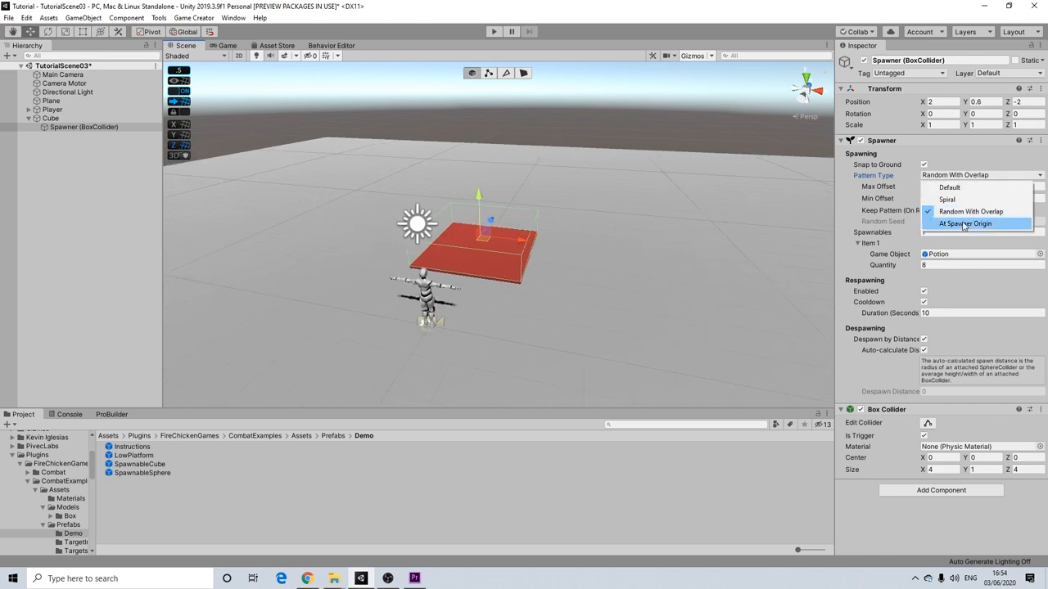
pyautogui.click(965, 223)
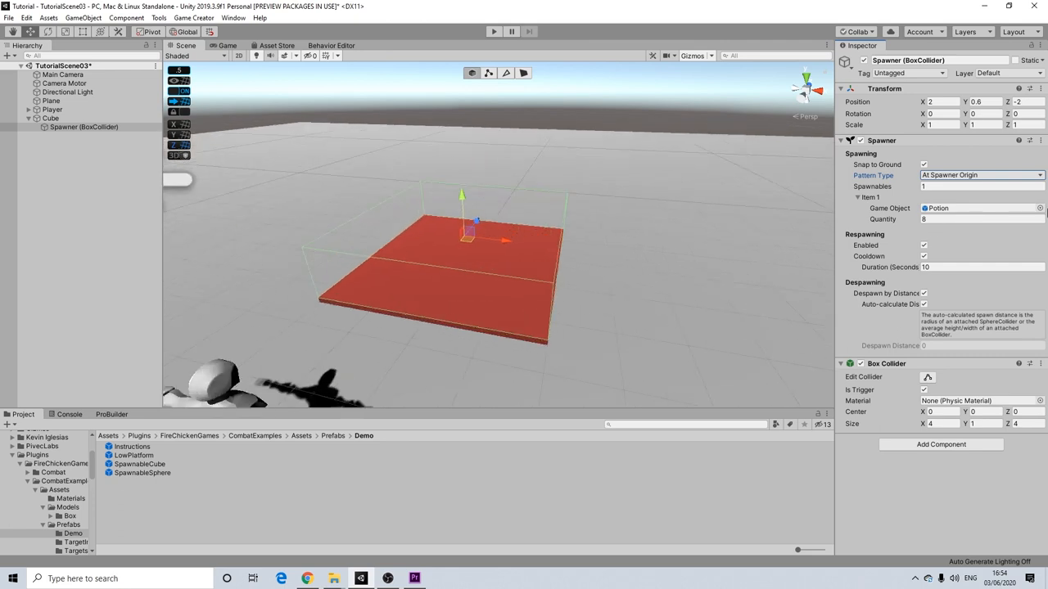
pyautogui.moveTo(465, 248)
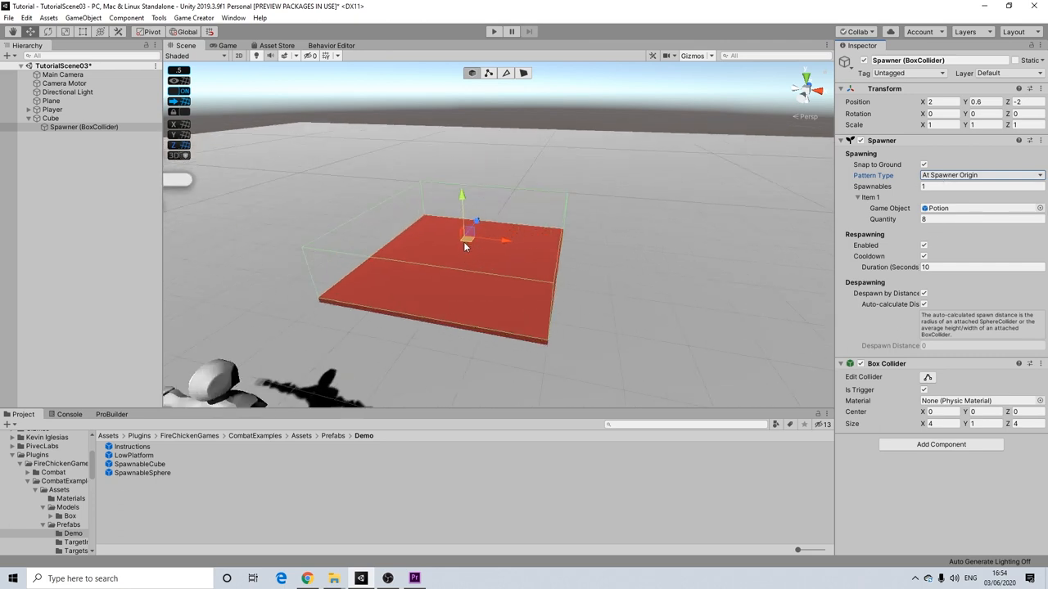
pyautogui.moveTo(493, 31)
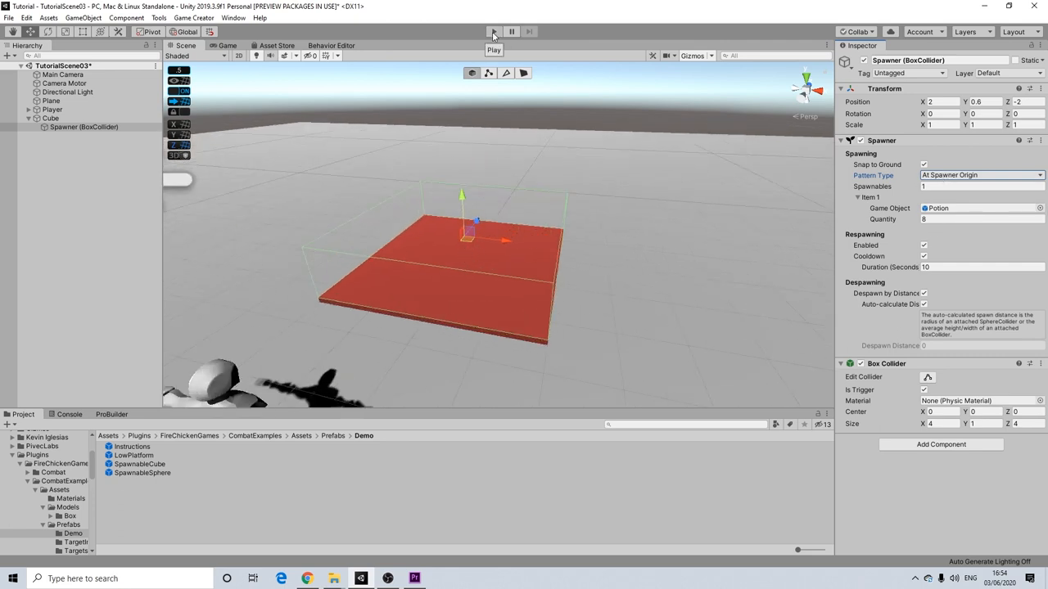
# - Play-test the At Spawner Origin potion spawning while moving the character around
pyautogui.click(494, 31)
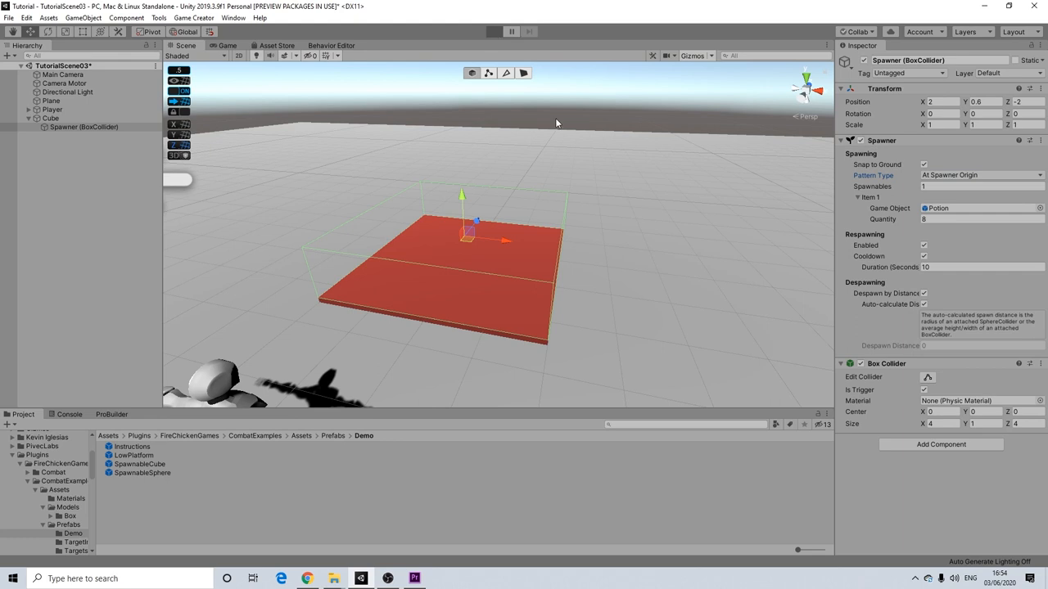
pyautogui.click(494, 31)
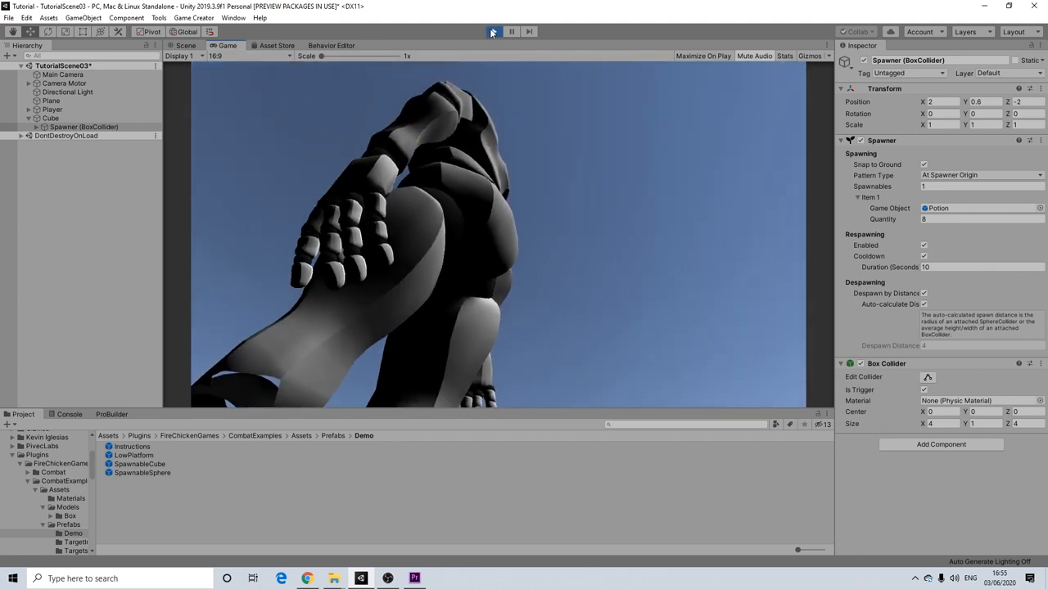
pyautogui.click(493, 32)
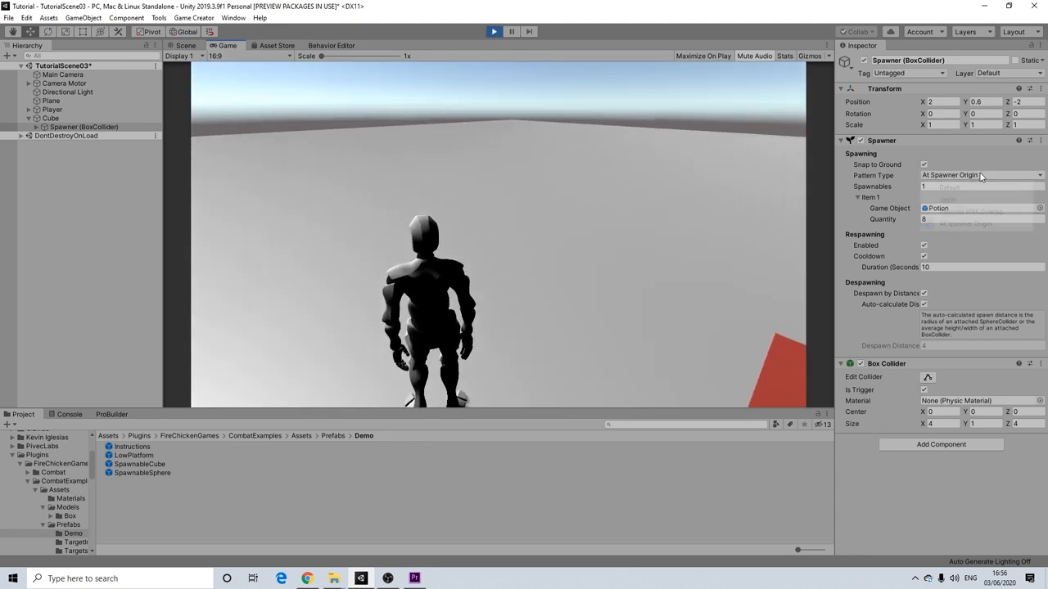
# - During Play mode, set the Spawner pattern to Random With Overlap, then pick another pattern
pyautogui.click(981, 175)
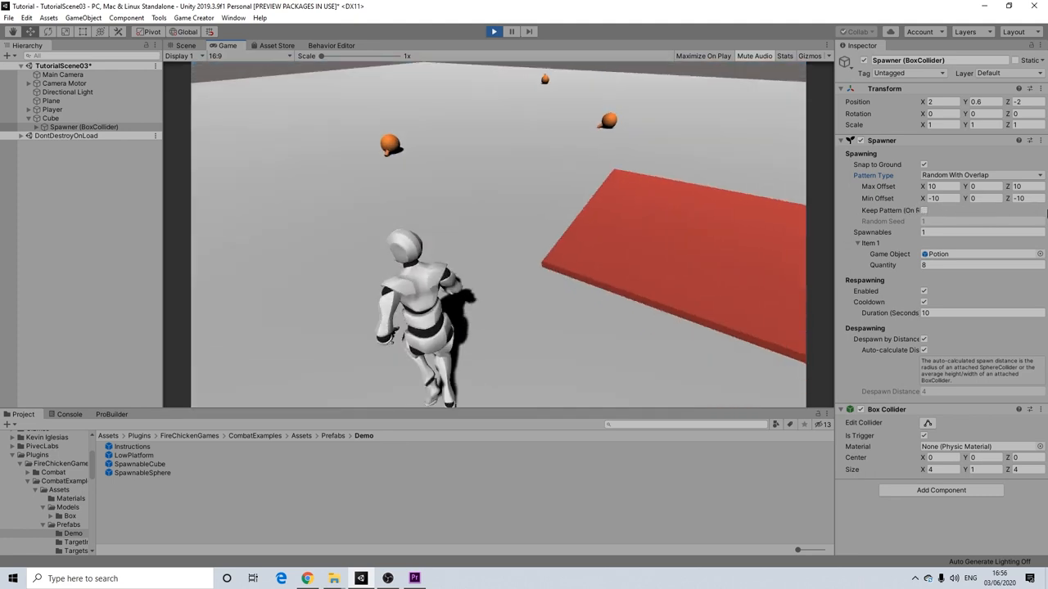
pyautogui.click(980, 174)
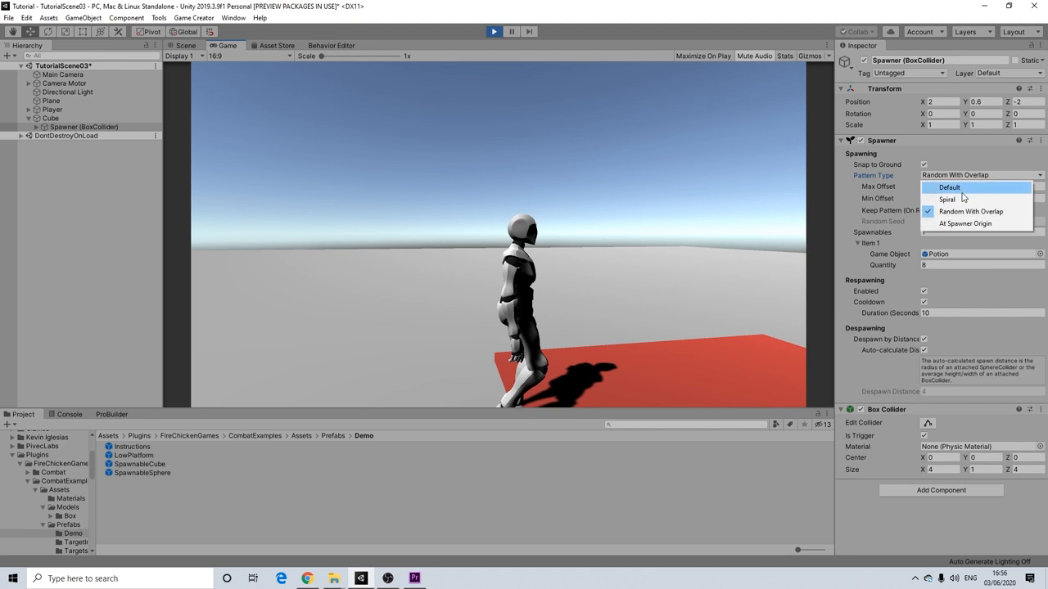
pyautogui.click(946, 199)
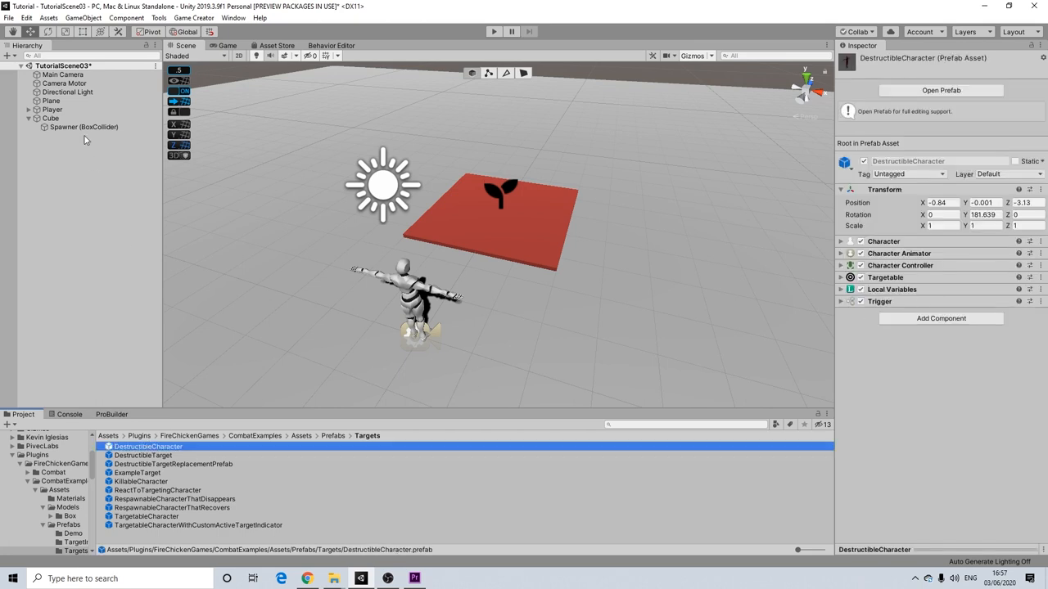
# - Select the Spawner, set Pattern Type back to Spiral, and change the character quantity to 4
pyautogui.click(83, 127)
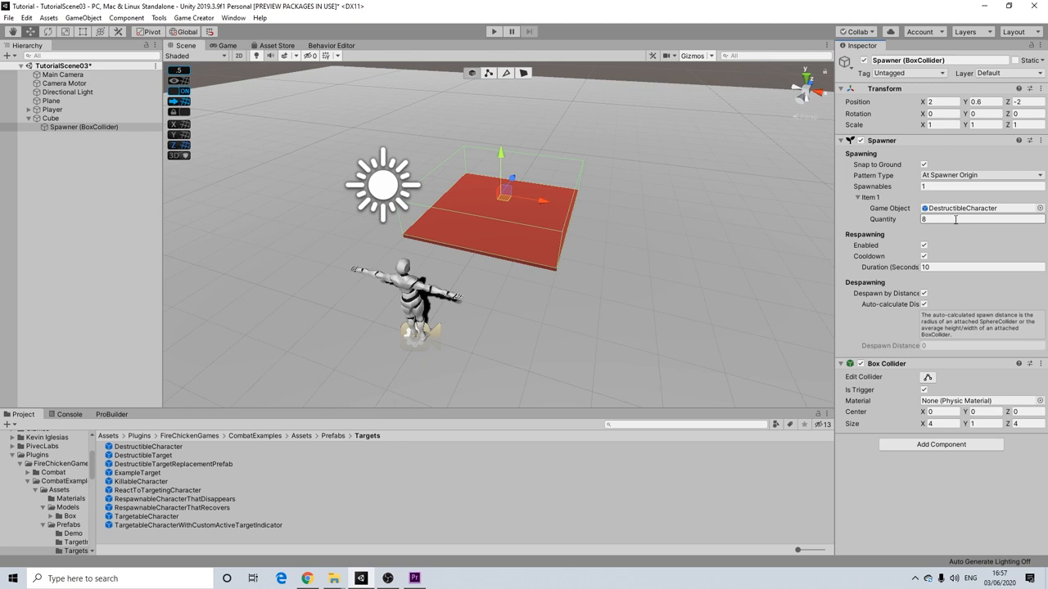
pyautogui.click(979, 175)
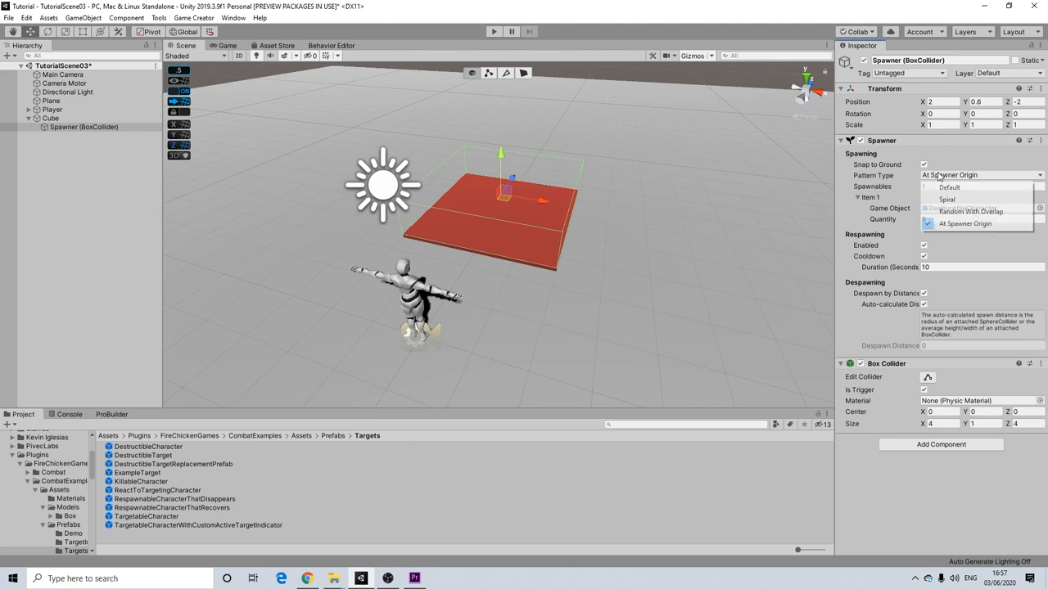
pyautogui.click(946, 199)
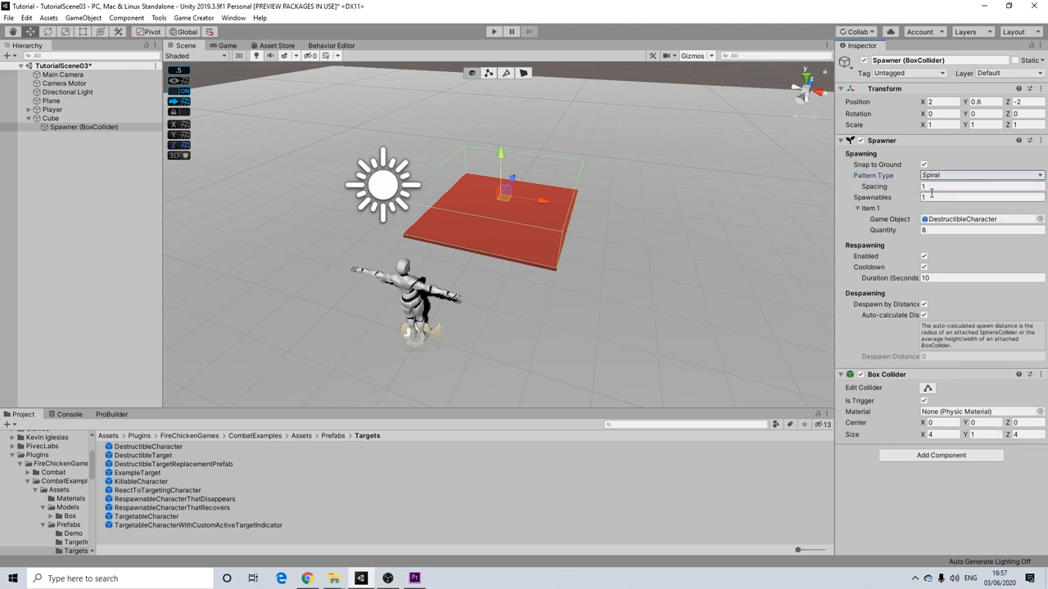
pyautogui.click(980, 229)
pyautogui.write('4')
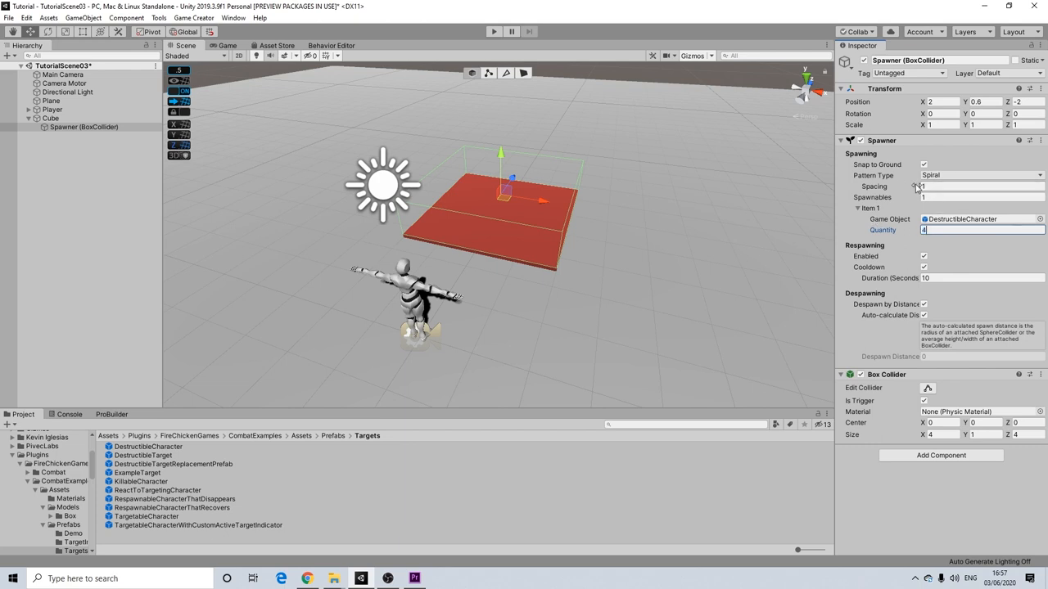
pyautogui.moveTo(654, 226)
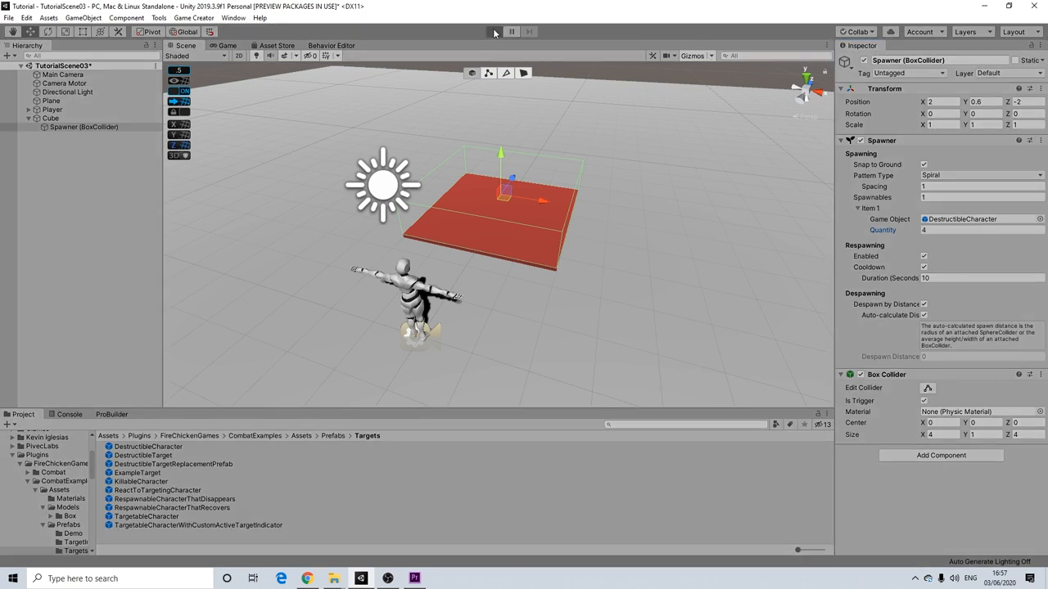
pyautogui.click(493, 31)
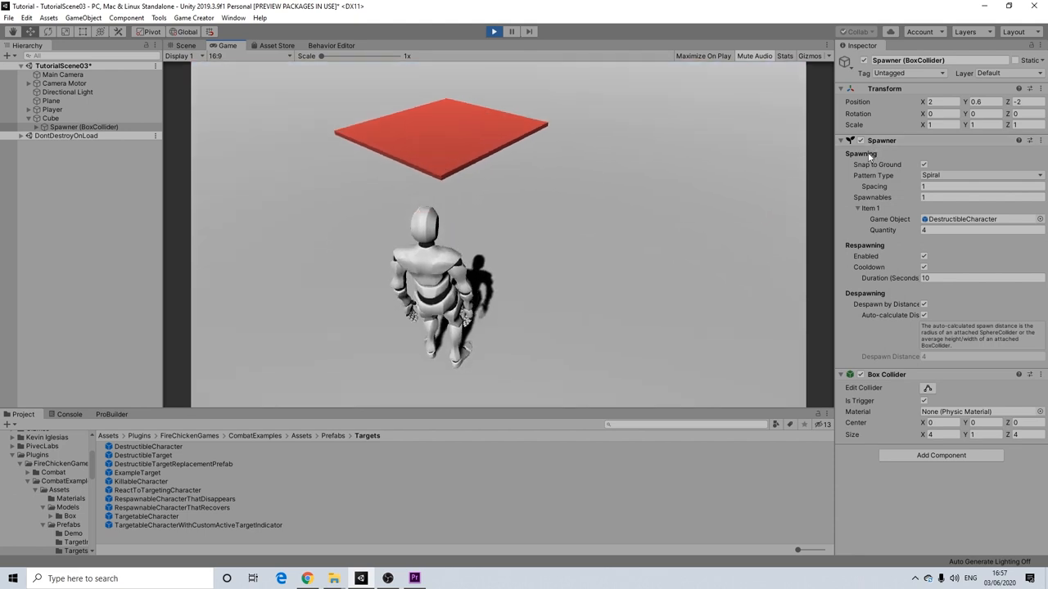
pyautogui.click(186, 45)
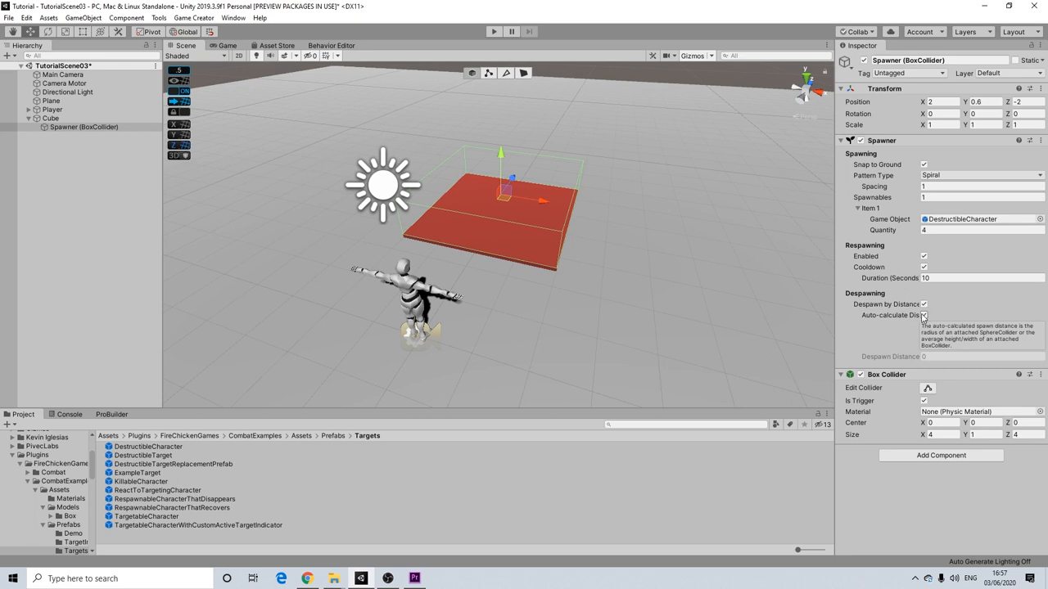
pyautogui.moveTo(943, 345)
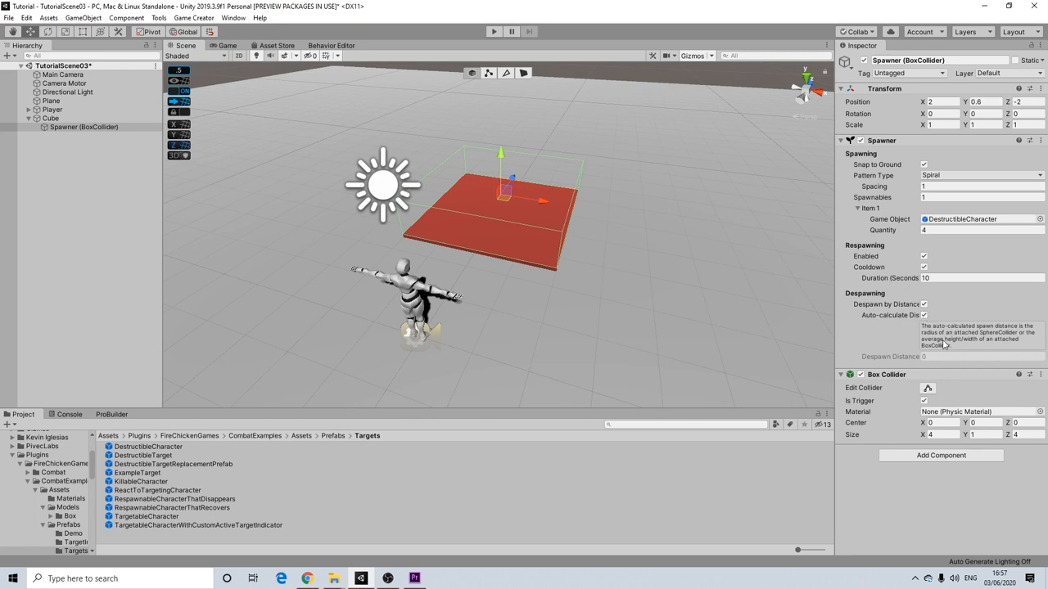
# - Turn off Auto-calculate Distance, set Despawn Distance to 20, and play-test it
pyautogui.click(982, 356)
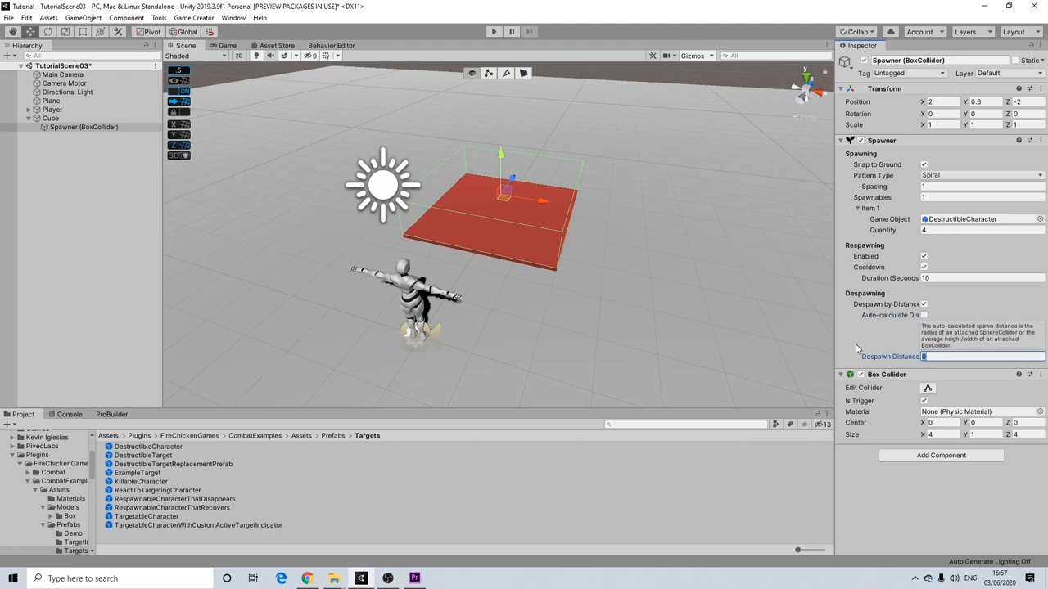
pyautogui.write('20')
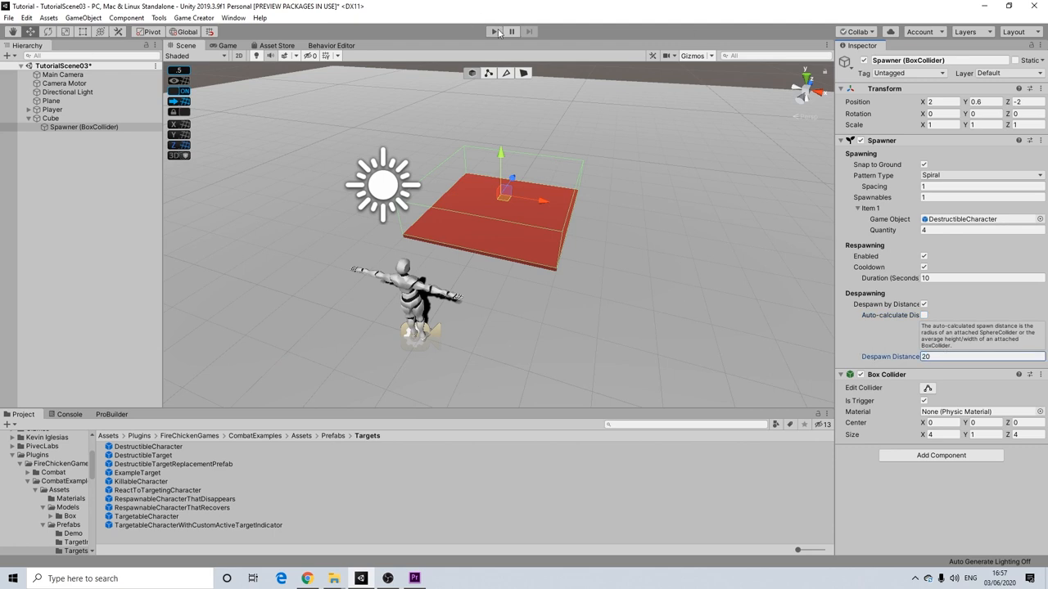
pyautogui.click(493, 31)
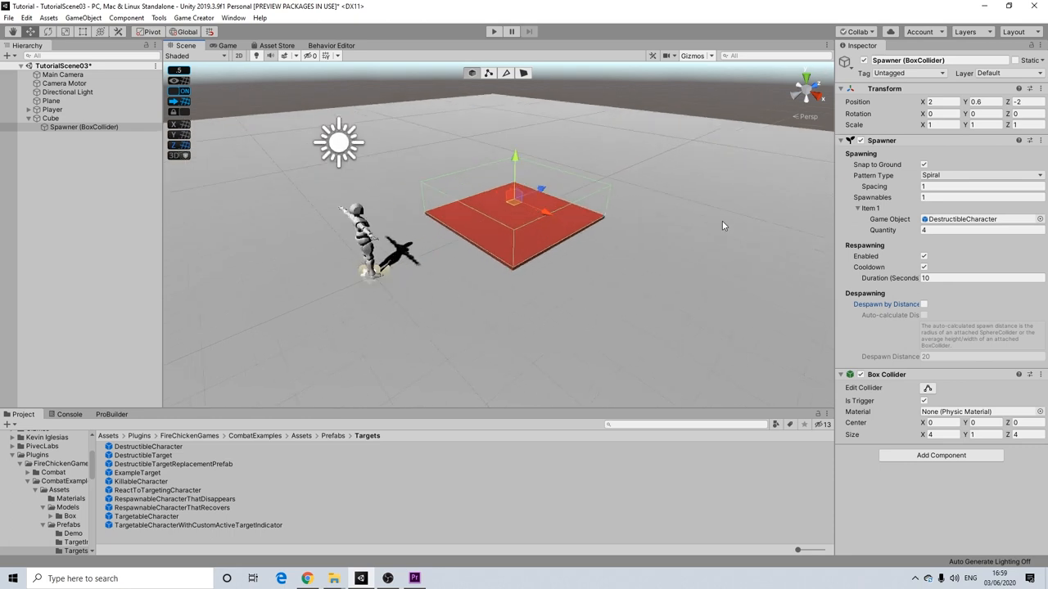
pyautogui.moveTo(944, 264)
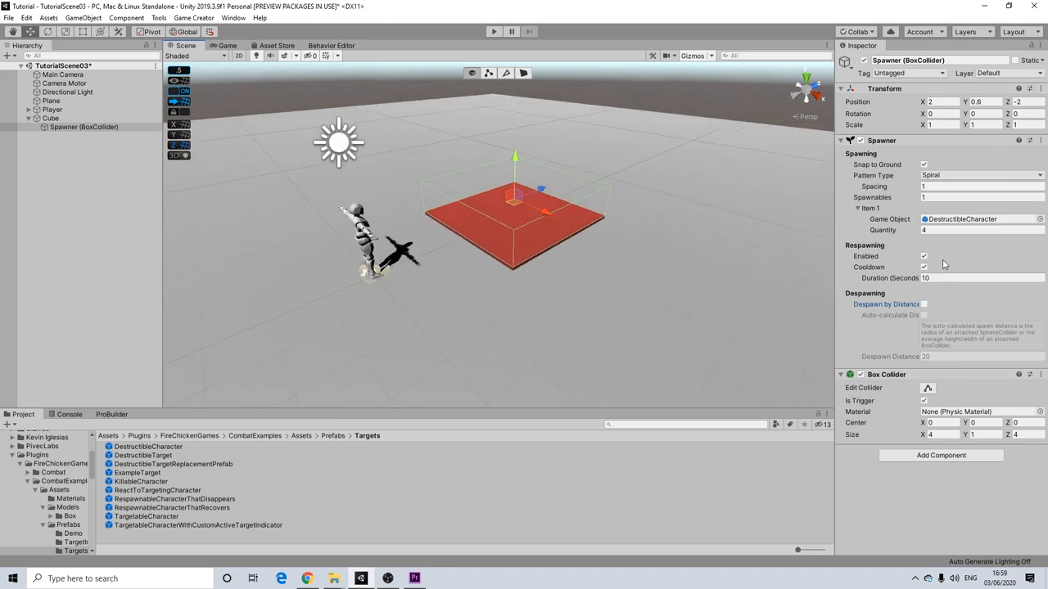
# - Set four Spawner item slots and enlarge the Box Collider trigger to 40 × 1 × 40
pyautogui.click(980, 198)
pyautogui.write('4')
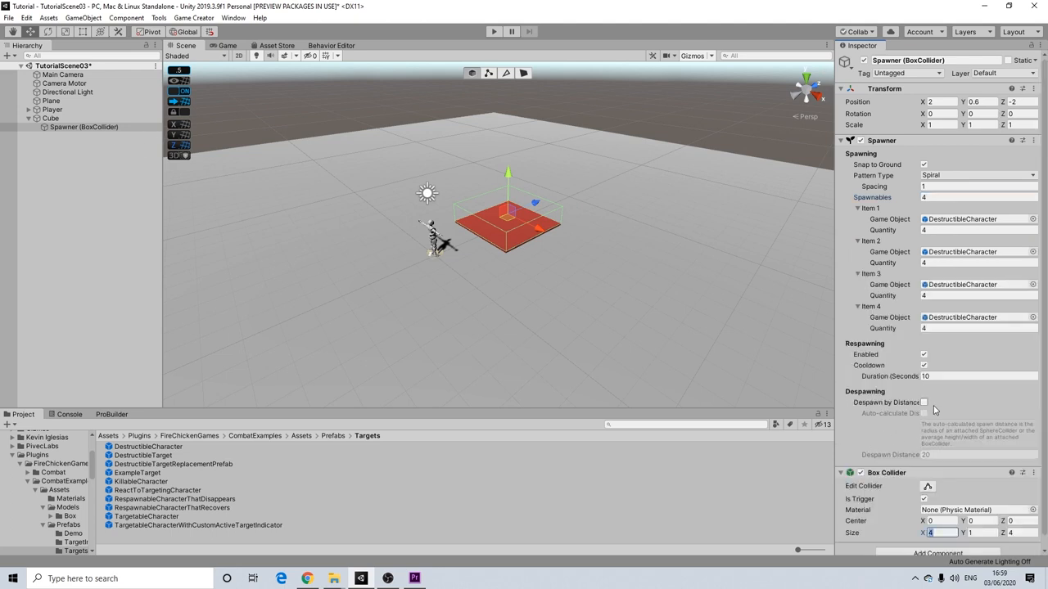
pyautogui.write('20')
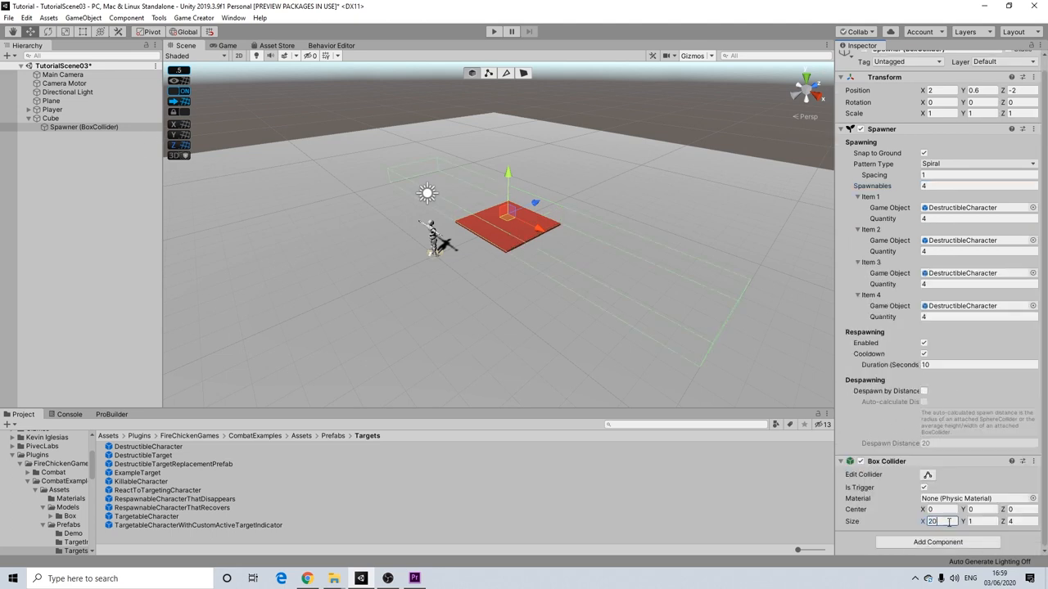
pyautogui.write('20')
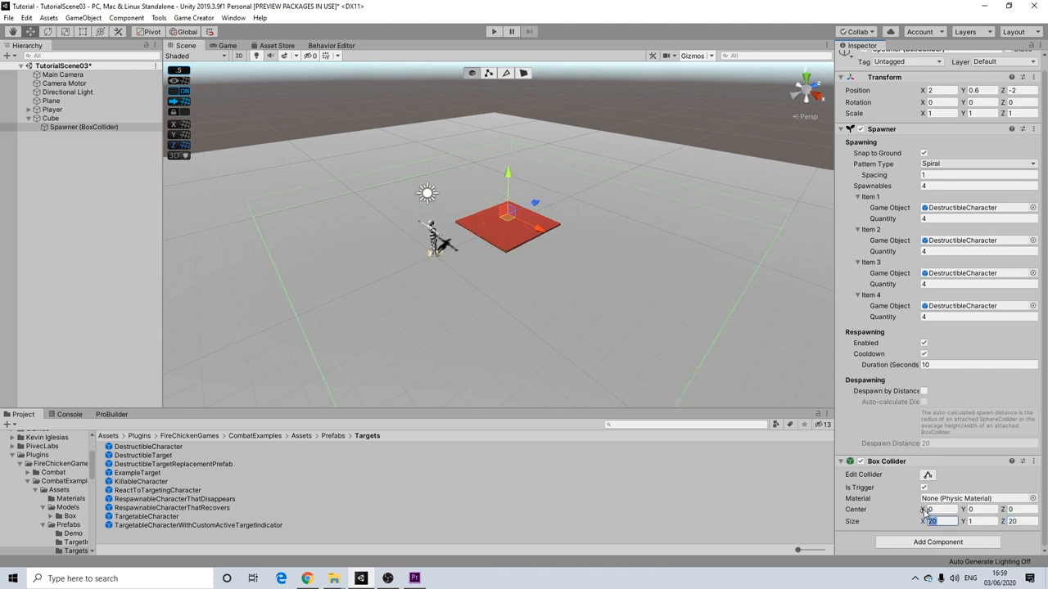
pyautogui.write('4')
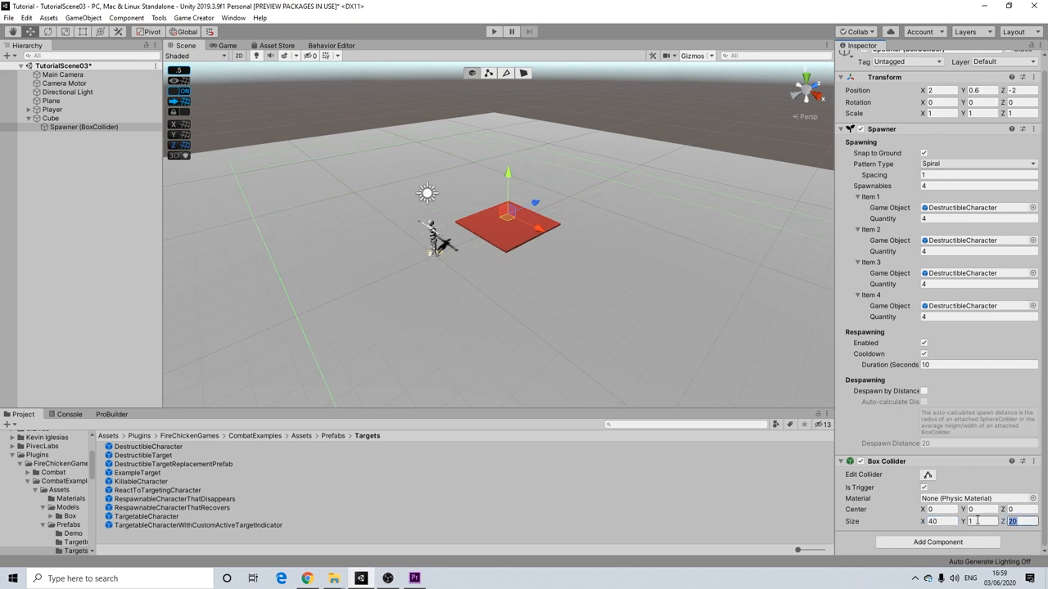
pyautogui.click(1019, 521)
pyautogui.write('40')
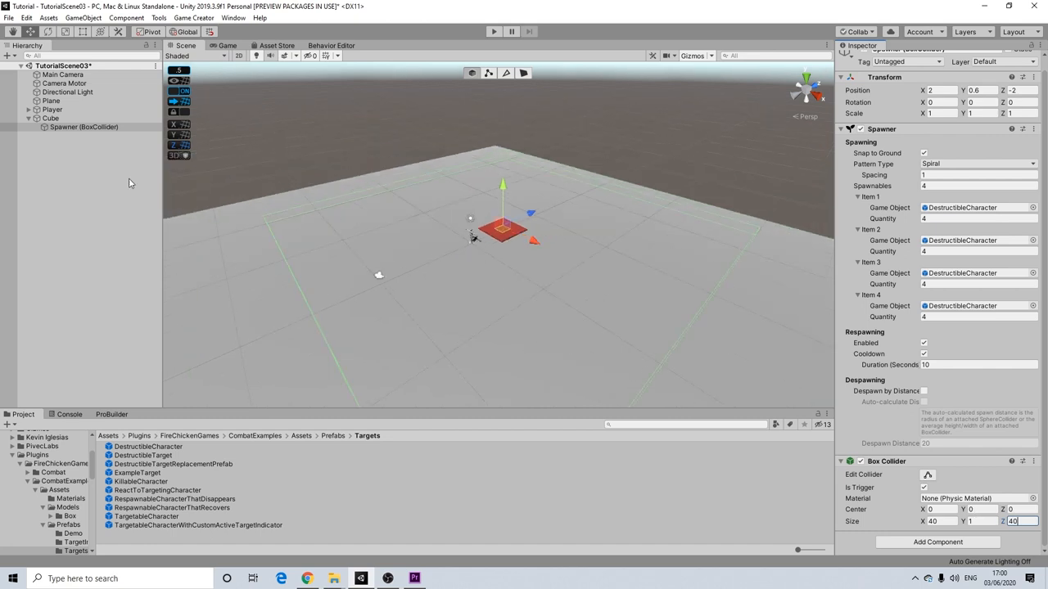
# - Move the Spawner out of Cube to the scene root, at position 0, 0.6, 4.5
pyautogui.click(52, 109)
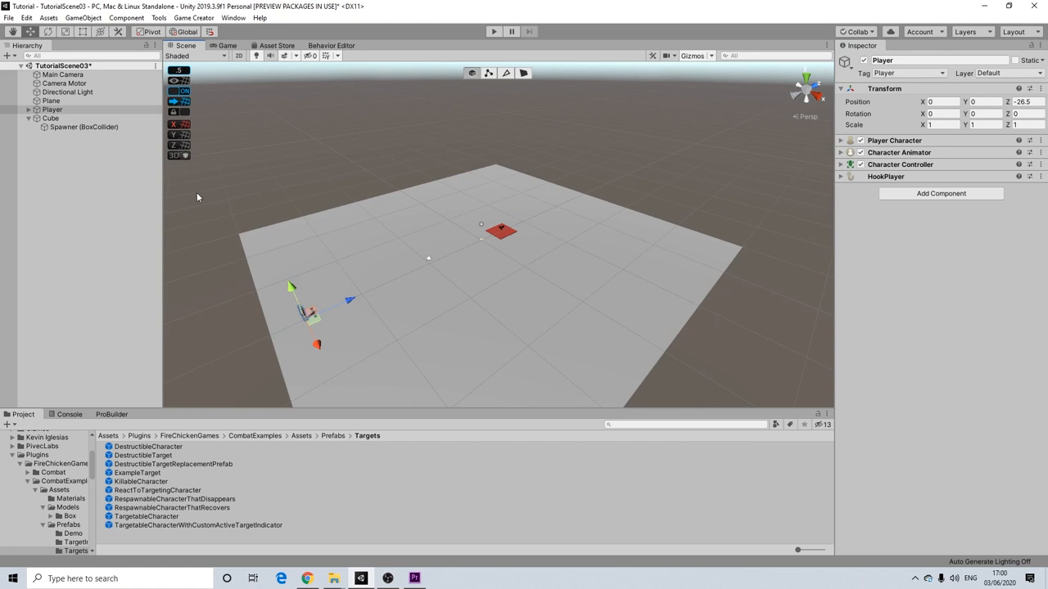
pyautogui.click(50, 118)
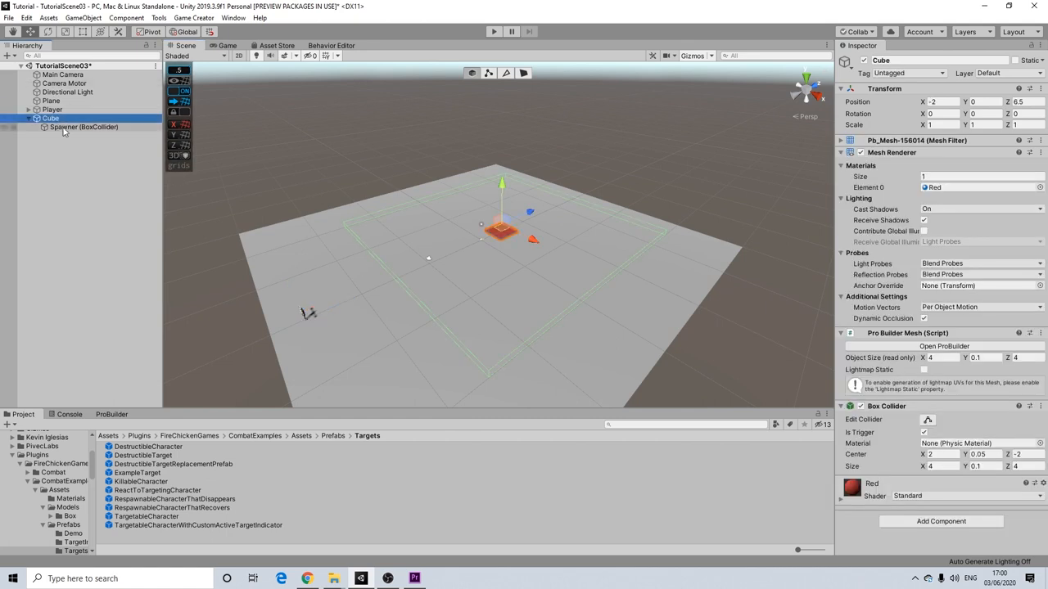
pyautogui.click(53, 109)
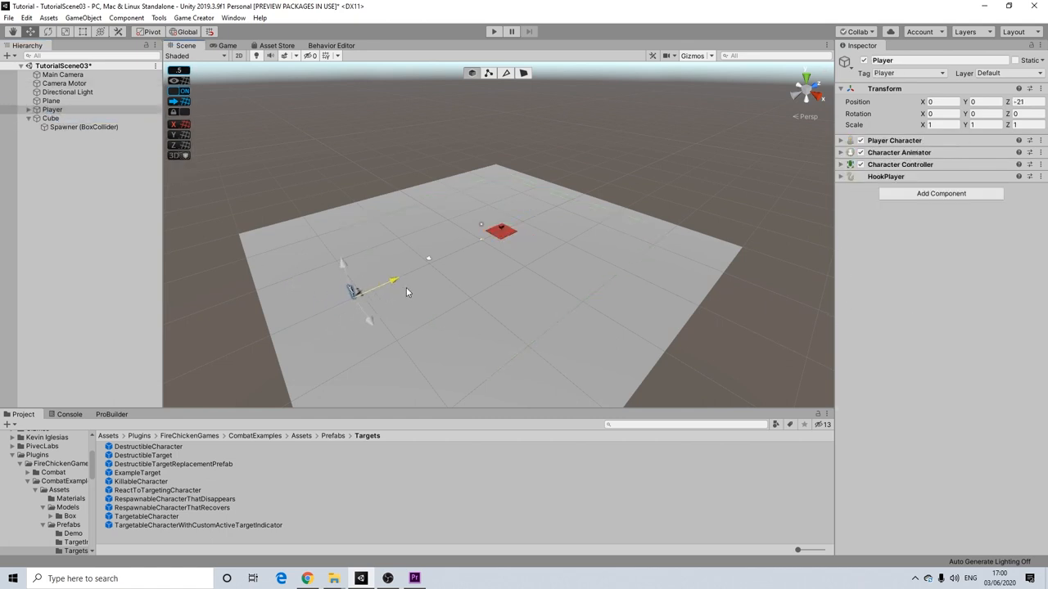
pyautogui.click(83, 127)
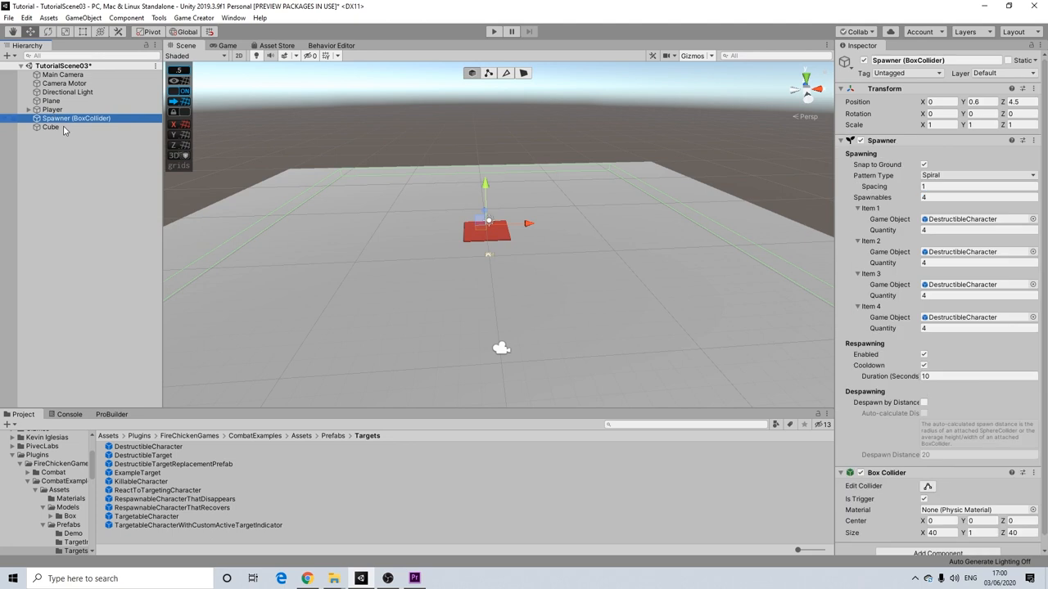
# - Delete the red Cube and set the Spawner's first DestructibleCharacter quantity to 20
pyautogui.click(50, 127)
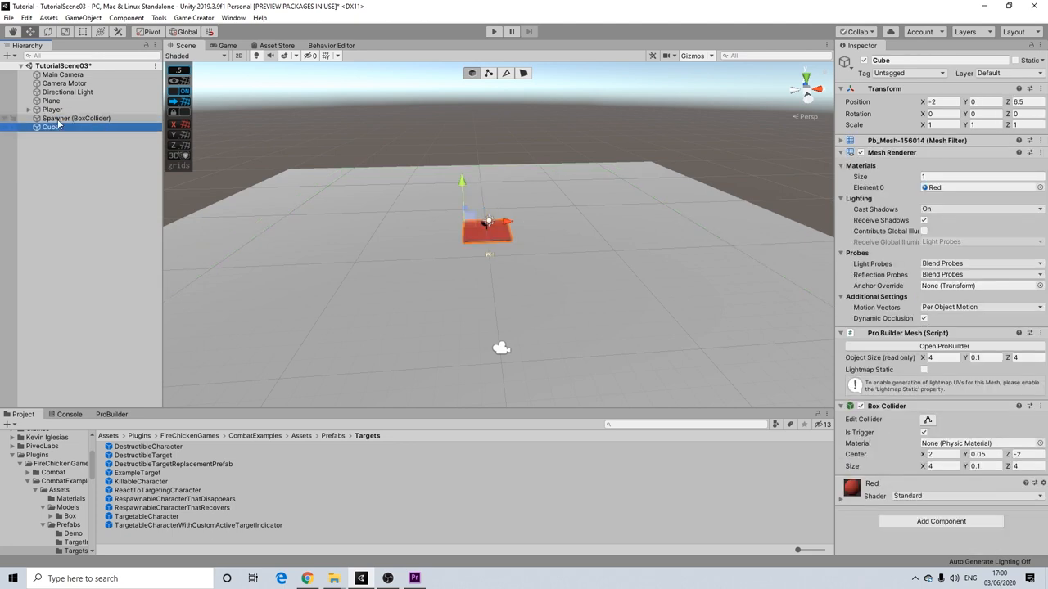
pyautogui.click(75, 118)
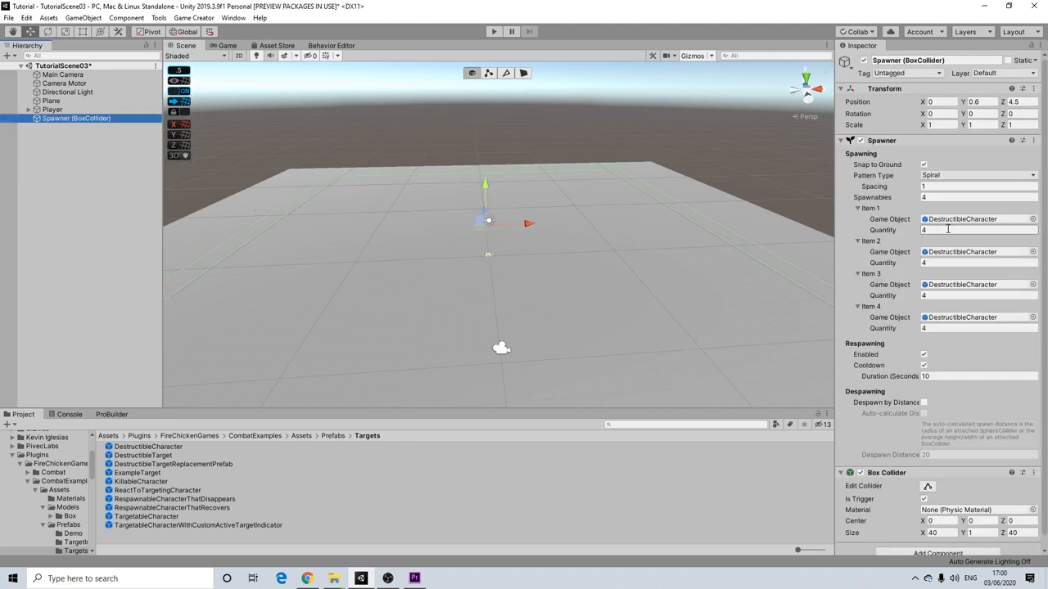
pyautogui.write('20')
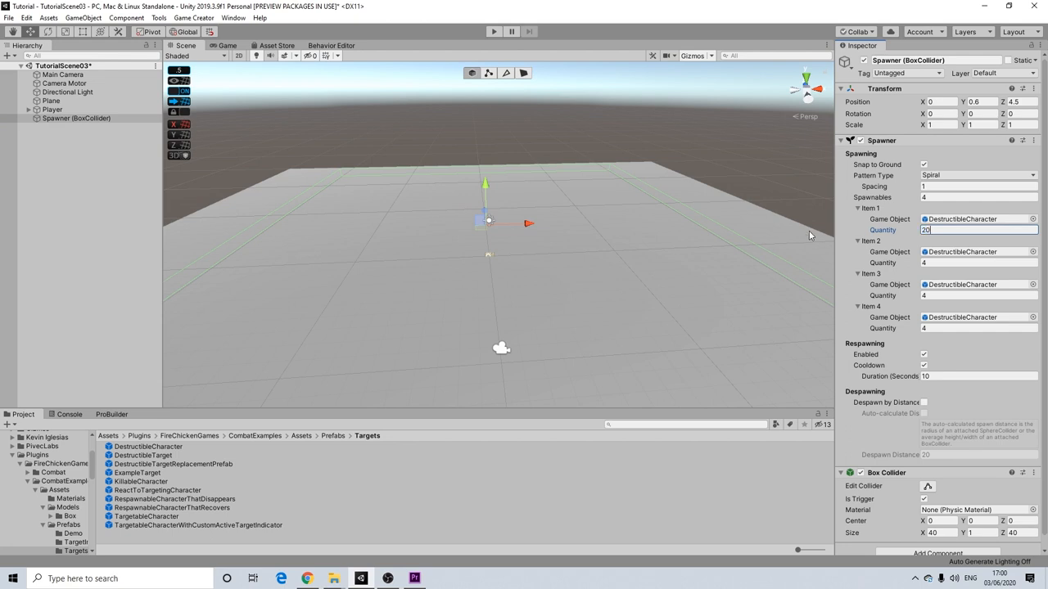
pyautogui.click(978, 175)
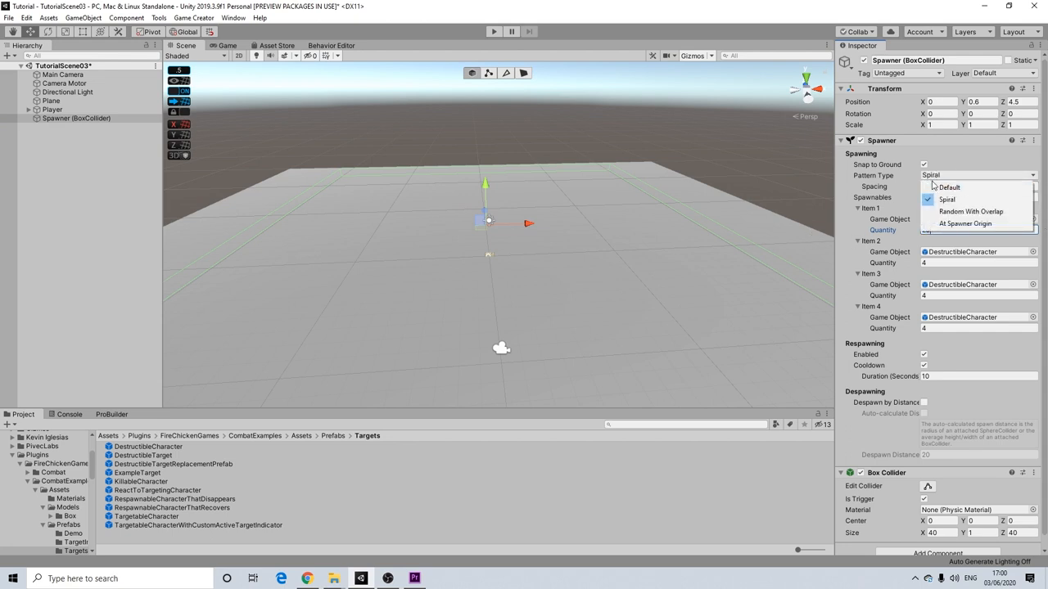
# - Set pattern to Default, minimum spacing 2, spawn radius 40, and tick Keep Pattern on respawn
pyautogui.click(948, 187)
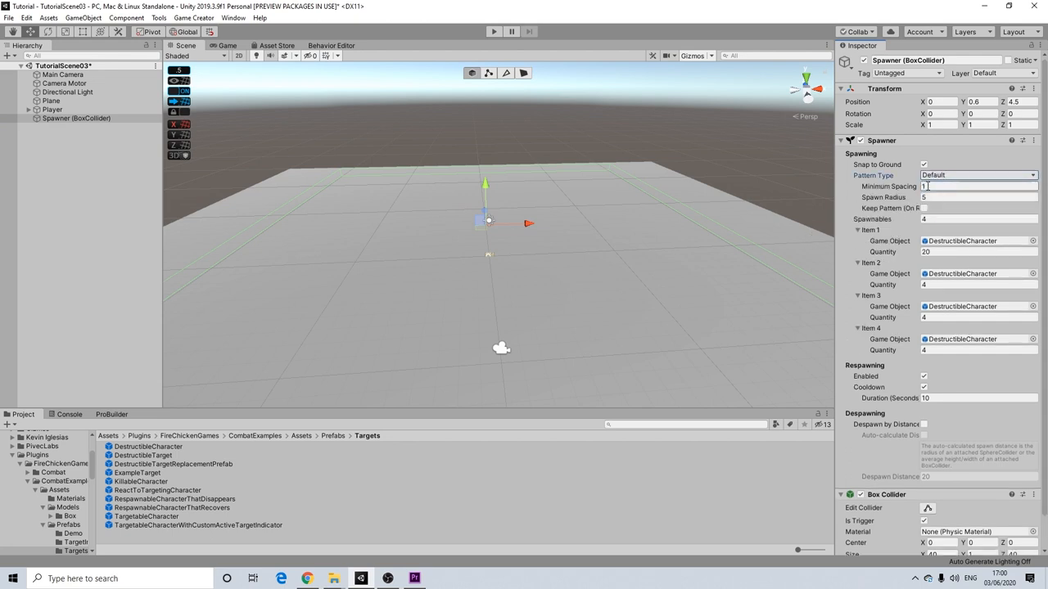
pyautogui.click(979, 186)
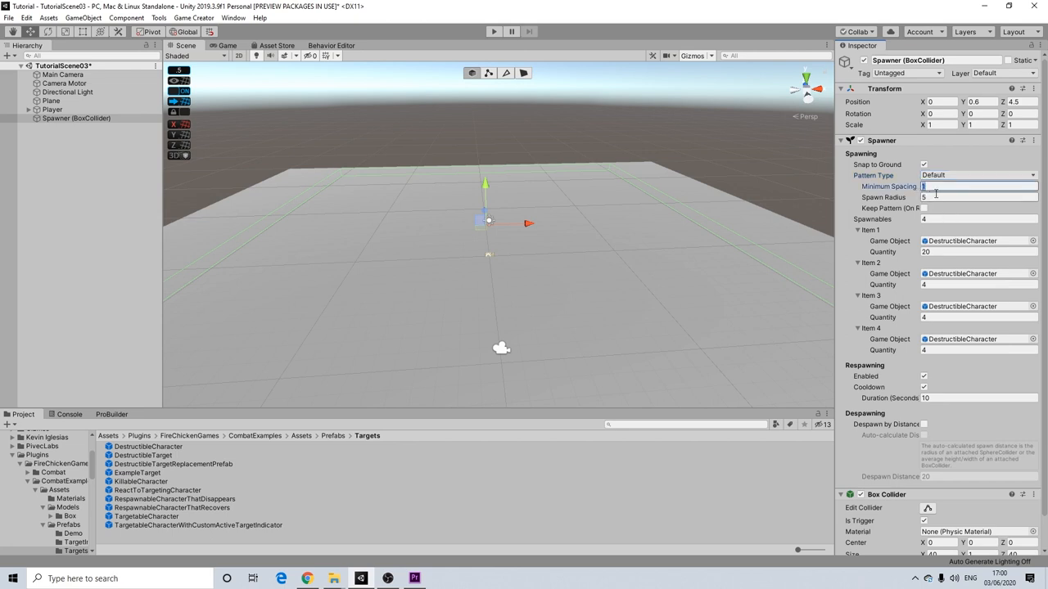
pyautogui.moveTo(890, 208)
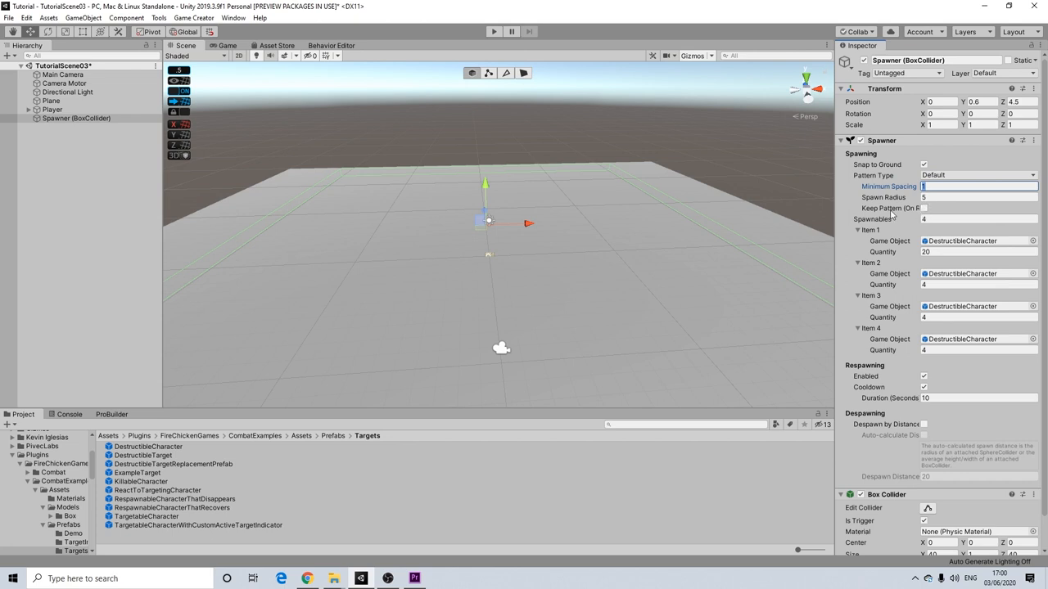
pyautogui.moveTo(901, 208)
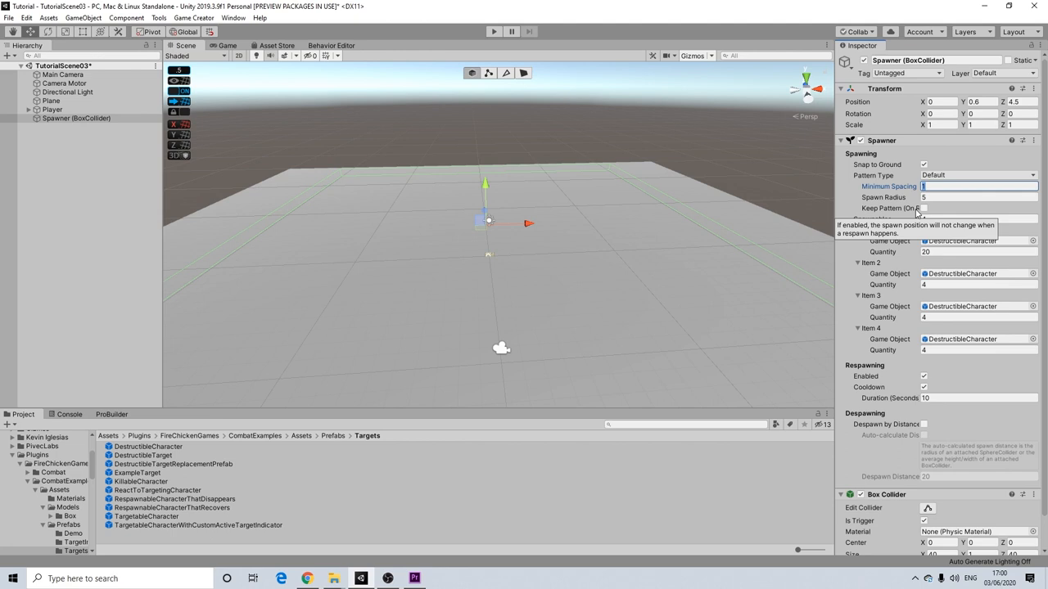
pyautogui.moveTo(924, 209)
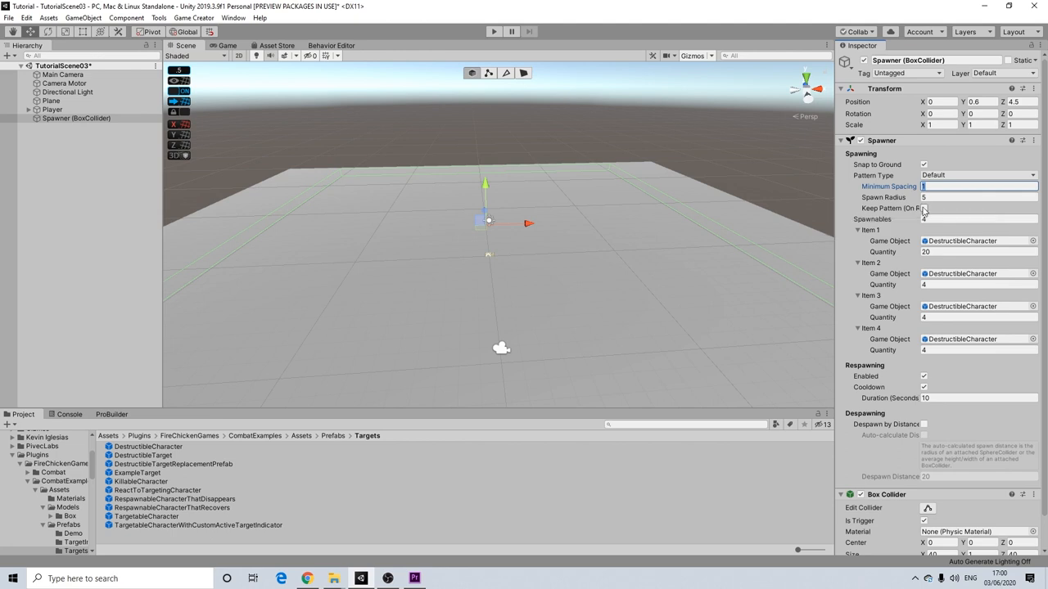
pyautogui.click(924, 208)
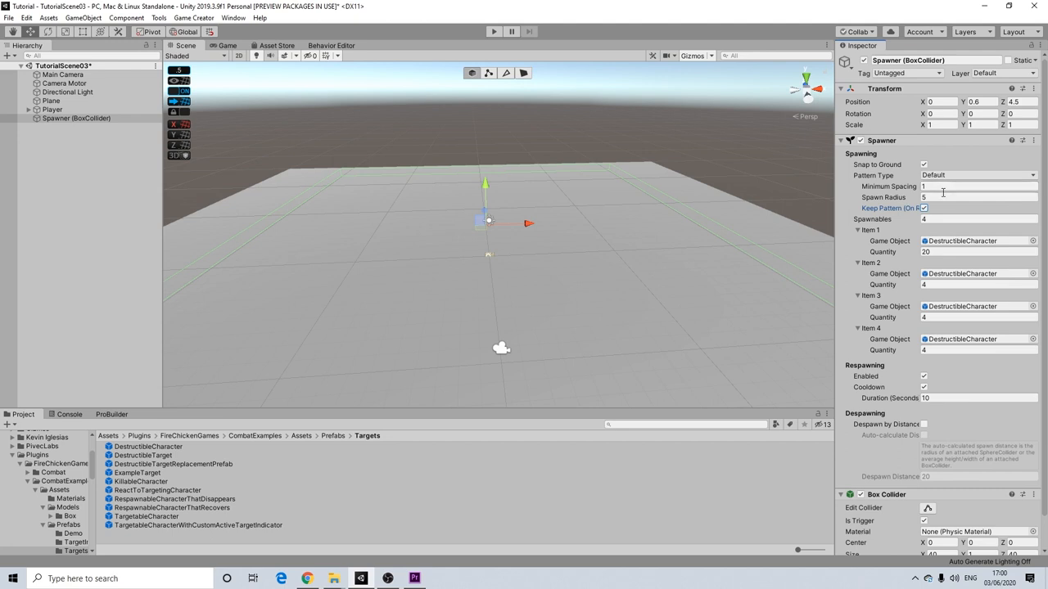
pyautogui.click(974, 186)
pyautogui.write('2')
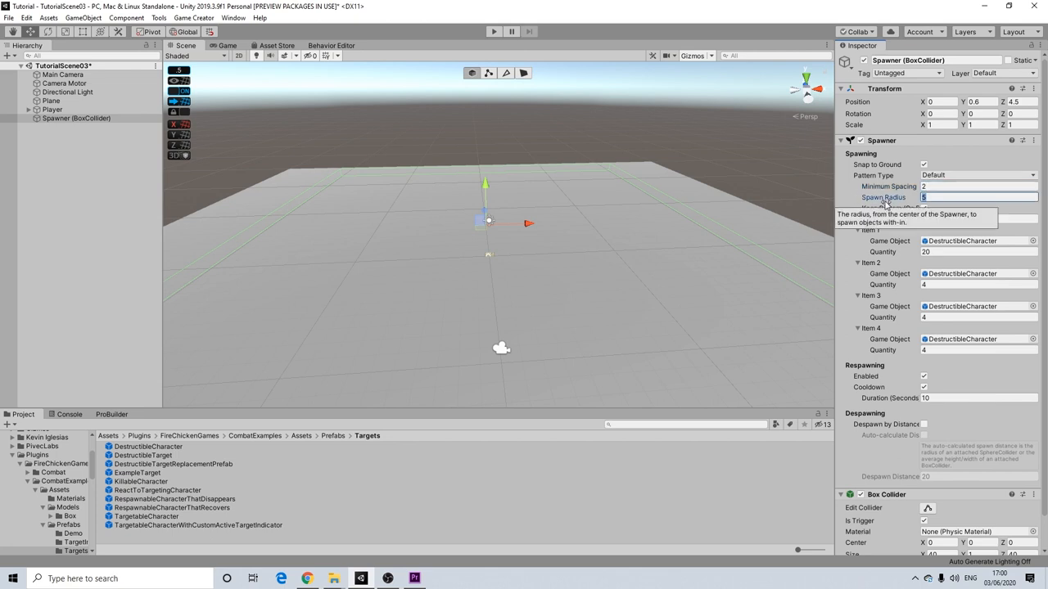
pyautogui.write('4')
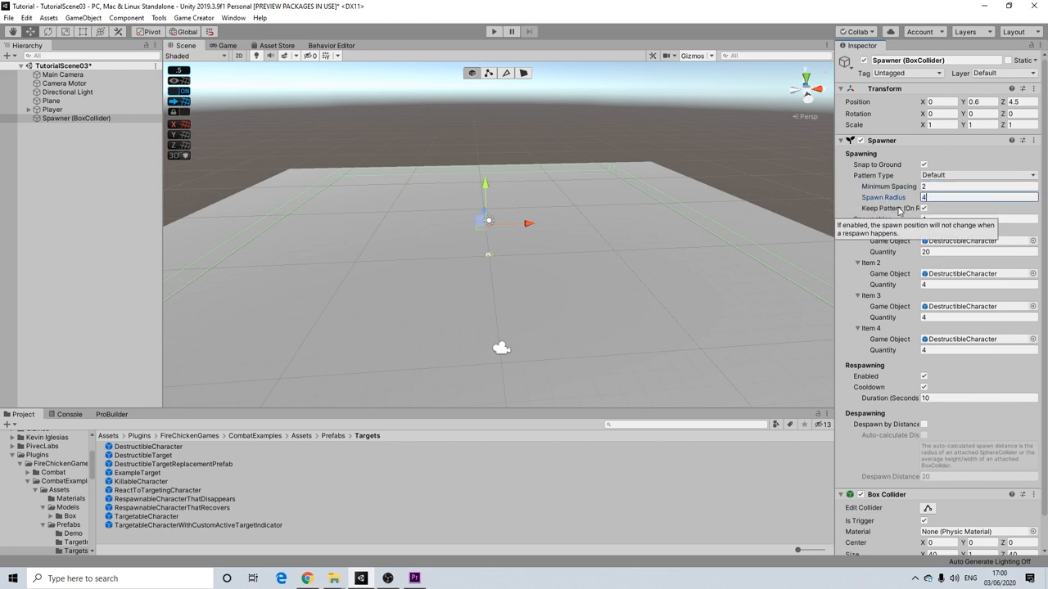
pyautogui.write('0')
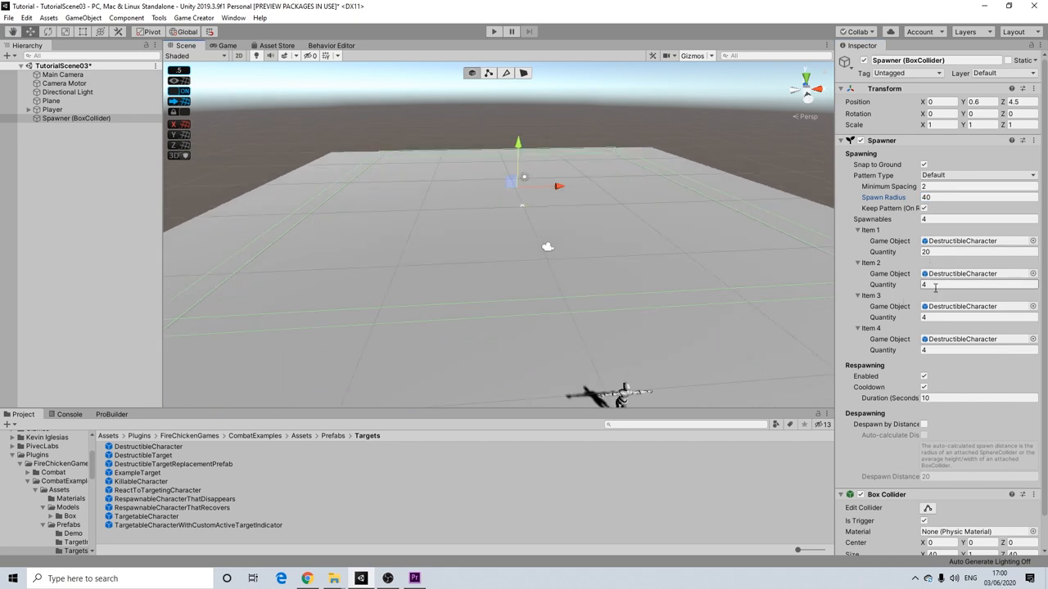
# - Pick the Potion prefab for Spawner Item 2 from the object picker's Demo prefabs
pyautogui.click(979, 284)
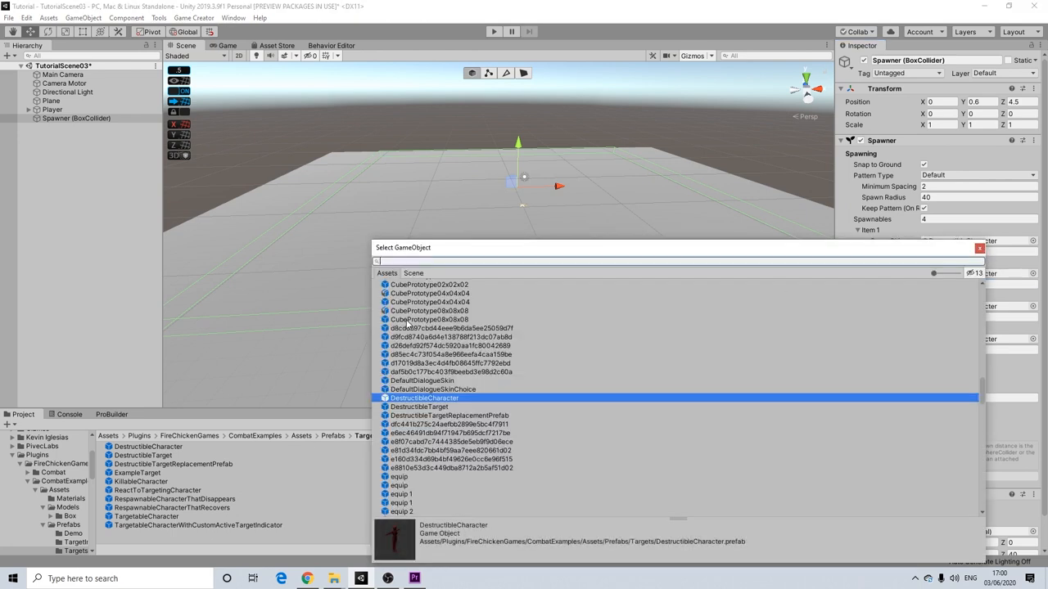
pyautogui.write('pot')
pyautogui.write('10')
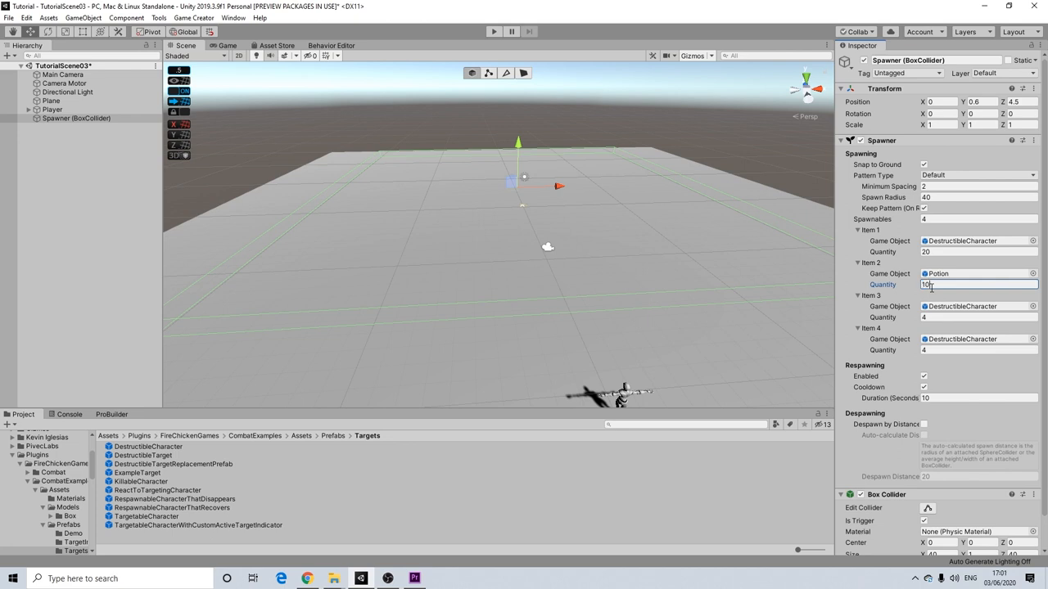
pyautogui.click(978, 317)
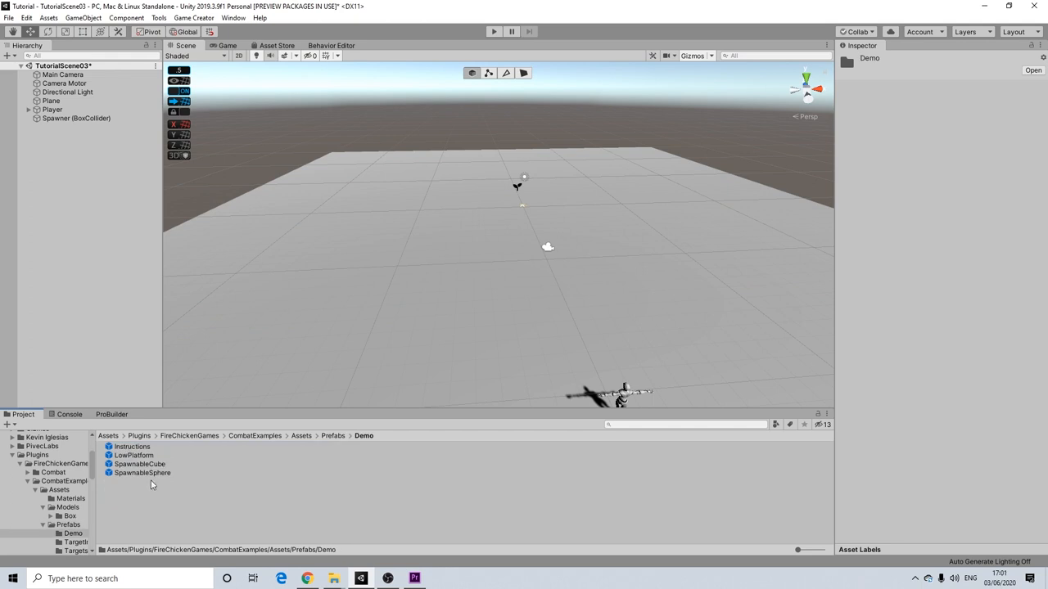
pyautogui.moveTo(51, 148)
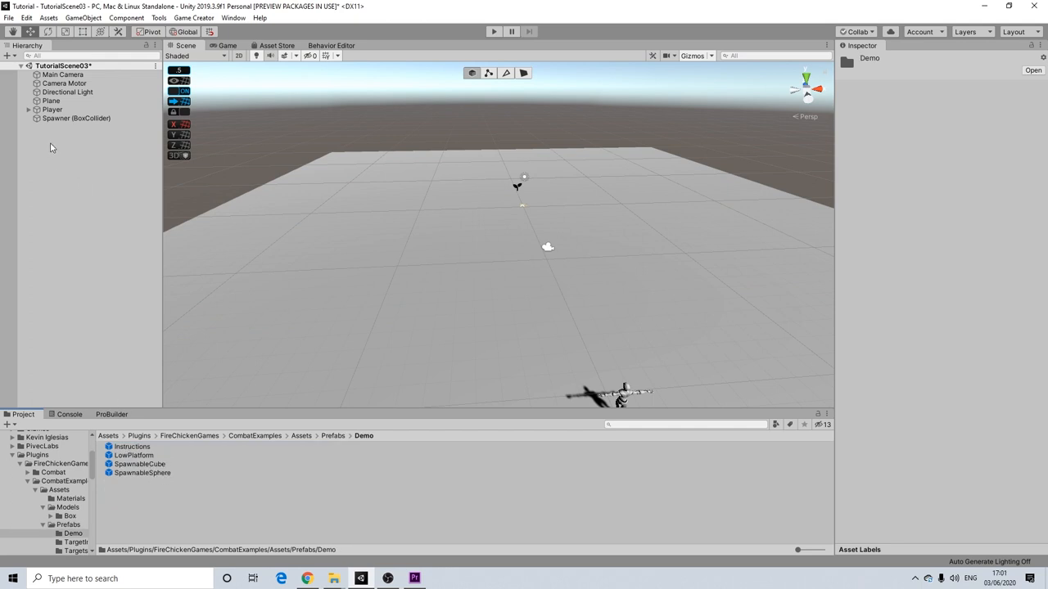
# - Reselect the Spawner and set the SpawnableCube and SpawnableSphere quantities to 10
pyautogui.click(76, 118)
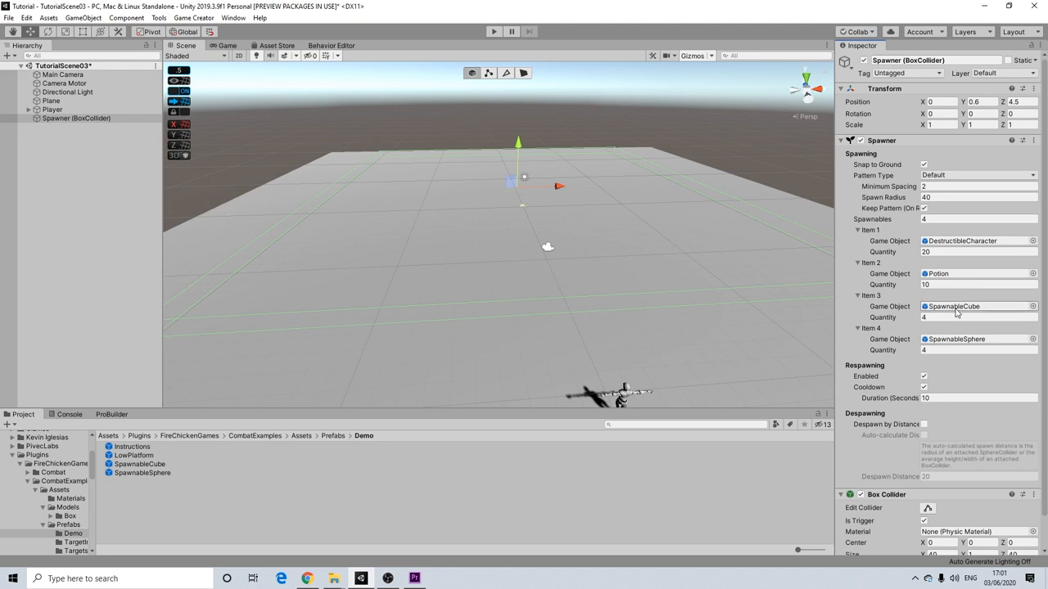
pyautogui.click(978, 317)
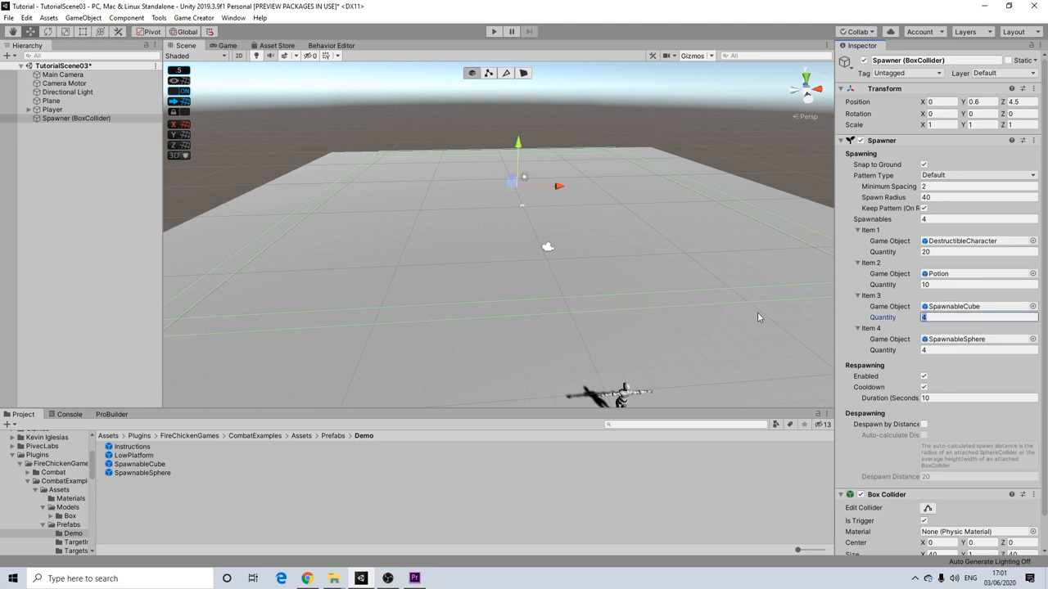
pyautogui.click(979, 349)
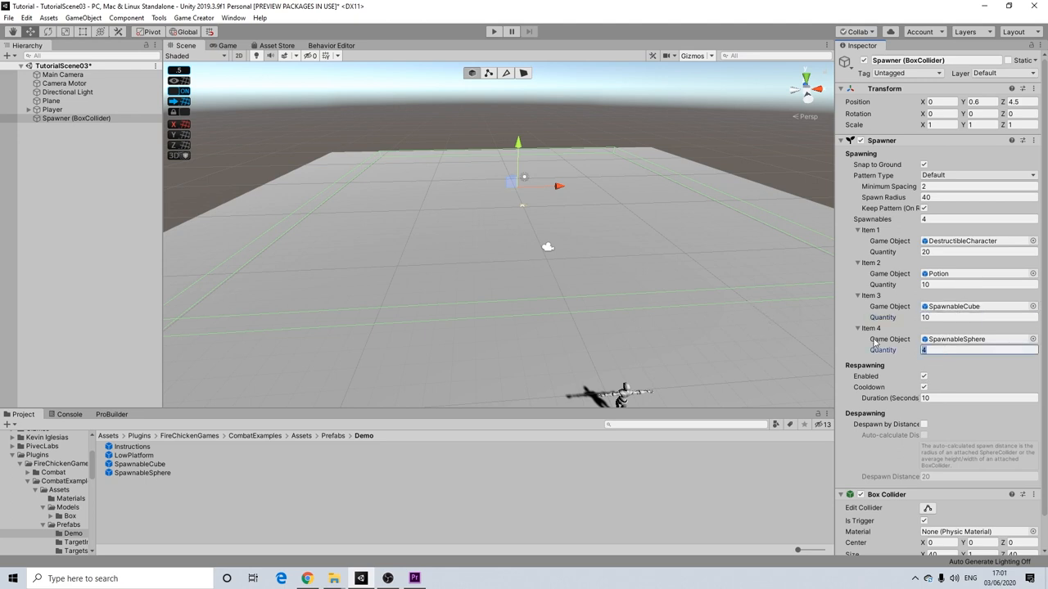
pyautogui.write('10')
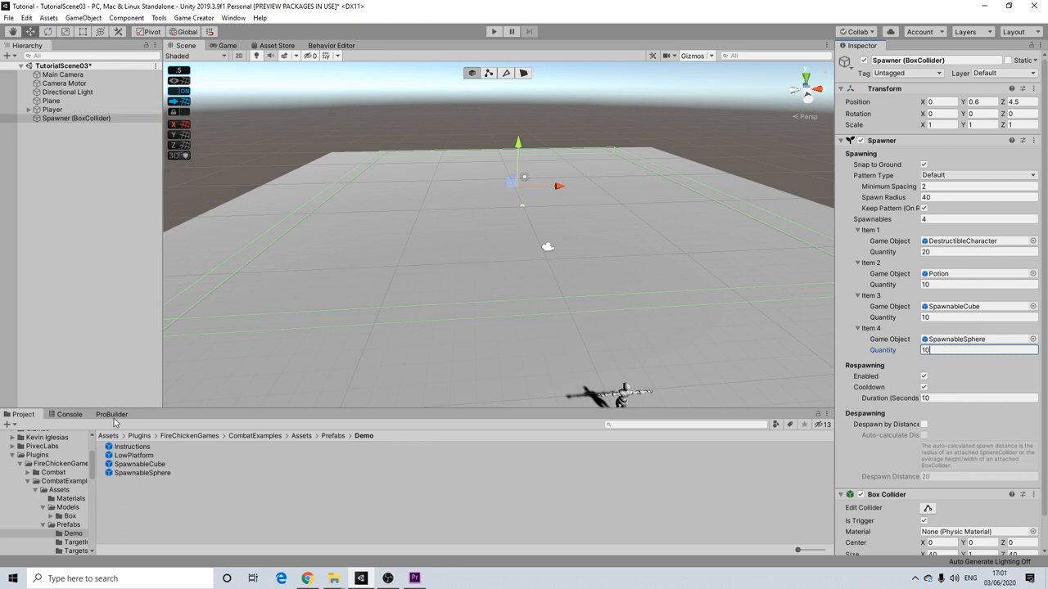
# - Build a ProBuilder cube sized 20×1×20 as the platform
pyautogui.click(111, 413)
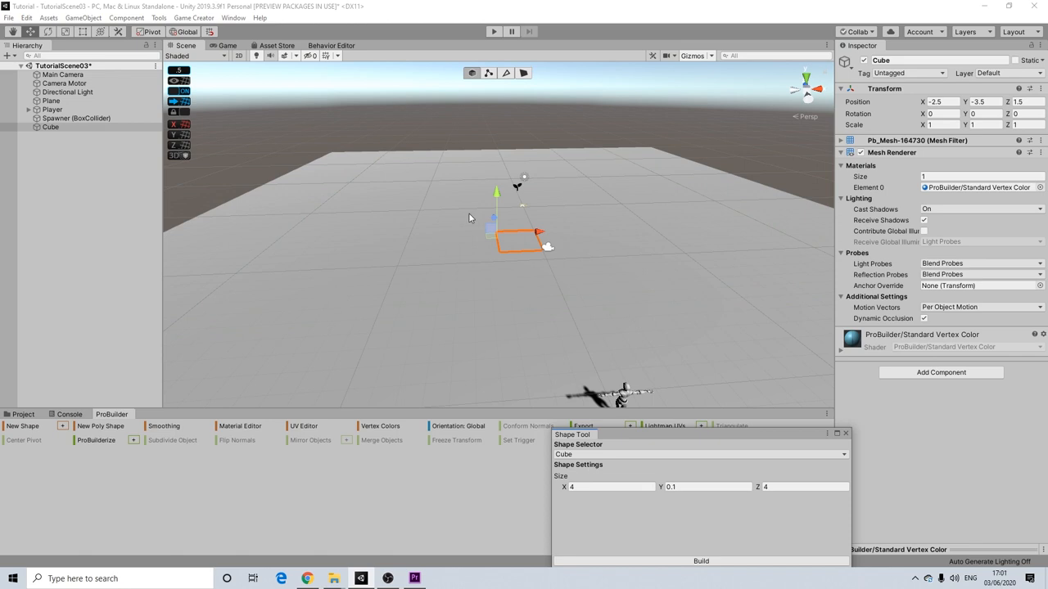
pyautogui.click(610, 486)
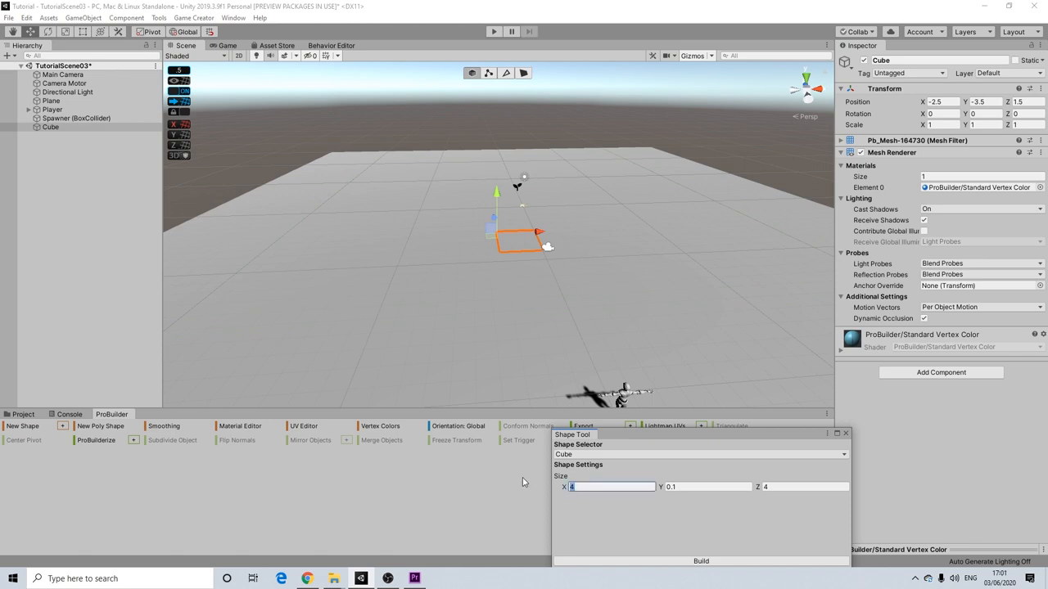
pyautogui.write('10')
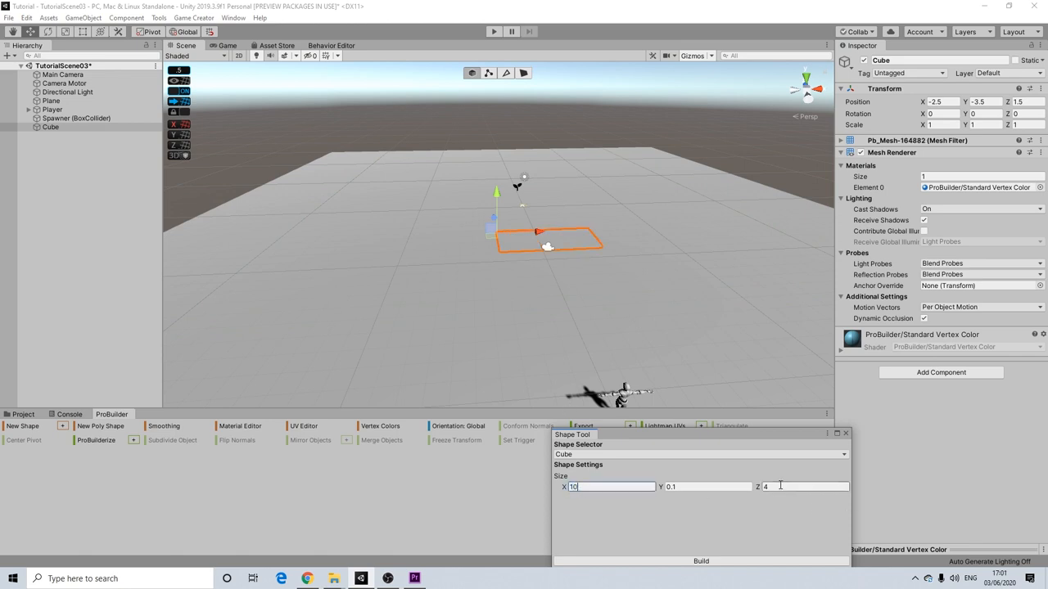
pyautogui.write('10')
pyautogui.click(704, 487)
pyautogui.write('1')
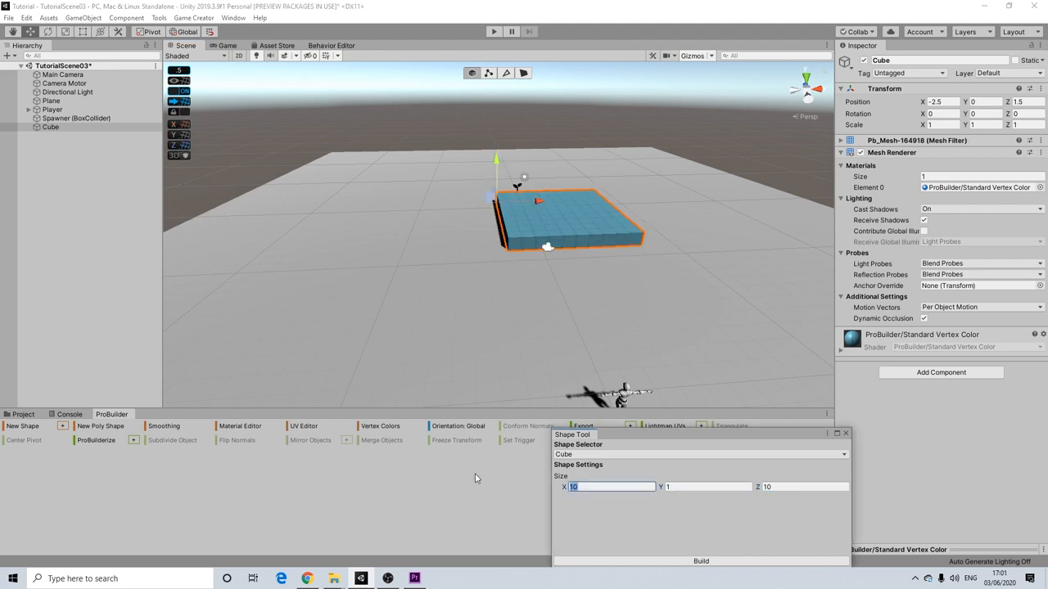
pyautogui.write('2')
pyautogui.click(805, 487)
pyautogui.write('0')
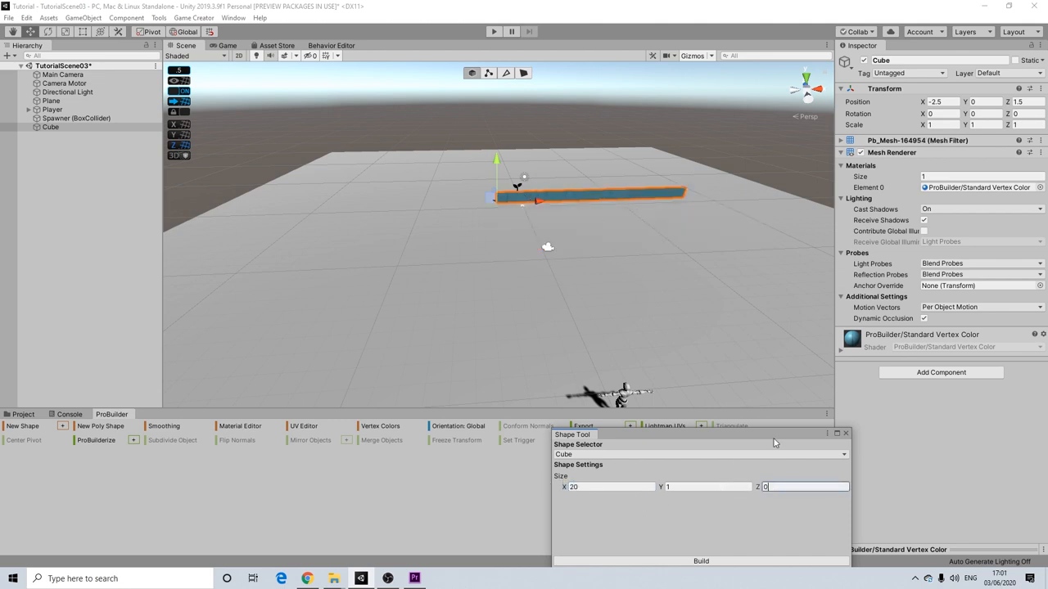
pyautogui.write('20')
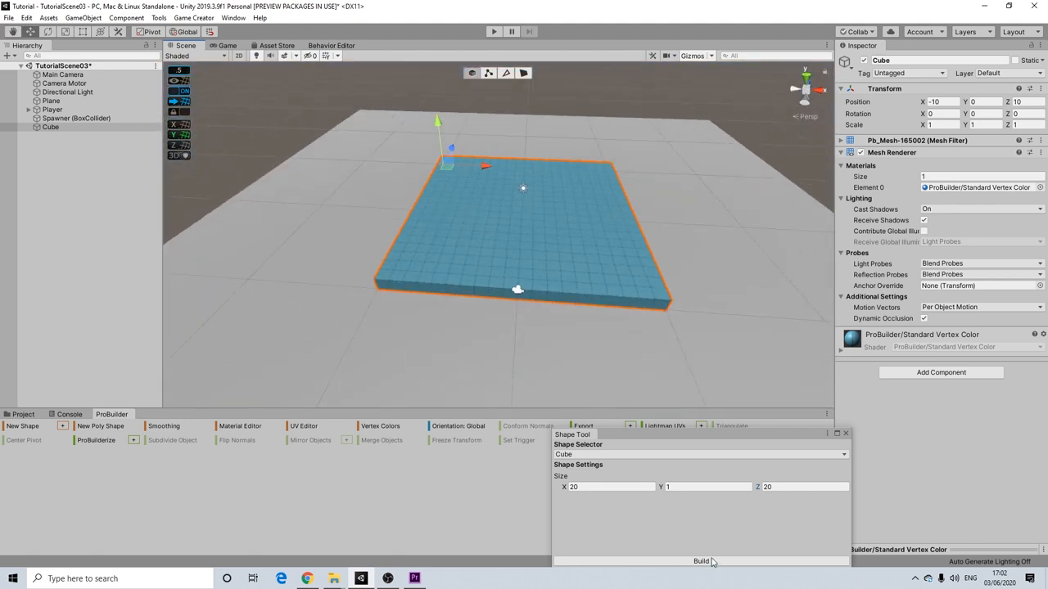
pyautogui.click(701, 560)
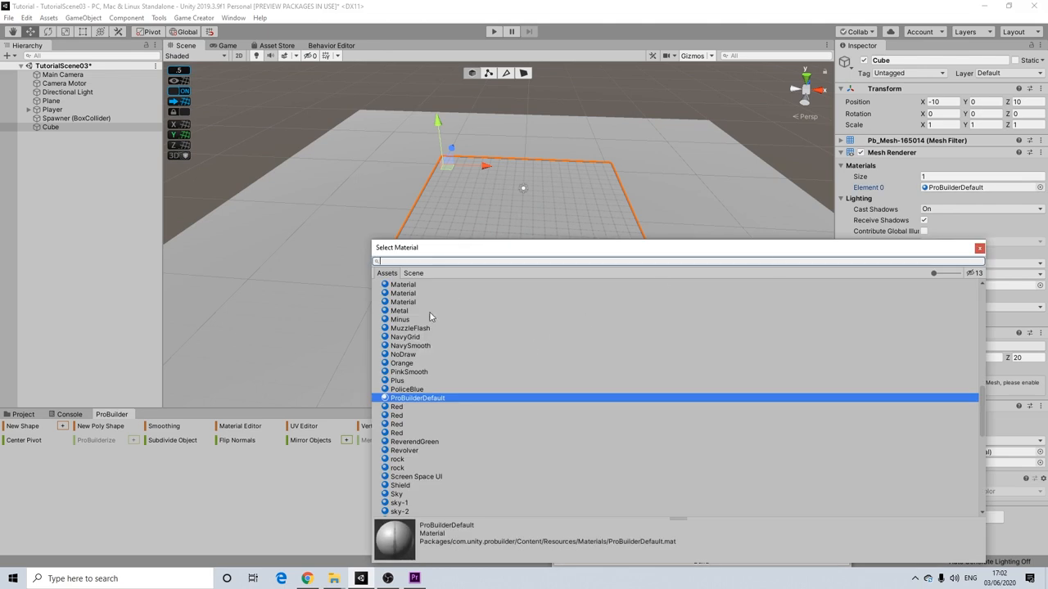
# - Search for and apply the White material to the platform
pyautogui.write('white')
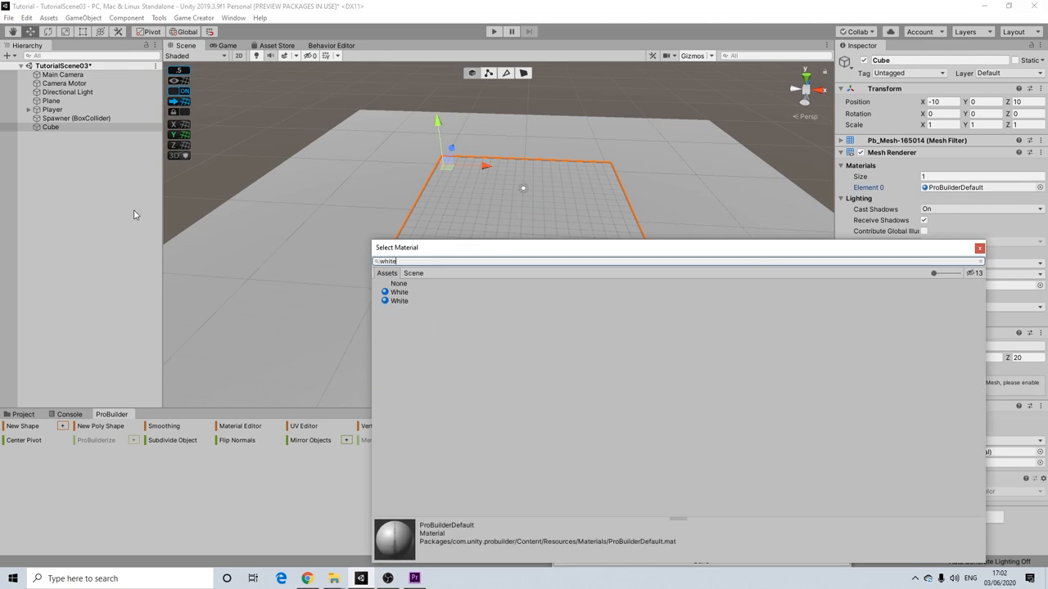
pyautogui.click(399, 292)
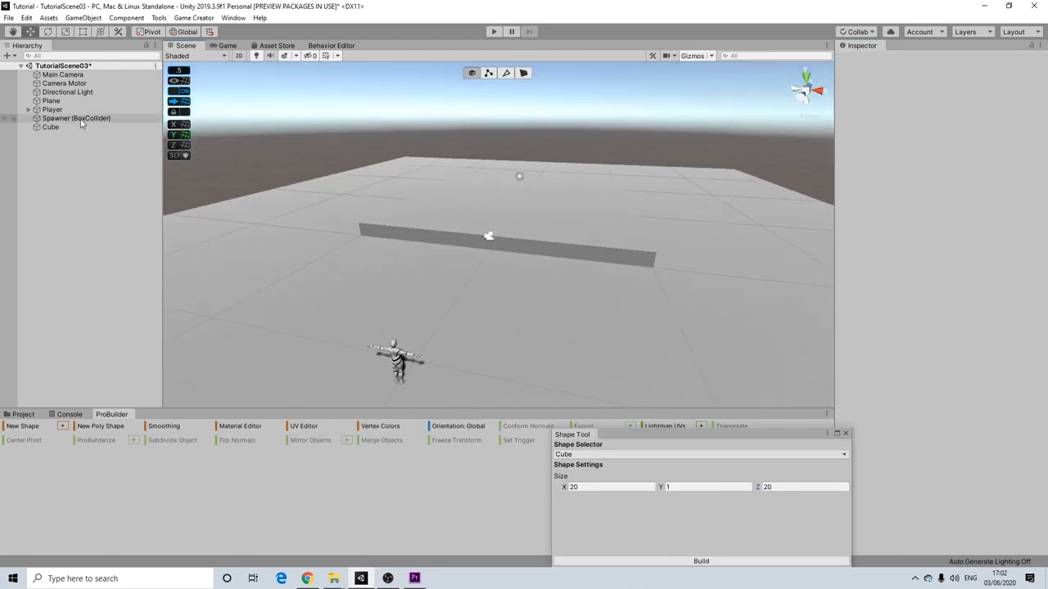
pyautogui.click(76, 118)
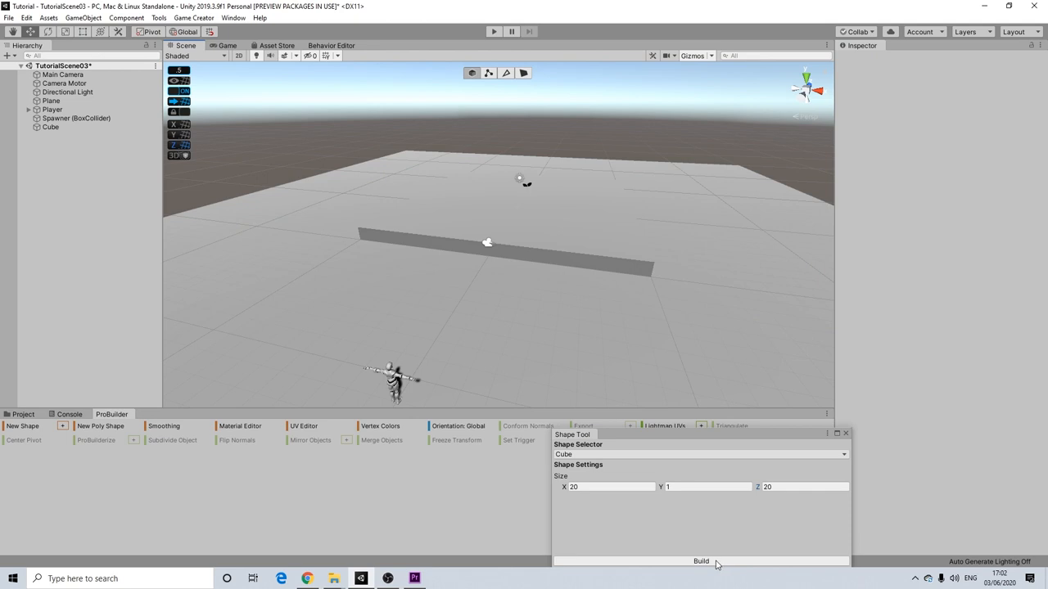
# - Build a second platform copy, close the Shape Tool, and run a brief play test
pyautogui.click(700, 561)
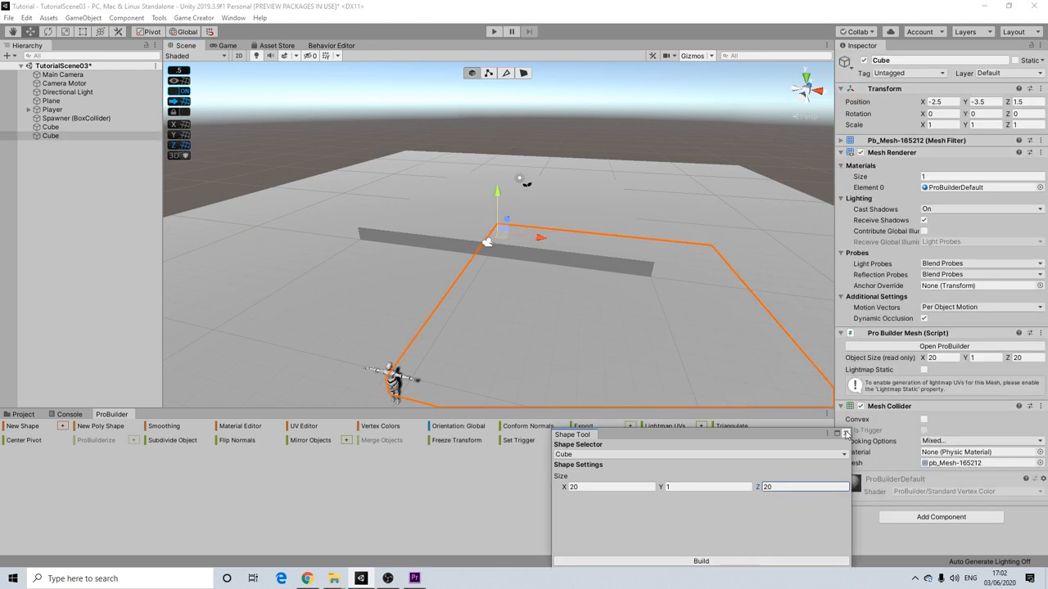
pyautogui.click(845, 434)
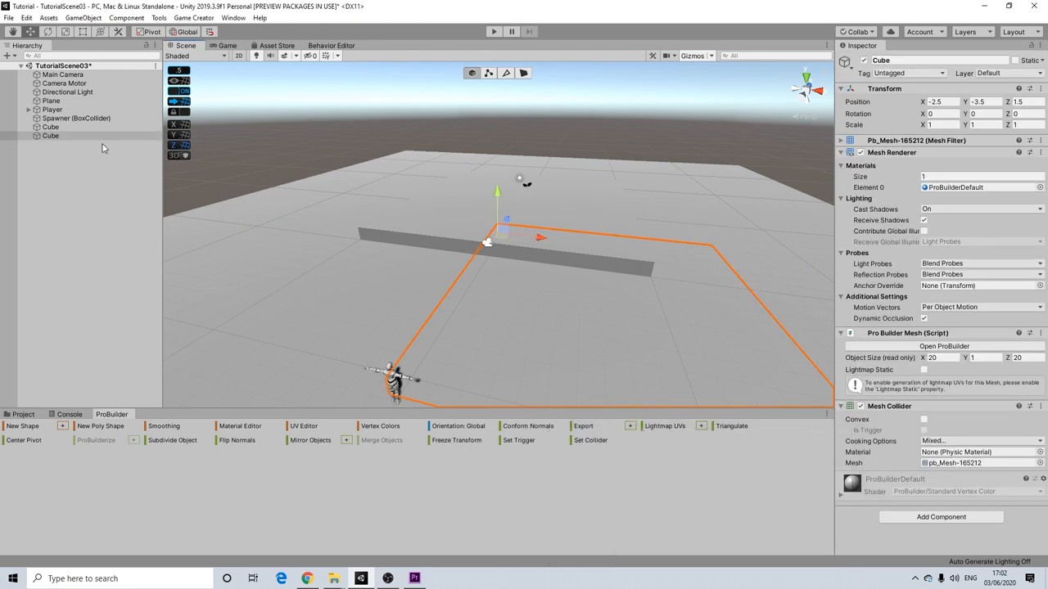
pyautogui.click(75, 118)
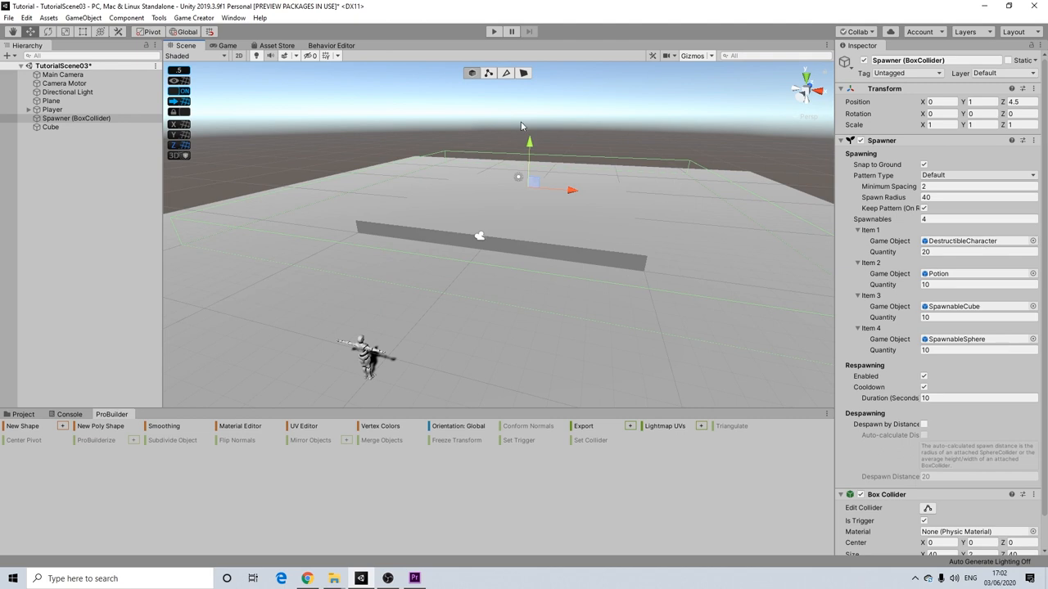
pyautogui.moveTo(515, 48)
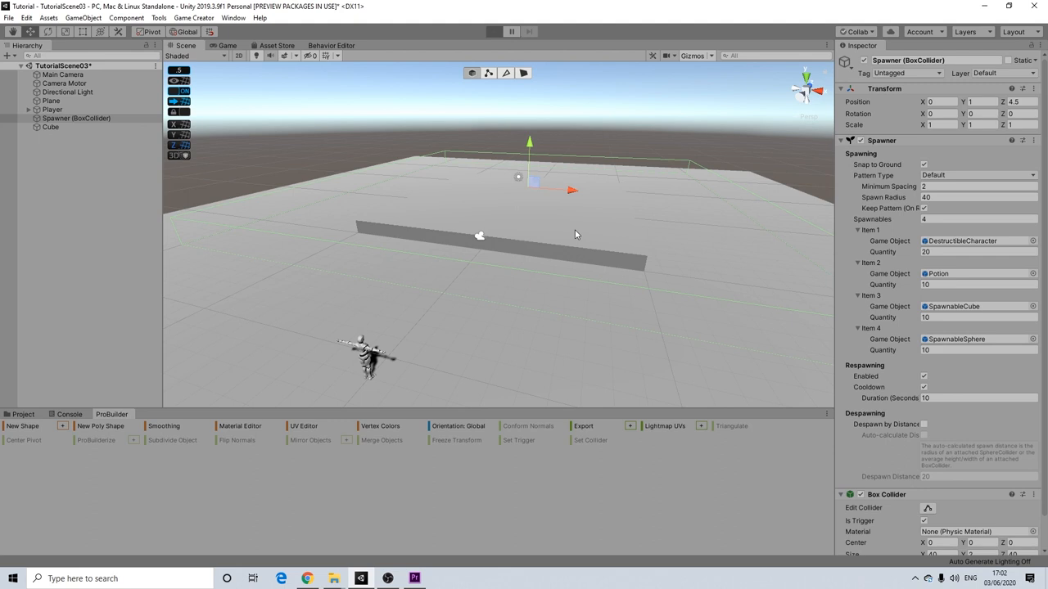
pyautogui.click(493, 31)
pyautogui.write('20')
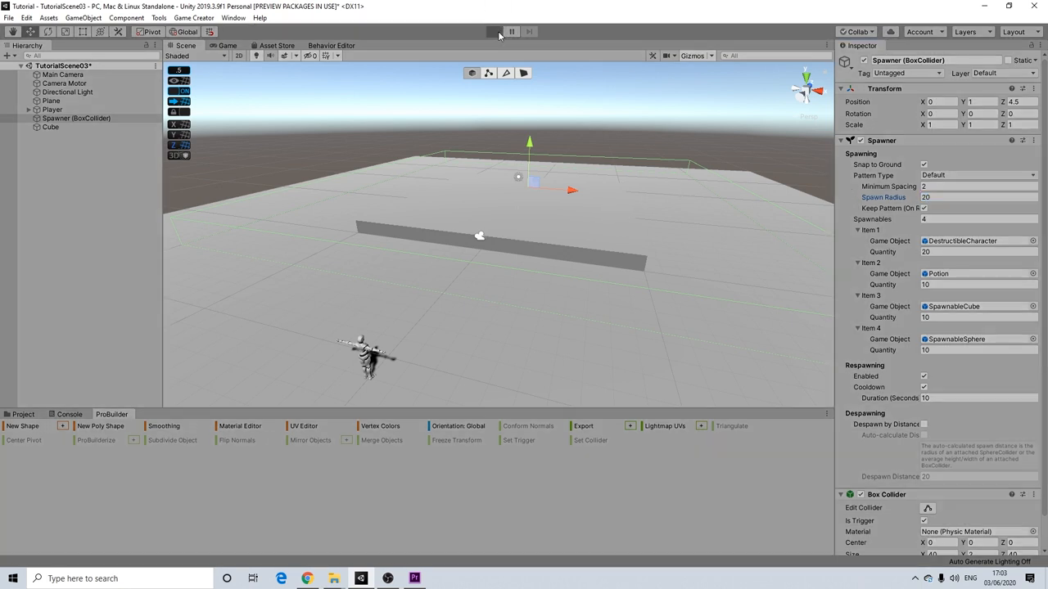
pyautogui.click(493, 31)
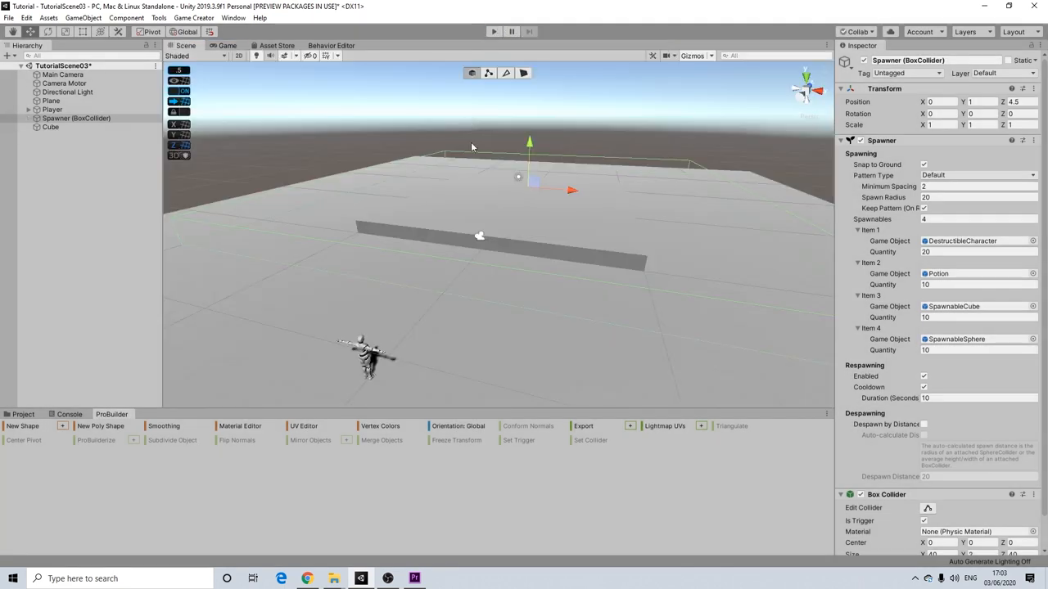
# - Build a 5×10×5 ProBuilder tower and apply the Green material to it
pyautogui.click(23, 425)
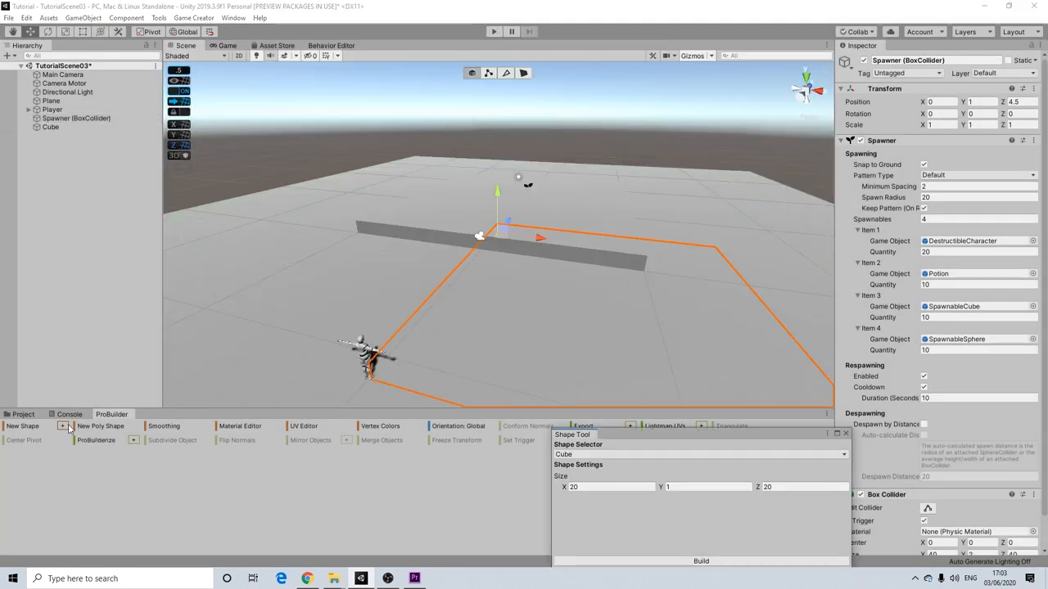
pyautogui.click(701, 561)
pyautogui.write('0')
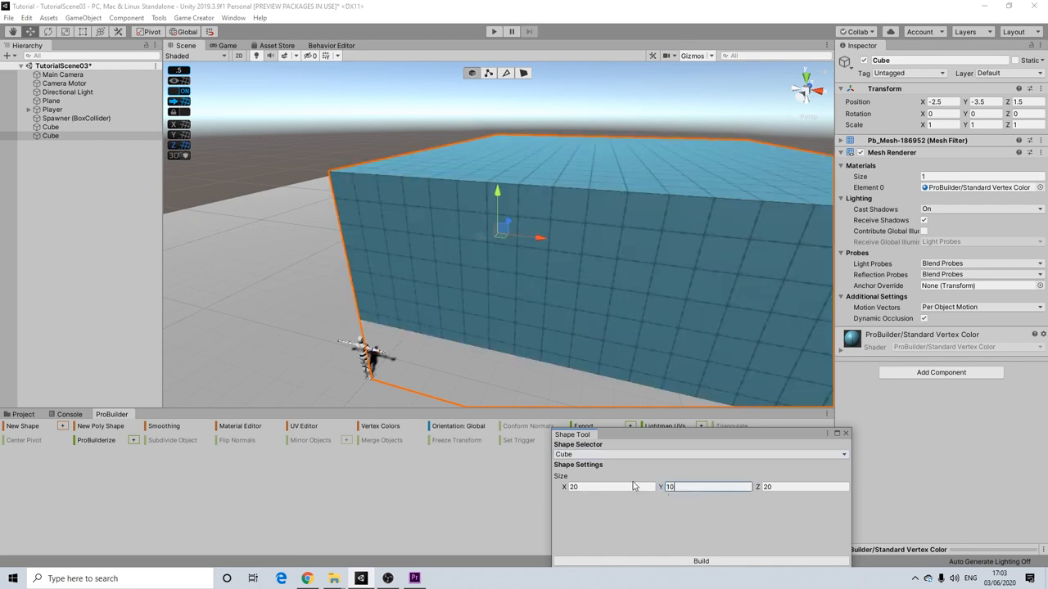
pyautogui.write('5')
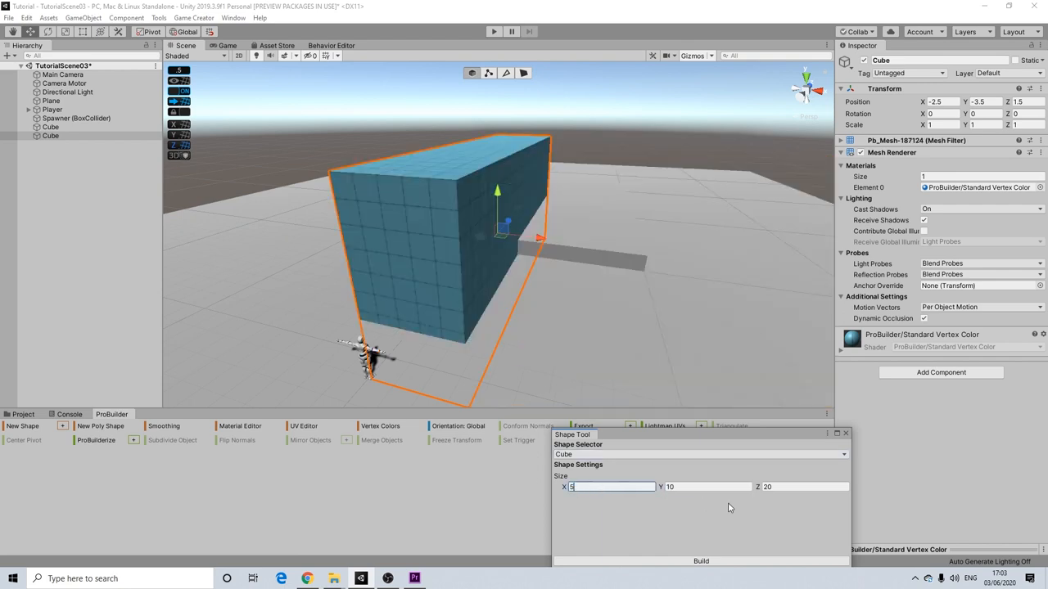
pyautogui.write('5')
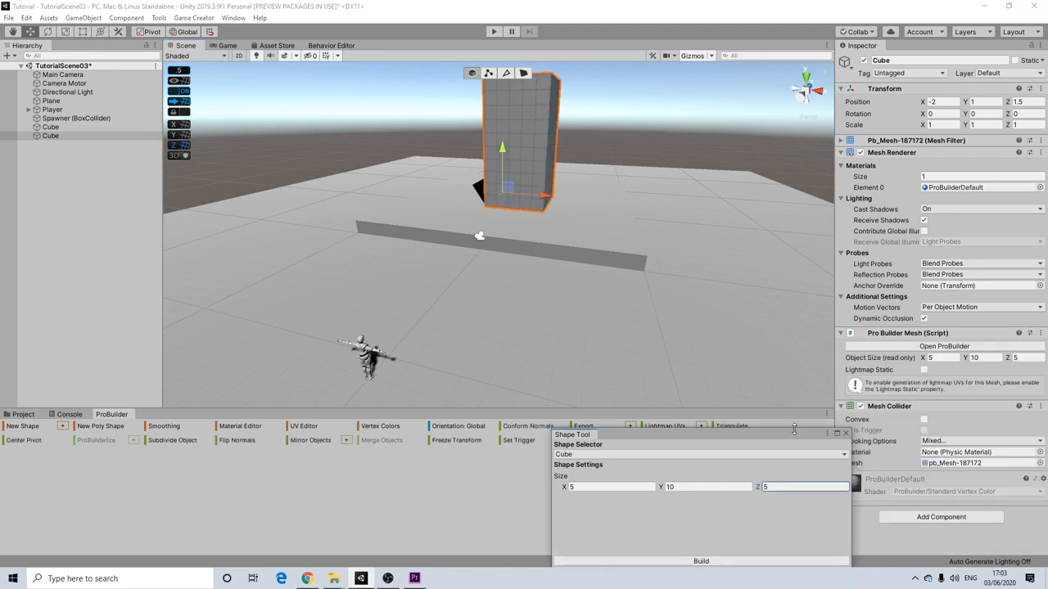
pyautogui.click(848, 433)
pyautogui.write('re')
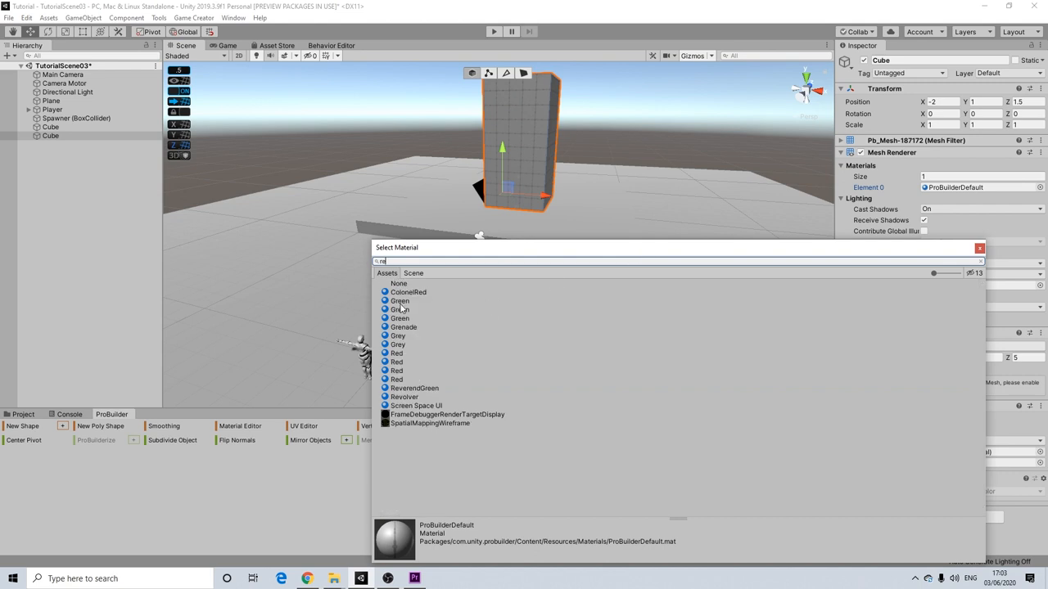
pyautogui.click(399, 301)
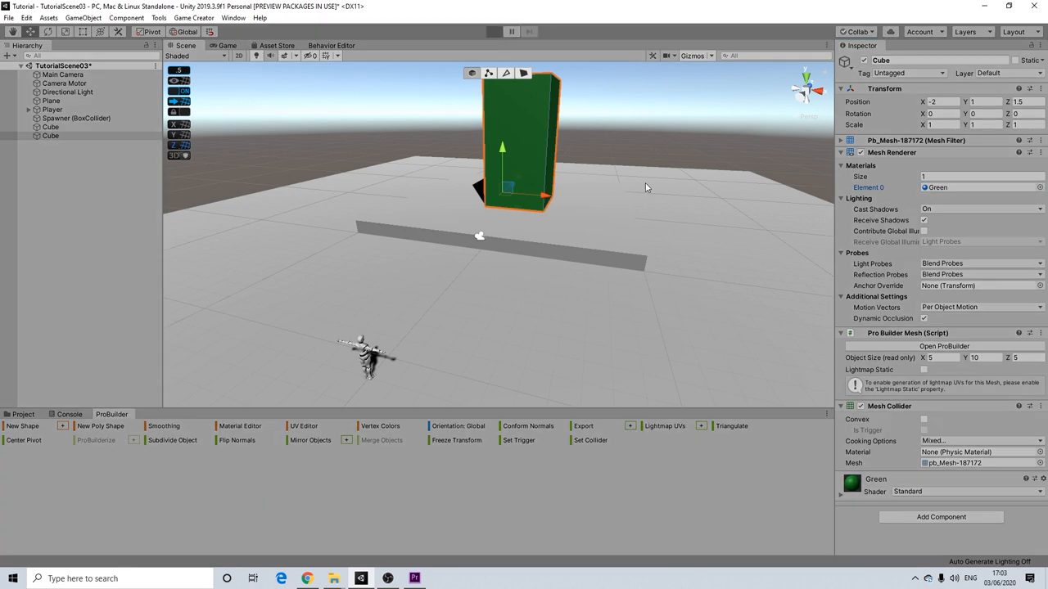
# - Play the scene and watch characters, potions, cubes and spheres spawn in Scene view
pyautogui.click(493, 32)
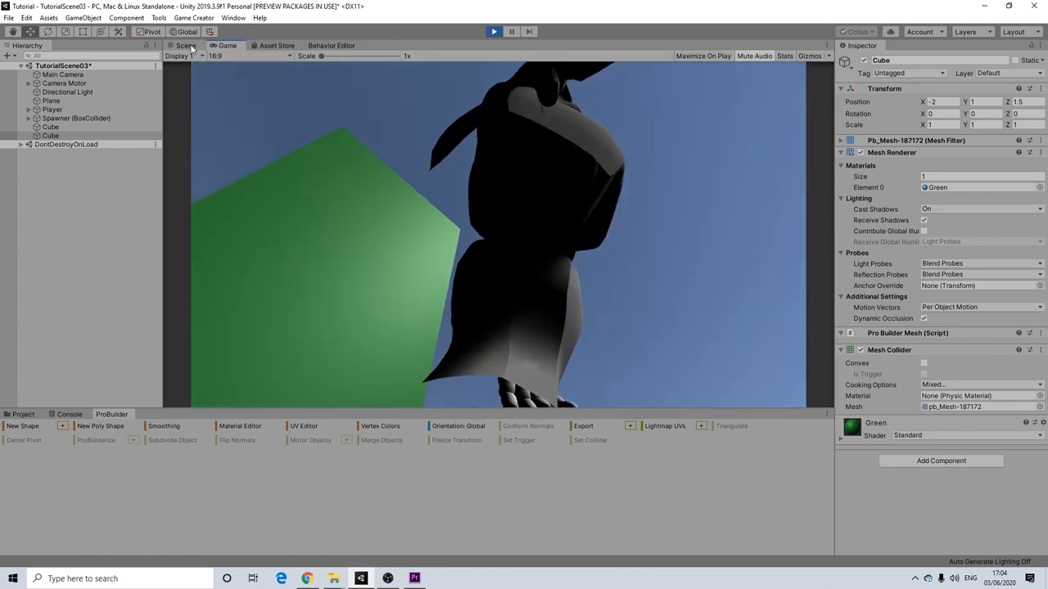
pyautogui.click(185, 45)
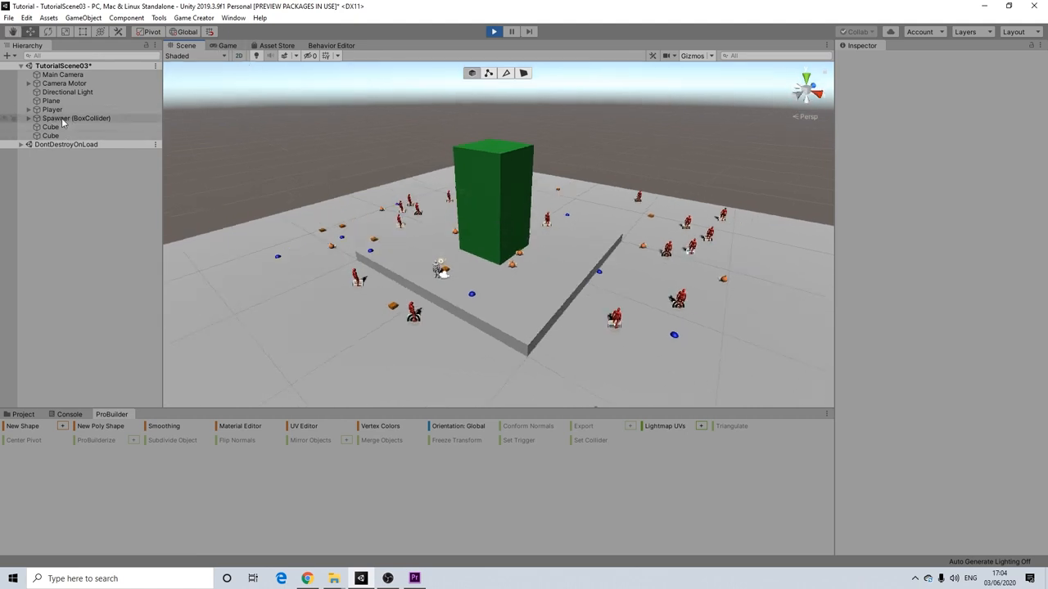
pyautogui.click(76, 117)
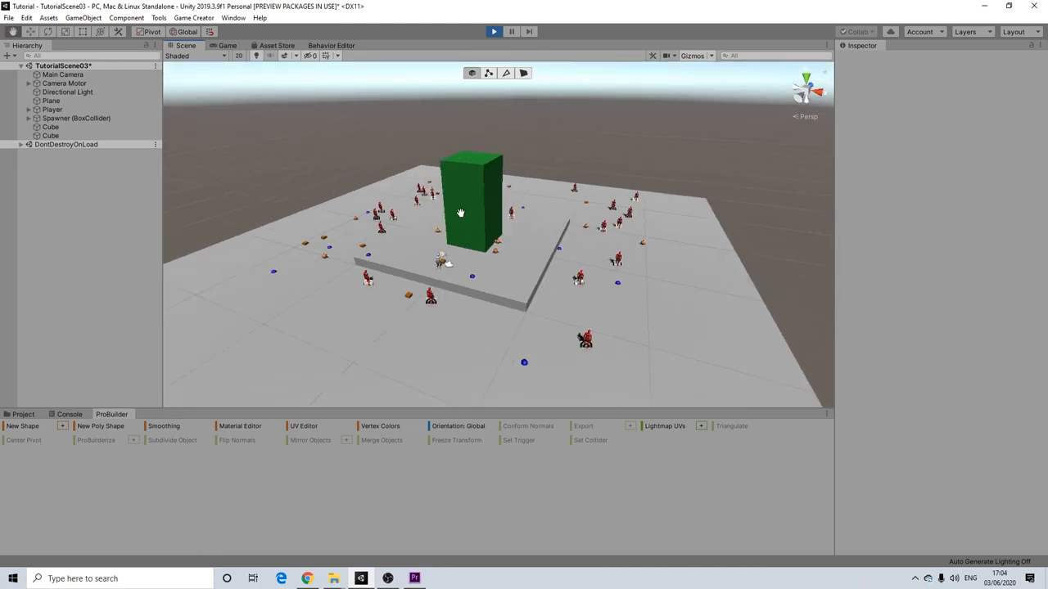
pyautogui.moveTo(424, 178)
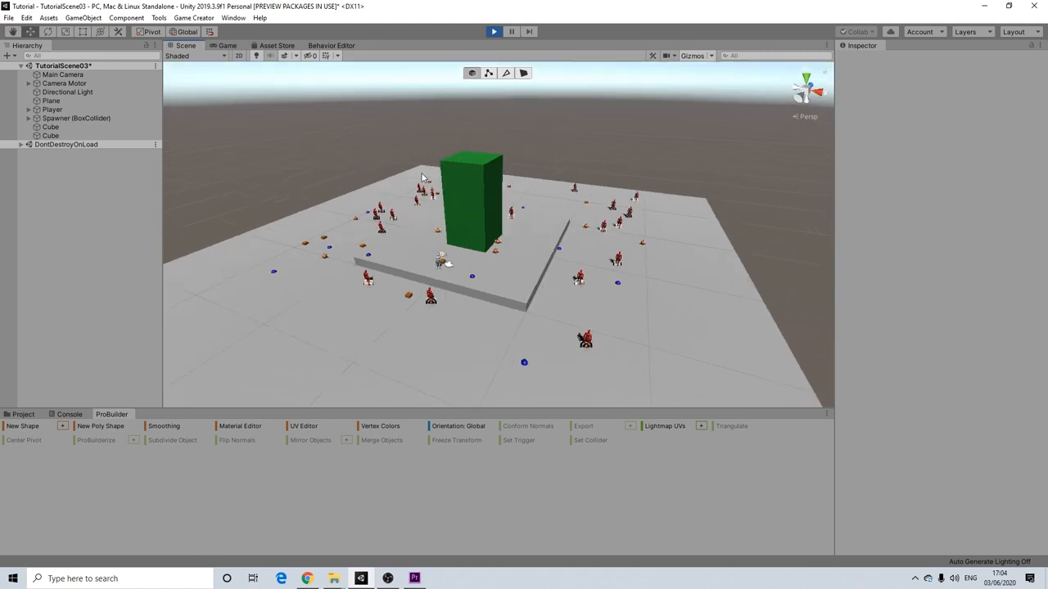